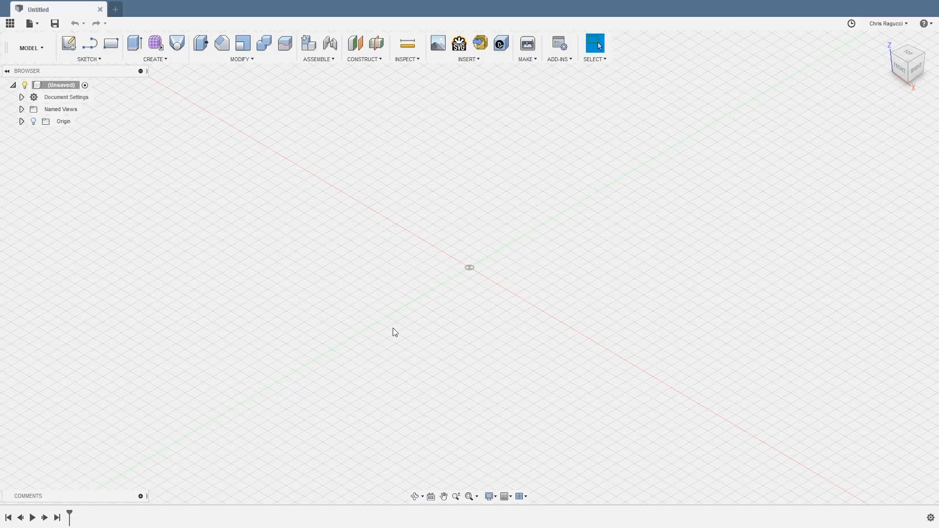
{"action": "mouse_move", "coordinate": [396, 314]}
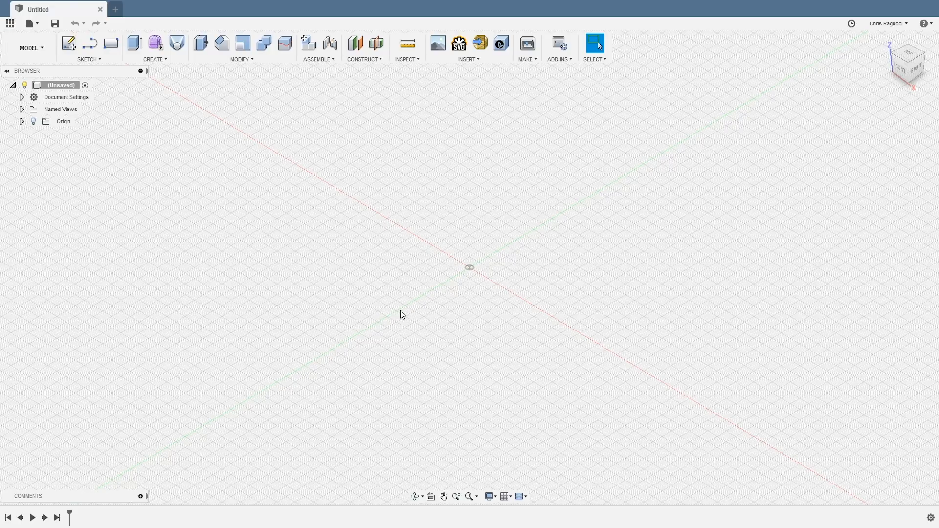
{"action": "mouse_move", "coordinate": [69, 43]}
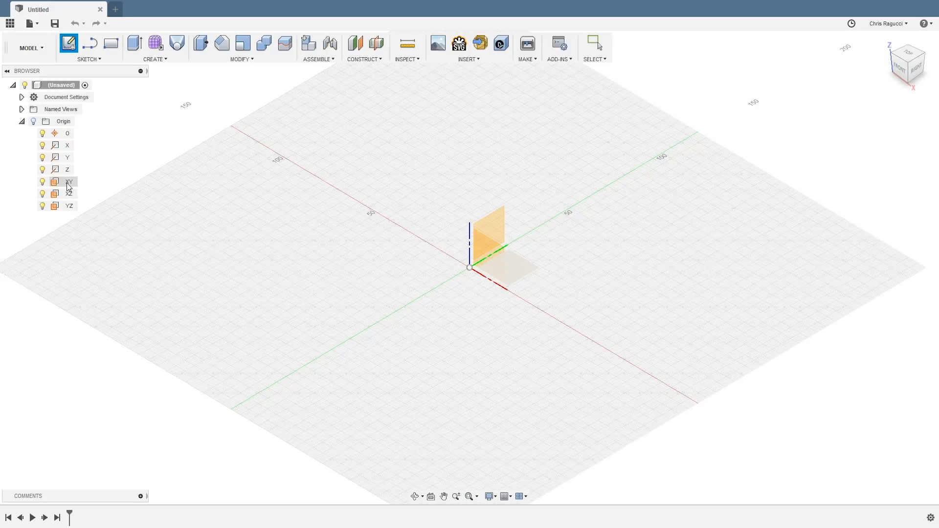
- Choose the XY origin plane for the new sketch
{"action": "left_click", "coordinate": [68, 182]}
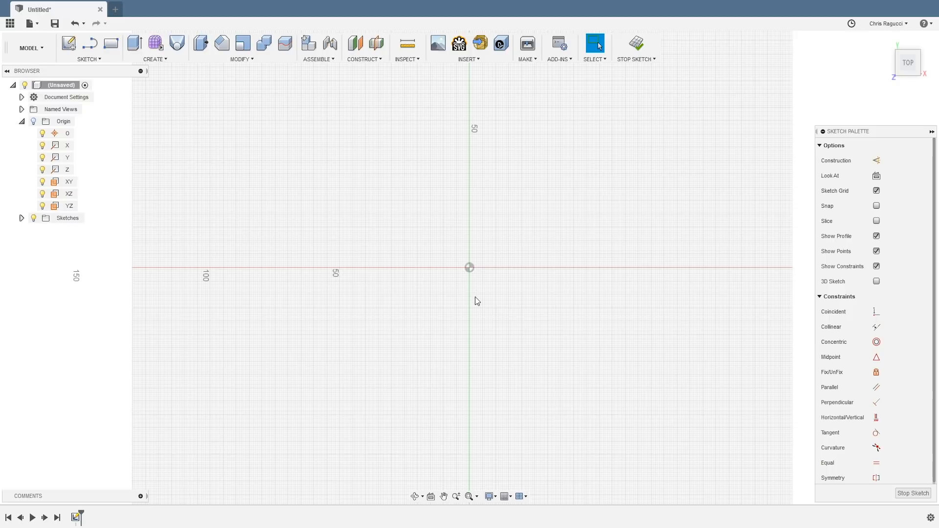
{"action": "mouse_move", "coordinate": [103, 71]}
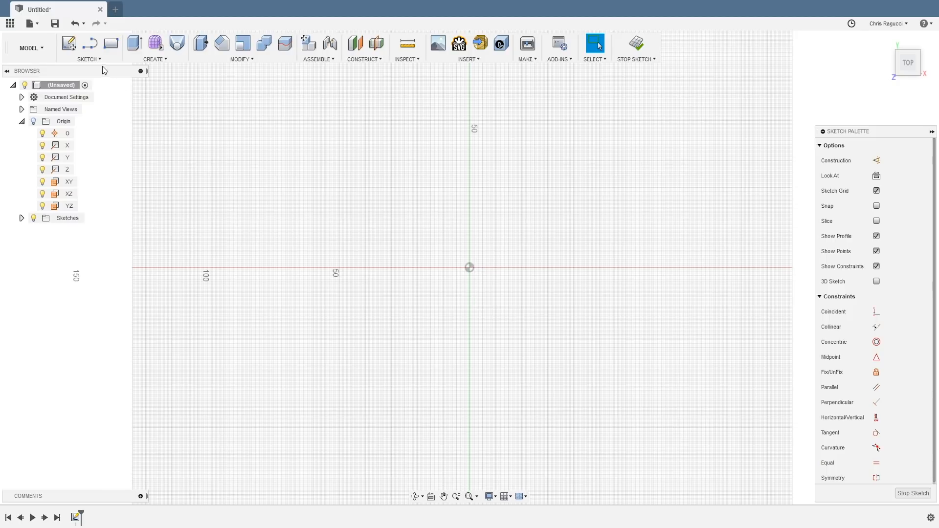
- Draw a Center Rectangle at the origin, entering 94 for its width
{"action": "left_click", "coordinate": [89, 48]}
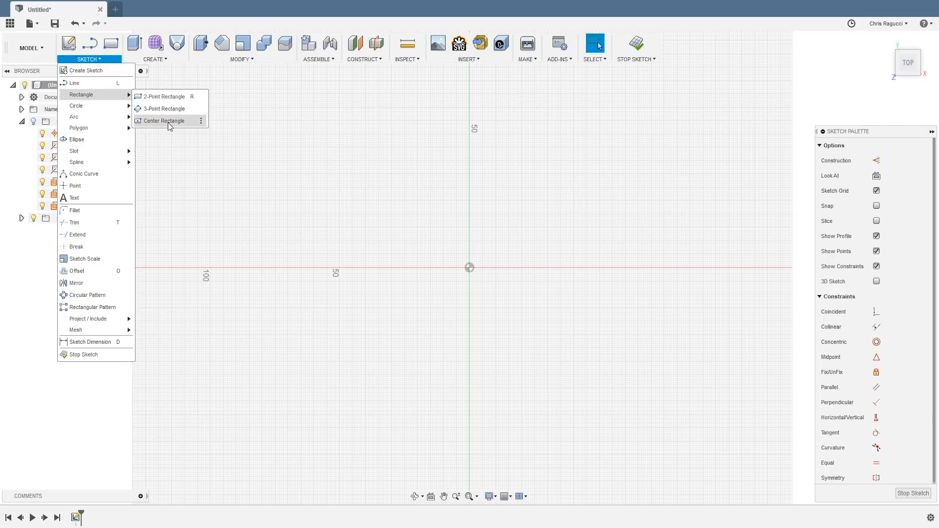
{"action": "left_click", "coordinate": [163, 120]}
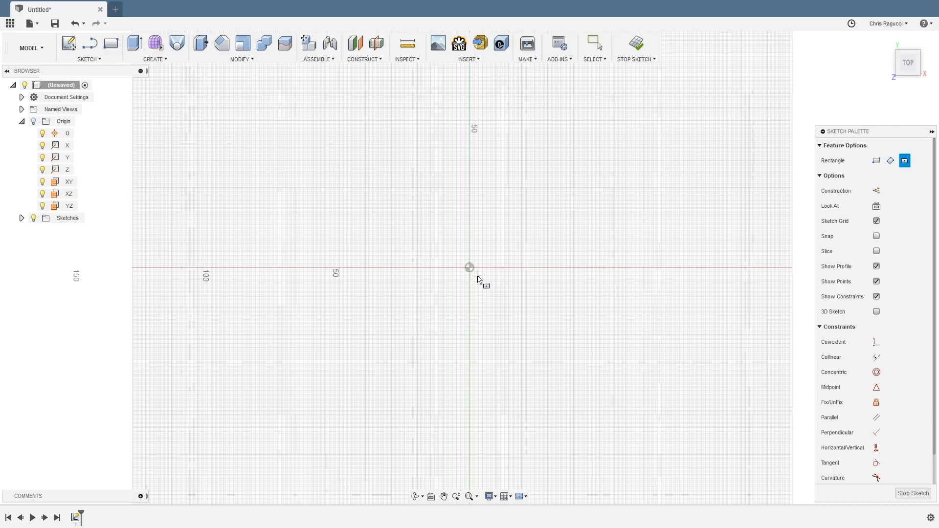
{"action": "left_click", "coordinate": [470, 267]}
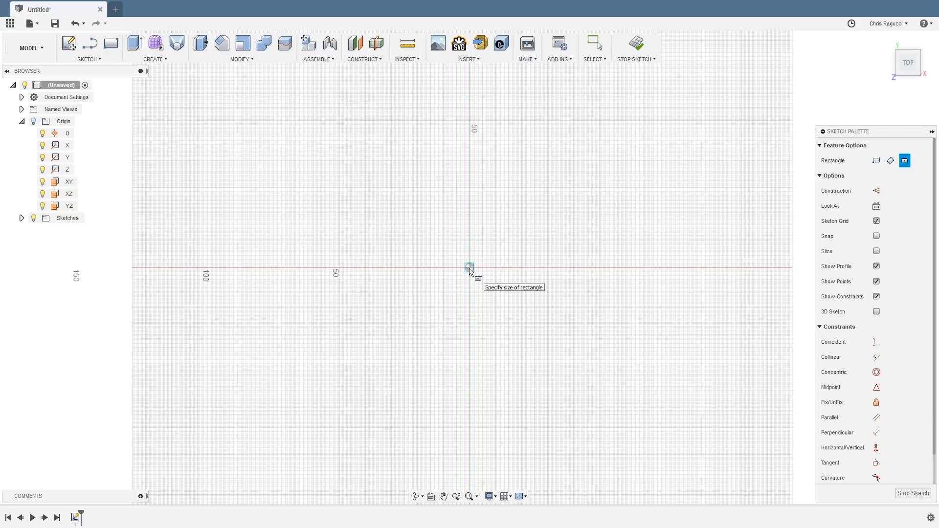
{"action": "left_click_drag", "start_coordinate": [469, 266], "coordinate": [533, 345]}
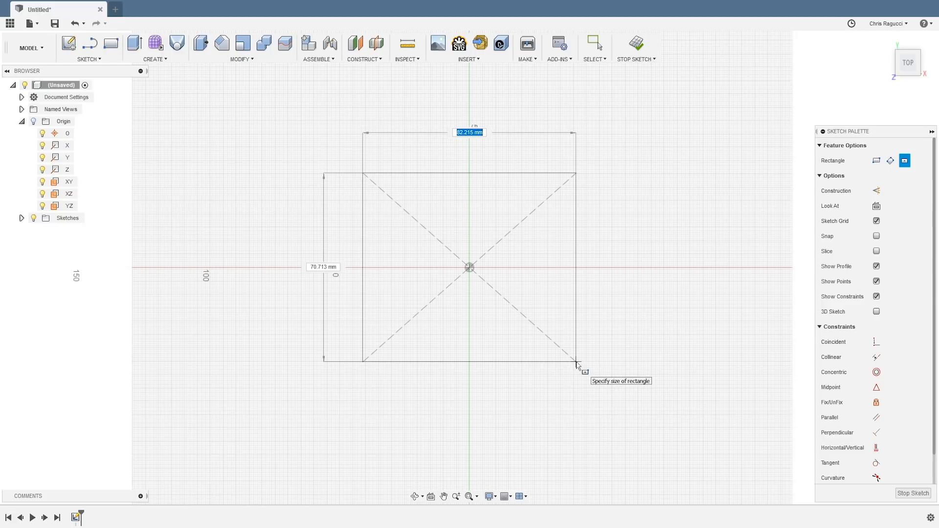
{"action": "type", "text": "94.00"}
{"action": "left_click", "coordinate": [323, 267]}
{"action": "type", "text": "50"}
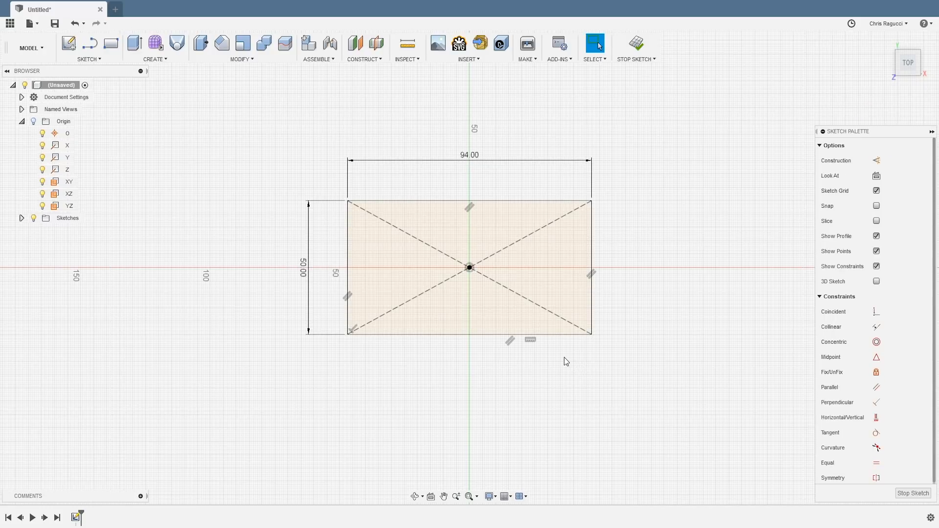
- Select the finished rectangle profile in the canvas
{"action": "left_click", "coordinate": [411, 248]}
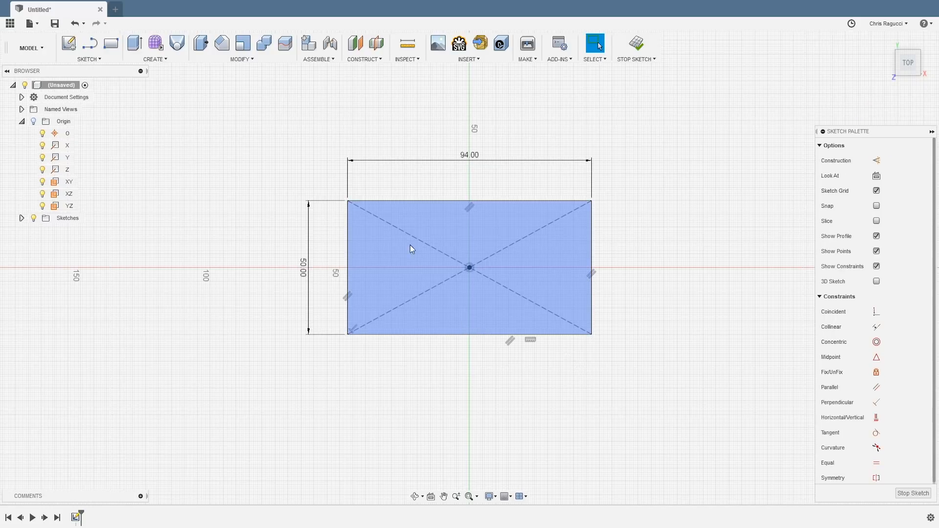
{"action": "left_click", "coordinate": [452, 187]}
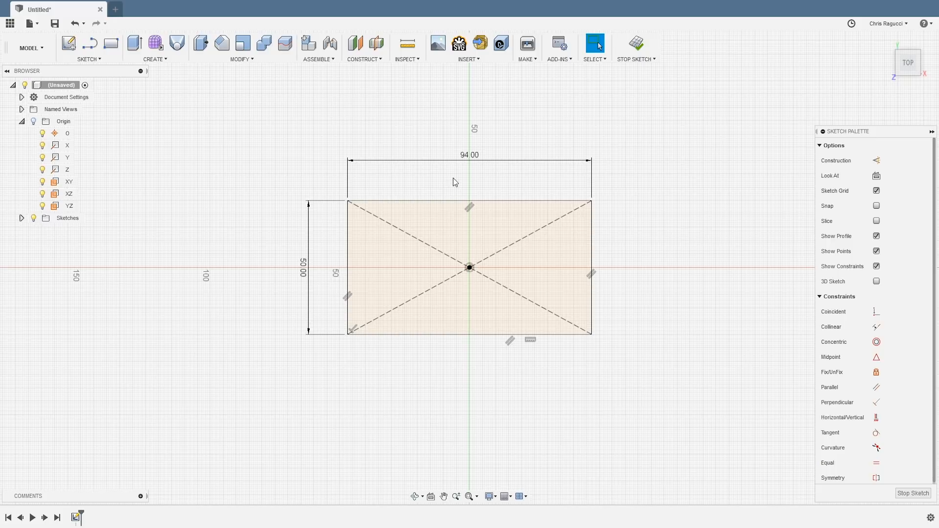
{"action": "left_click", "coordinate": [450, 265]}
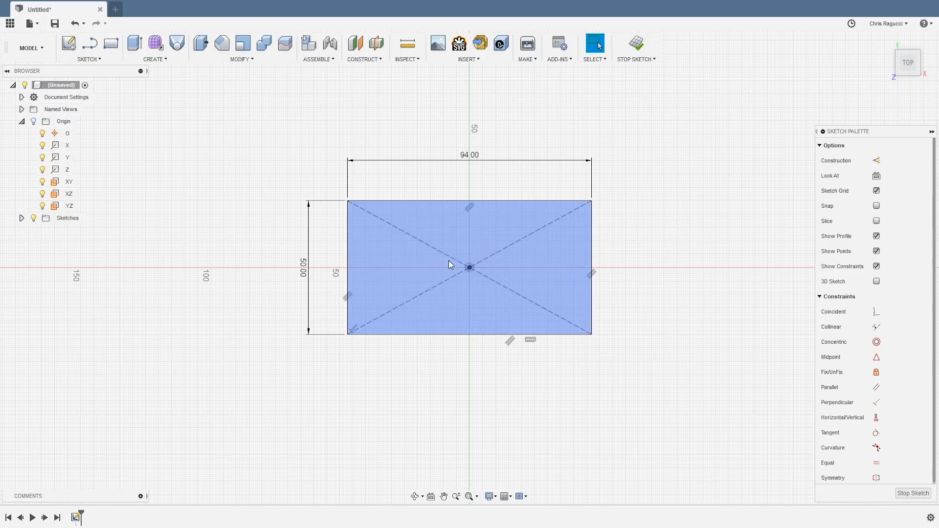
{"action": "mouse_move", "coordinate": [441, 266]}
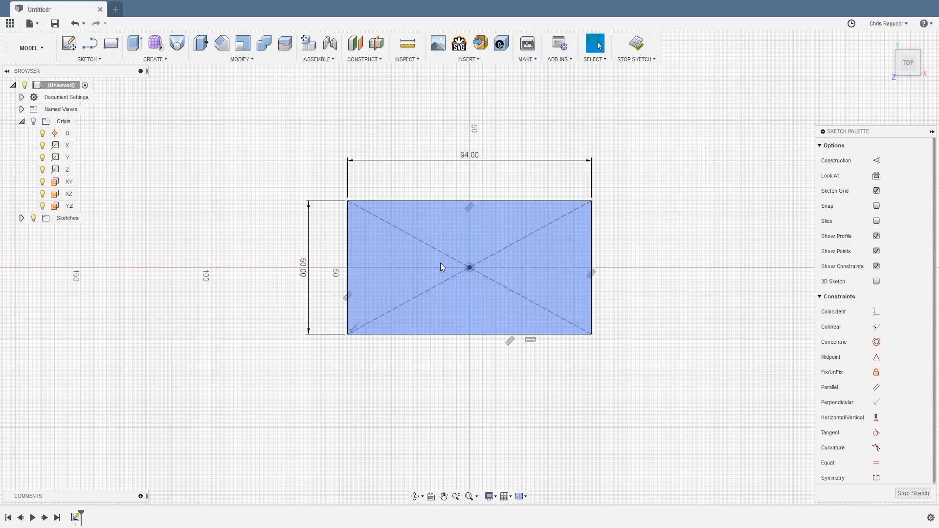
{"action": "mouse_move", "coordinate": [453, 209]}
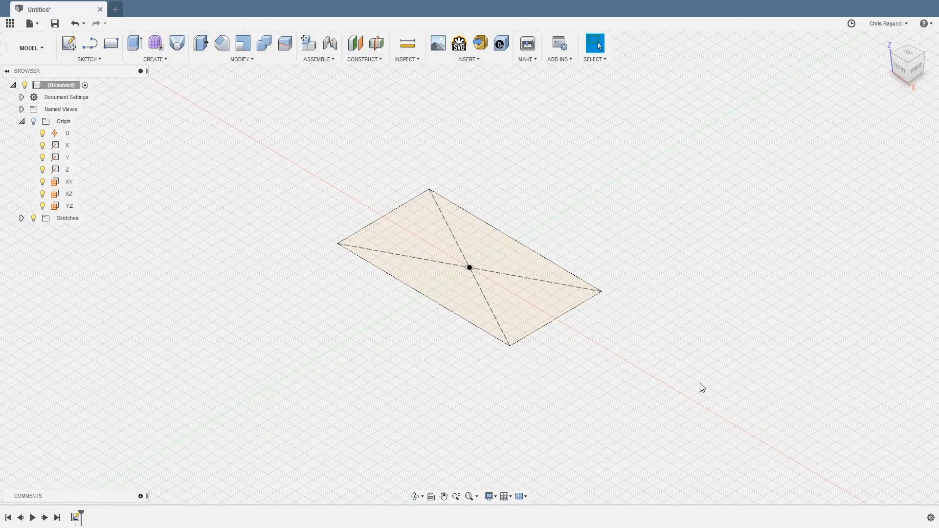
- Show the origin planes and finish the first rectangle sketch
{"action": "left_click", "coordinate": [63, 122]}
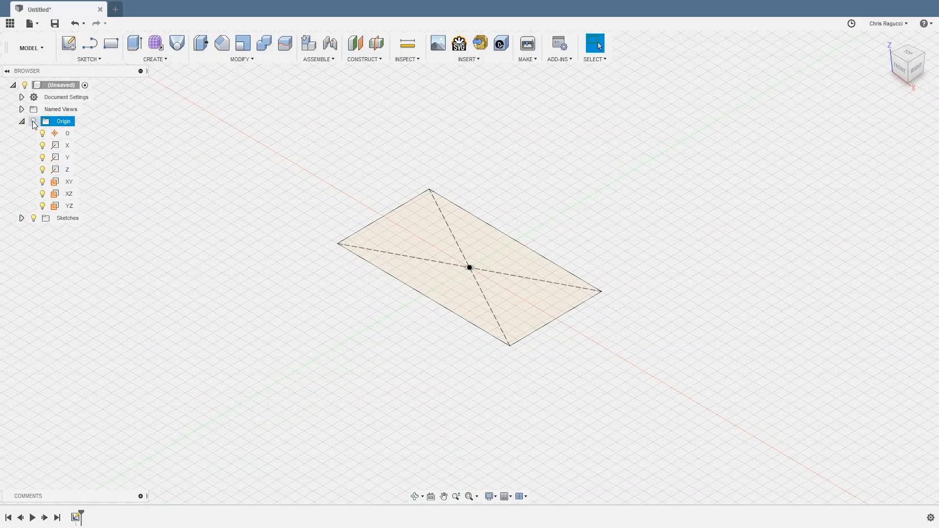
{"action": "left_click", "coordinate": [42, 121]}
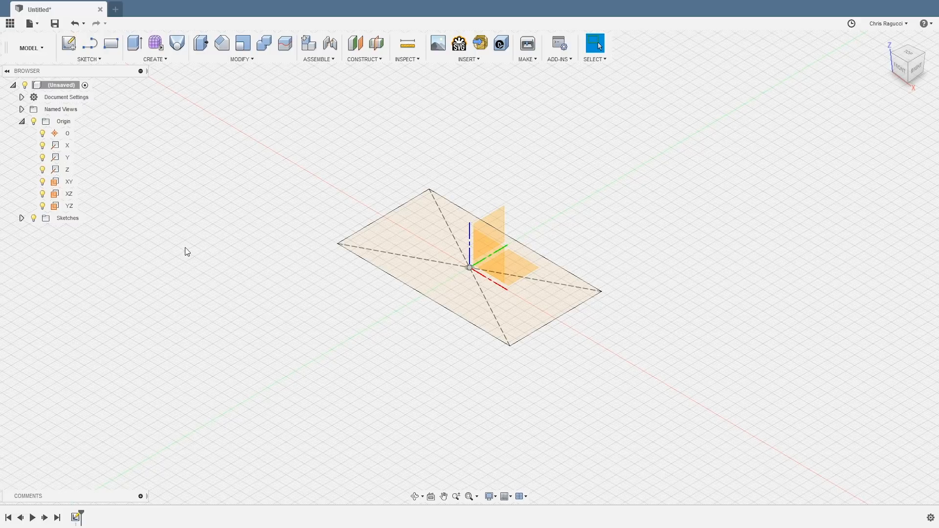
{"action": "left_click", "coordinate": [505, 249]}
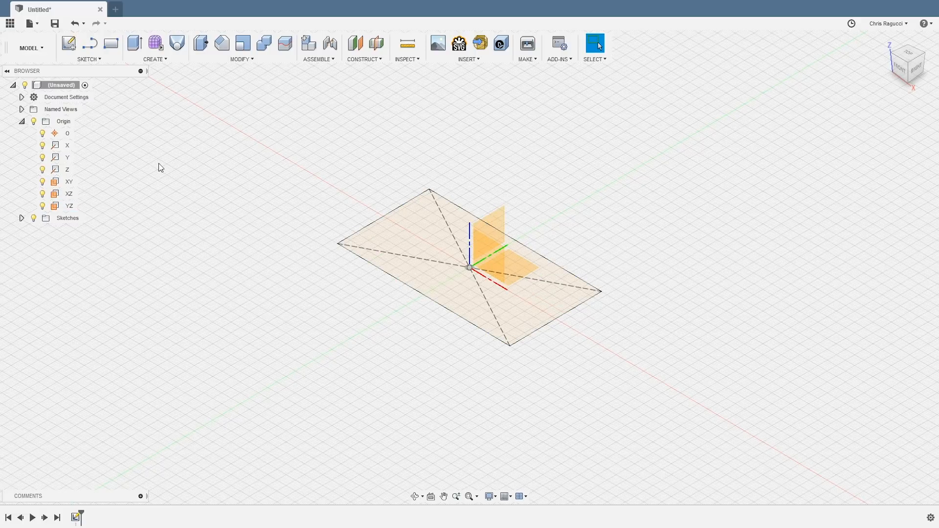
- Start a new sketch on the YZ plane and collapse the Origin folder
{"action": "left_click", "coordinate": [68, 42]}
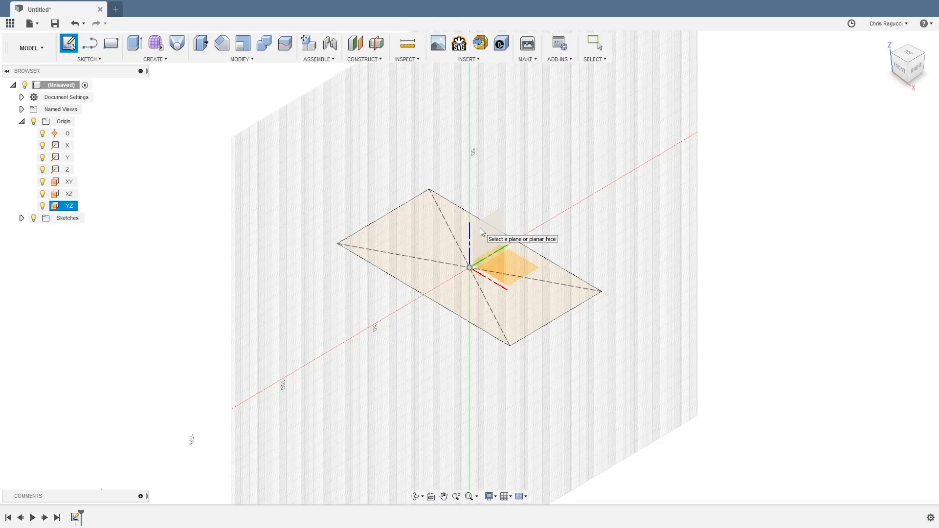
{"action": "left_click", "coordinate": [506, 267]}
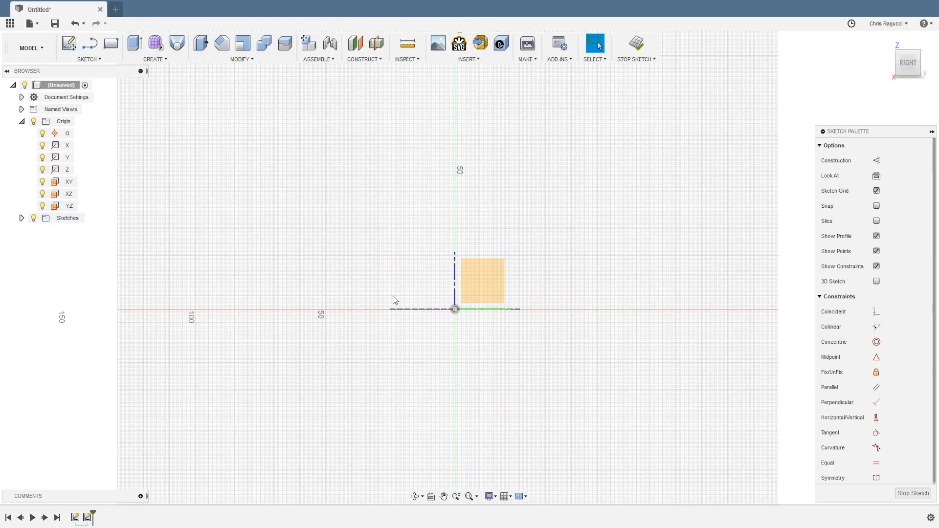
{"action": "left_click", "coordinate": [34, 122]}
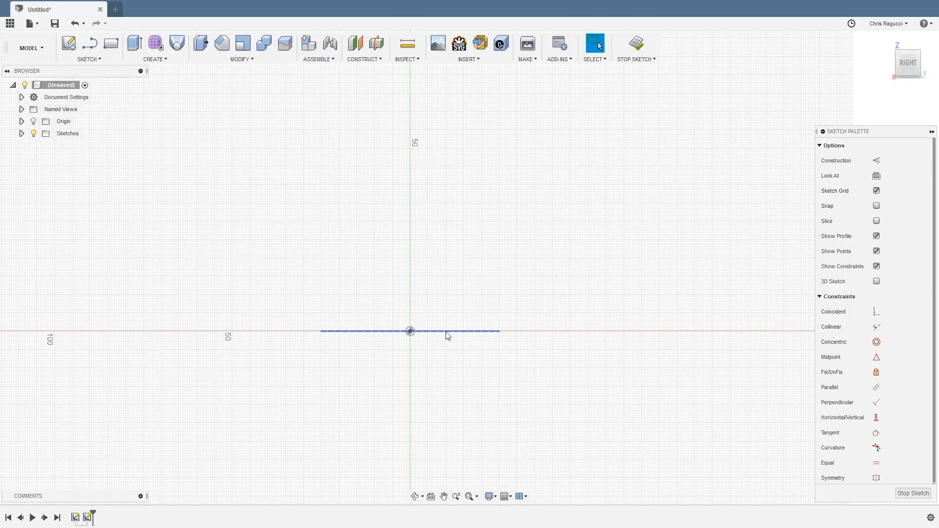
{"action": "mouse_move", "coordinate": [353, 332]}
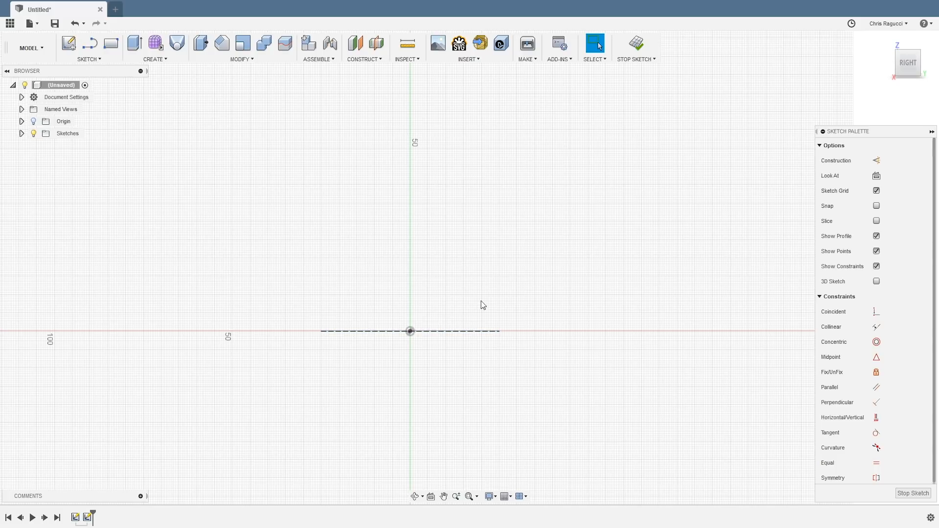
{"action": "mouse_move", "coordinate": [478, 306]}
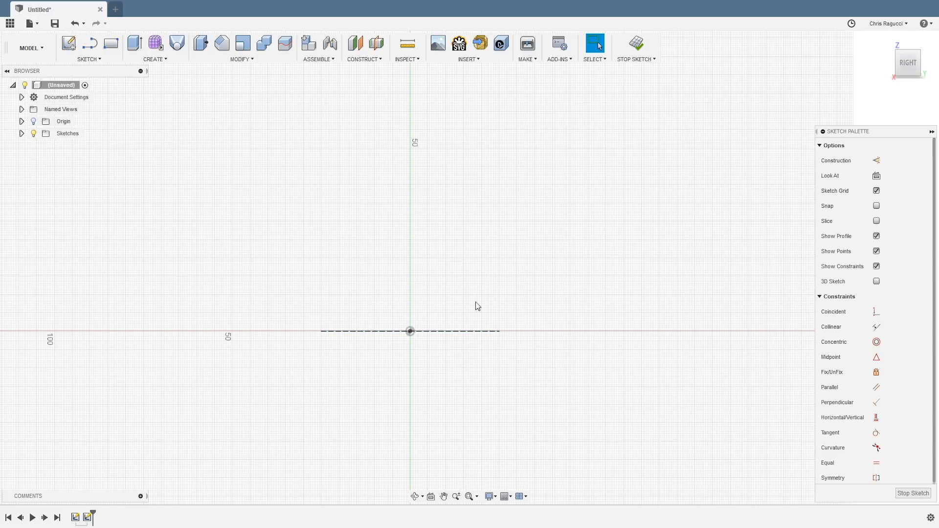
- Project the rectangle's edge into Sketch2 as reference geometry
{"action": "left_click", "coordinate": [594, 43]}
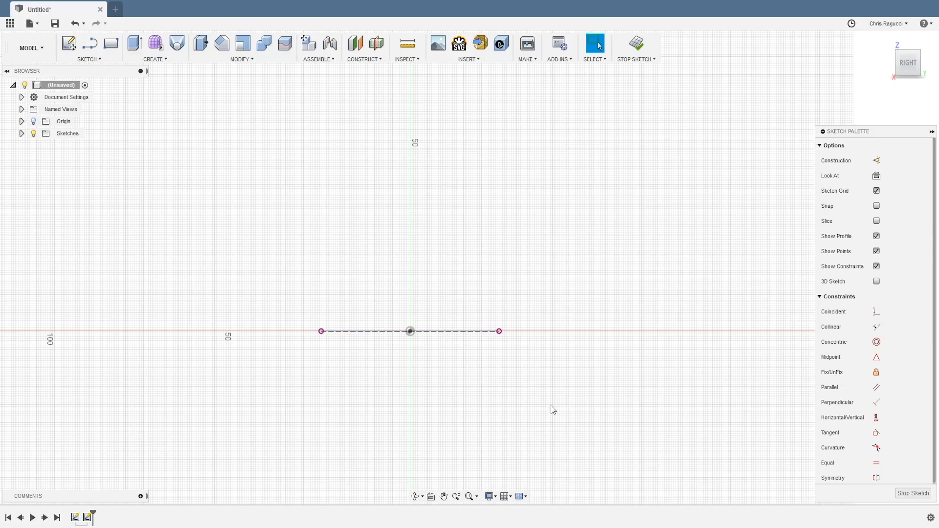
{"action": "left_click", "coordinate": [21, 133]}
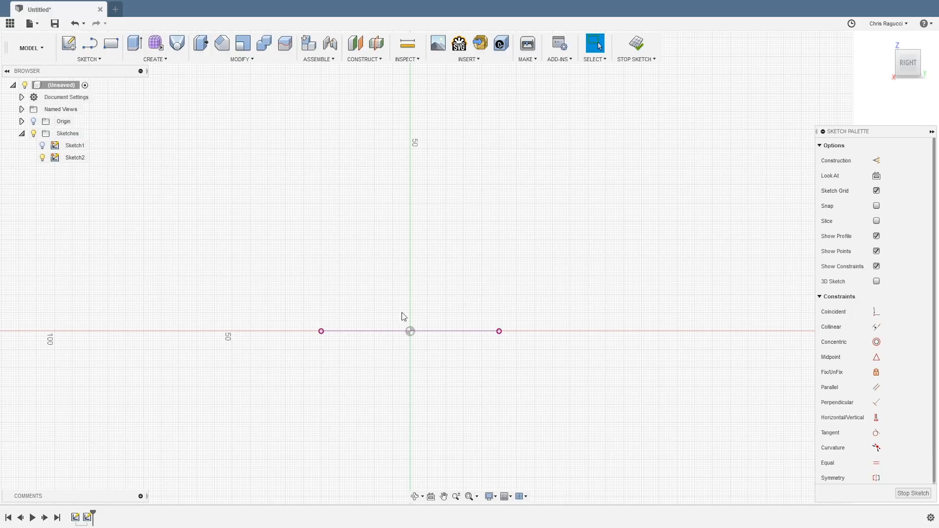
{"action": "mouse_move", "coordinate": [453, 327]}
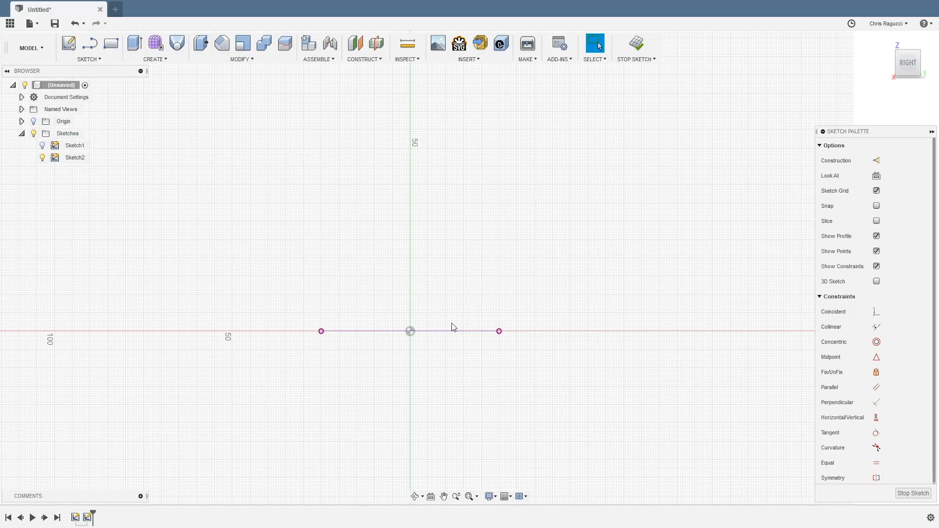
{"action": "mouse_move", "coordinate": [387, 269]}
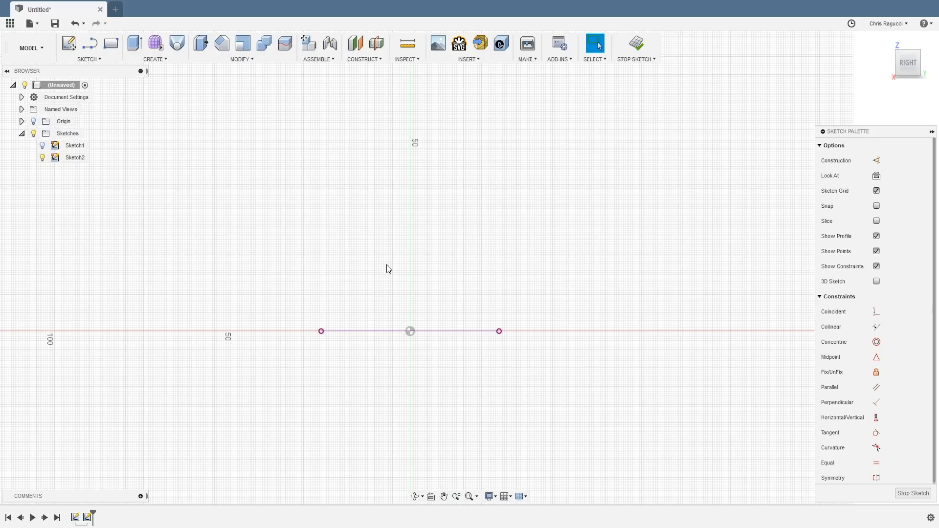
- Draw a rectangle based on the horizontal axis, 40 mm tall, and finish the sketch
{"action": "left_click", "coordinate": [110, 42]}
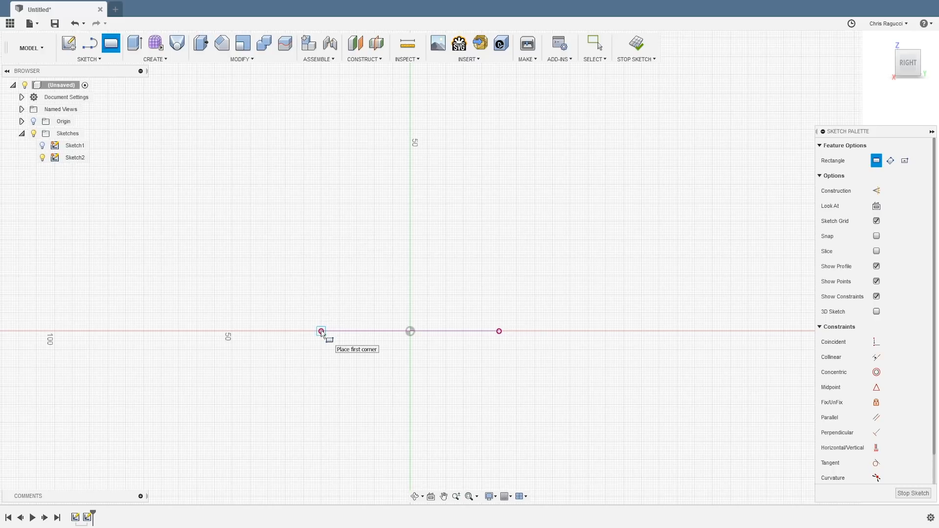
{"action": "left_click", "coordinate": [321, 331]}
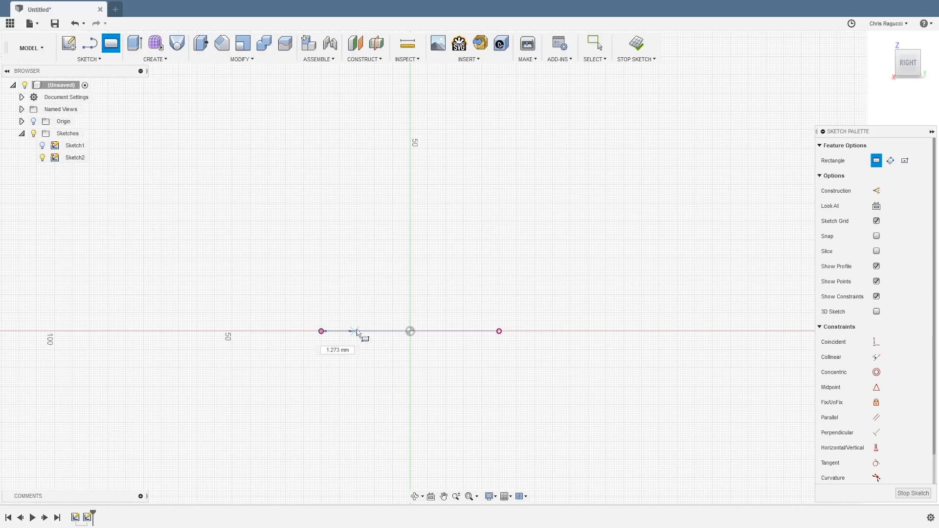
{"action": "mouse_move", "coordinate": [500, 332]}
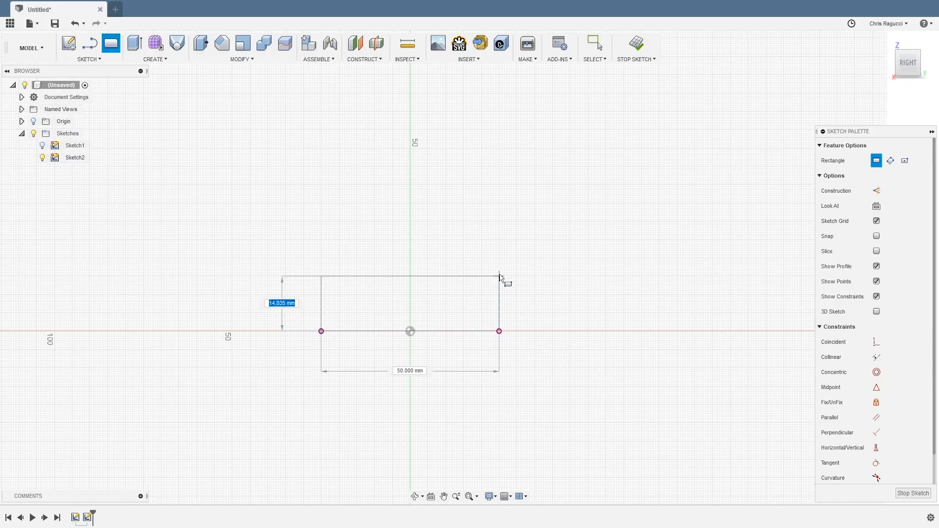
{"action": "left_click_drag", "start_coordinate": [500, 278], "coordinate": [500, 249]}
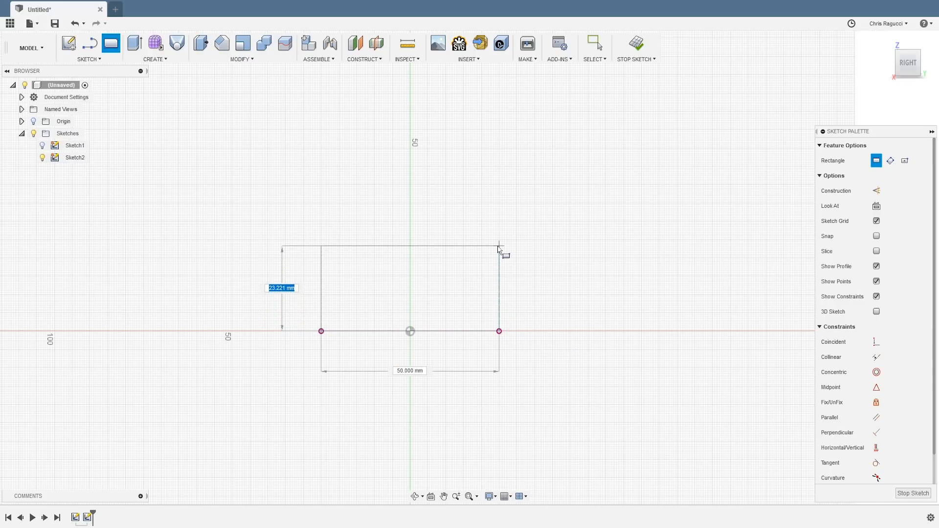
{"action": "type", "text": "40.00"}
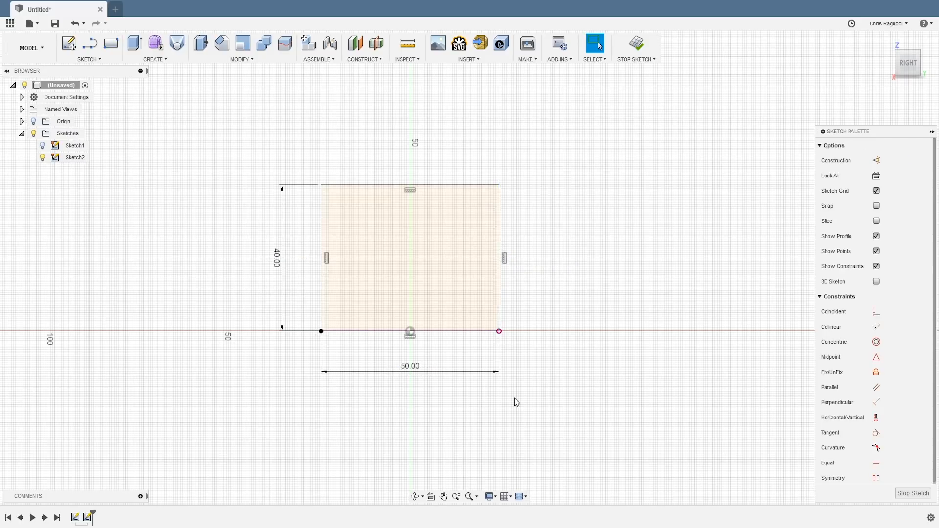
{"action": "left_click", "coordinate": [636, 46]}
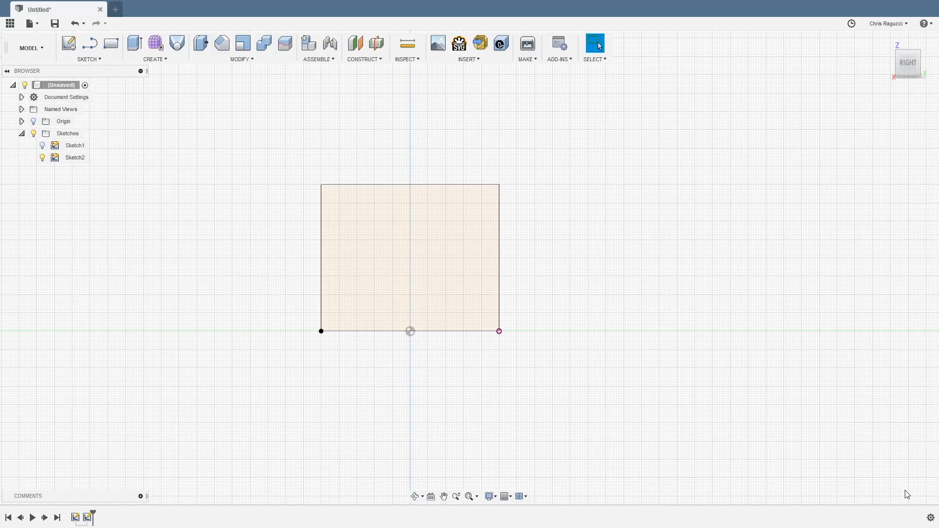
- Return to the home view and reopen Sketch2 for editing
{"action": "left_click", "coordinate": [42, 146]}
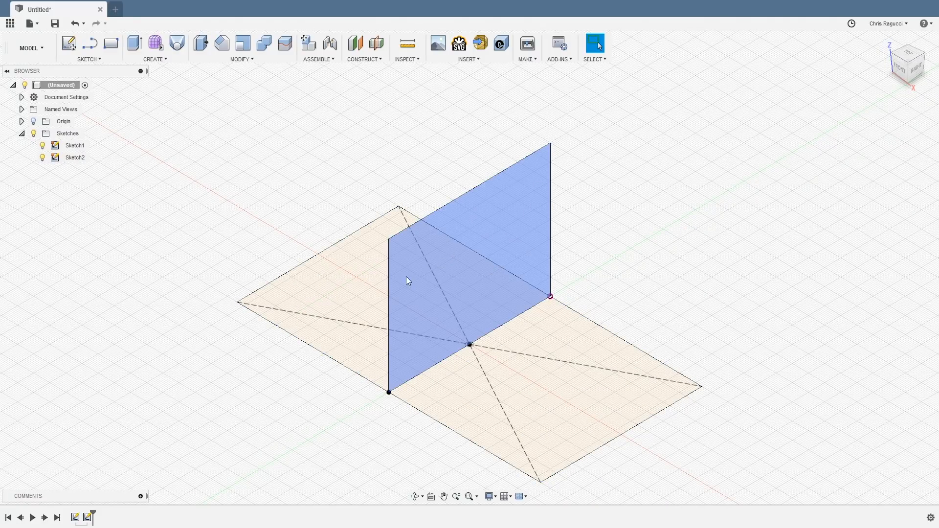
{"action": "left_click", "coordinate": [702, 211]}
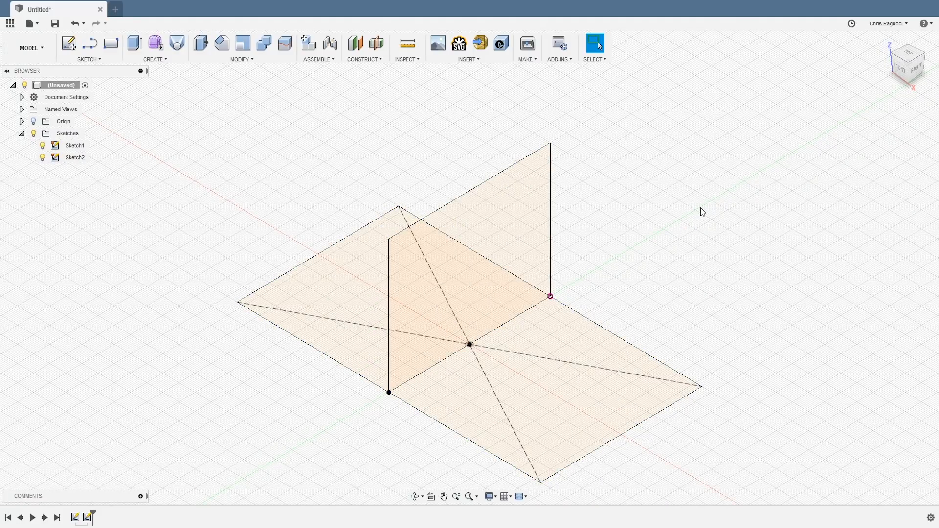
{"action": "left_click", "coordinate": [74, 157]}
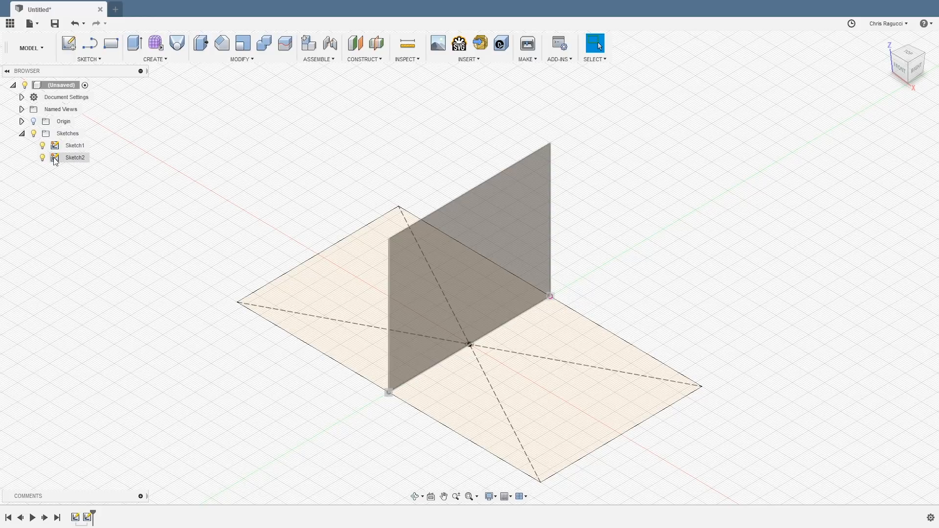
{"action": "double_click", "coordinate": [76, 158]}
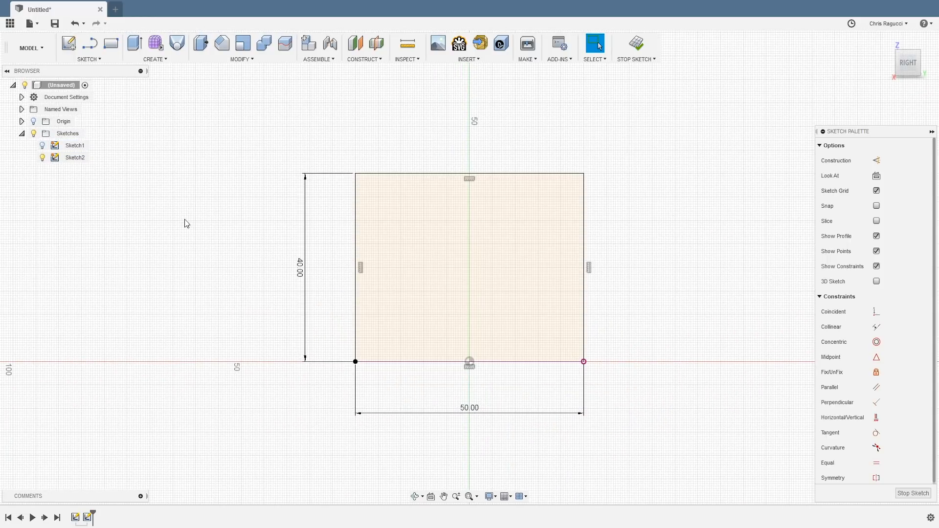
{"action": "mouse_move", "coordinate": [169, 308]}
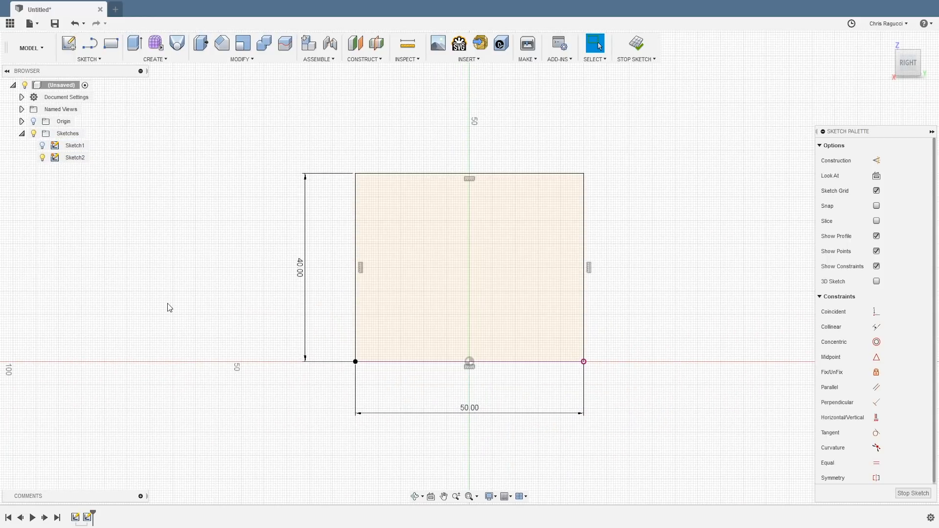
- Draw a rectangle tilted 85° with a 51.419 mm side at the base's bottom-right corner
{"action": "left_click", "coordinate": [434, 306]}
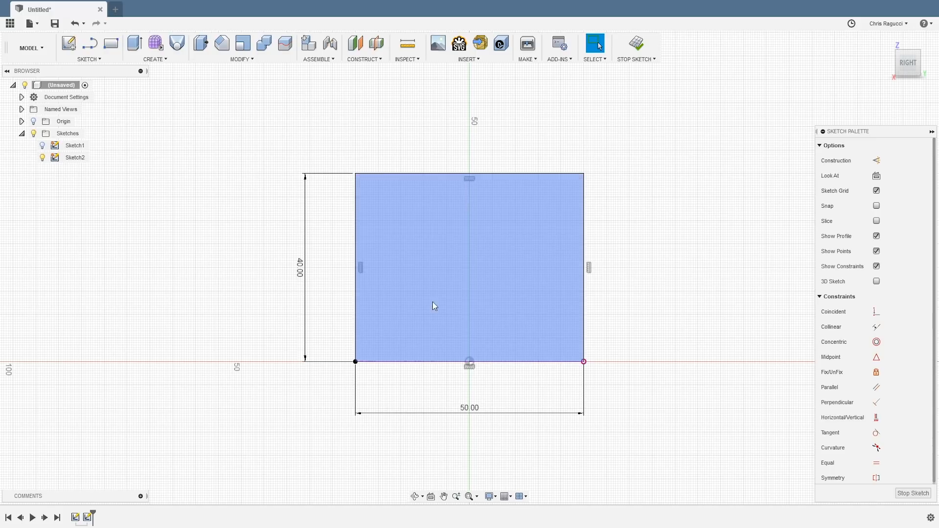
{"action": "mouse_move", "coordinate": [480, 299]}
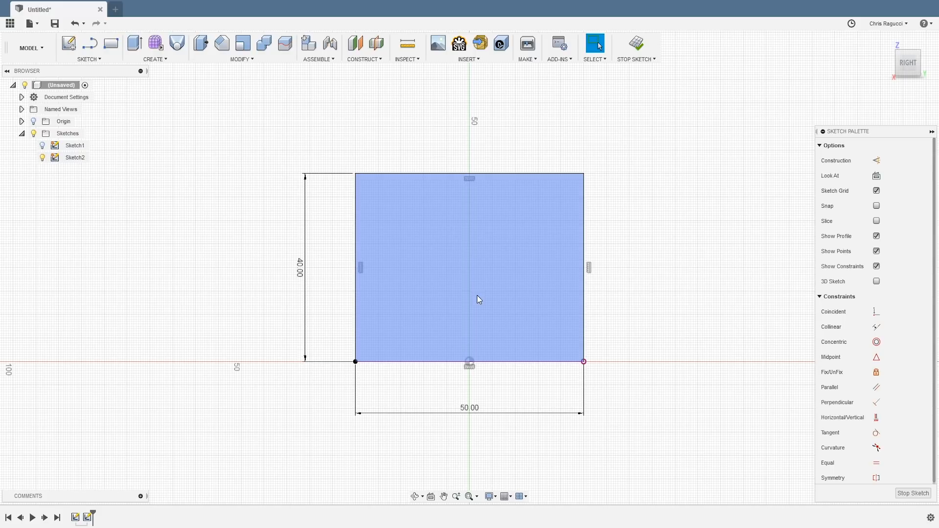
{"action": "mouse_move", "coordinate": [480, 273]}
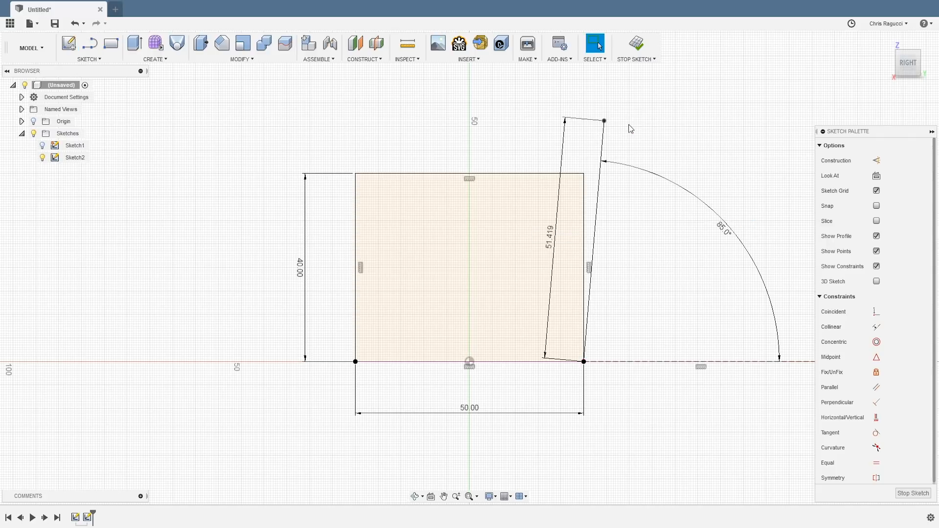
{"action": "mouse_move", "coordinate": [629, 161]}
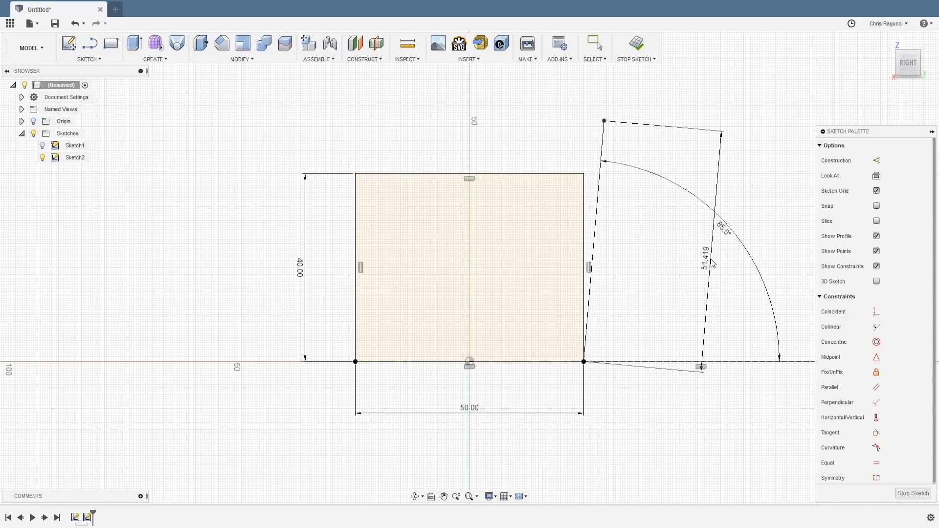
{"action": "left_click", "coordinate": [594, 43]}
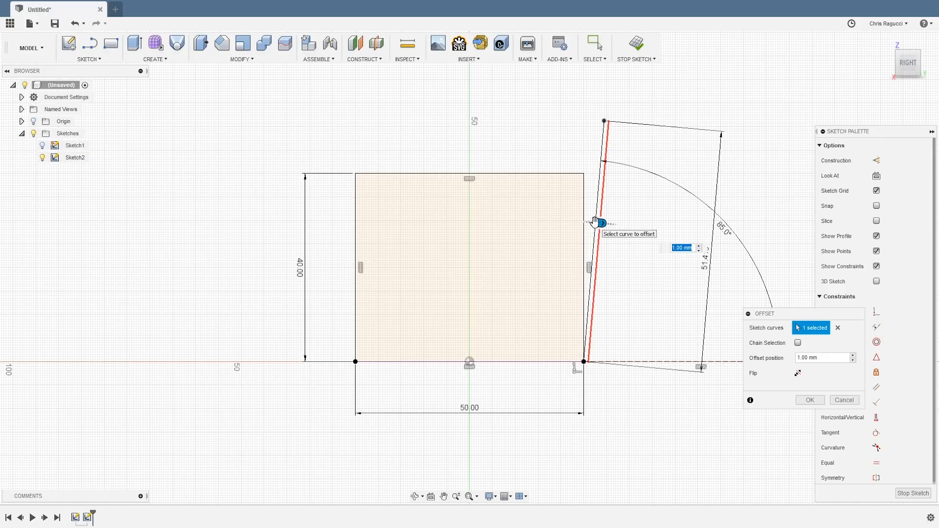
- Offset the tilted rectangle's left edge inward by 2 mm
{"action": "left_click_drag", "start_coordinate": [598, 223], "coordinate": [548, 218]}
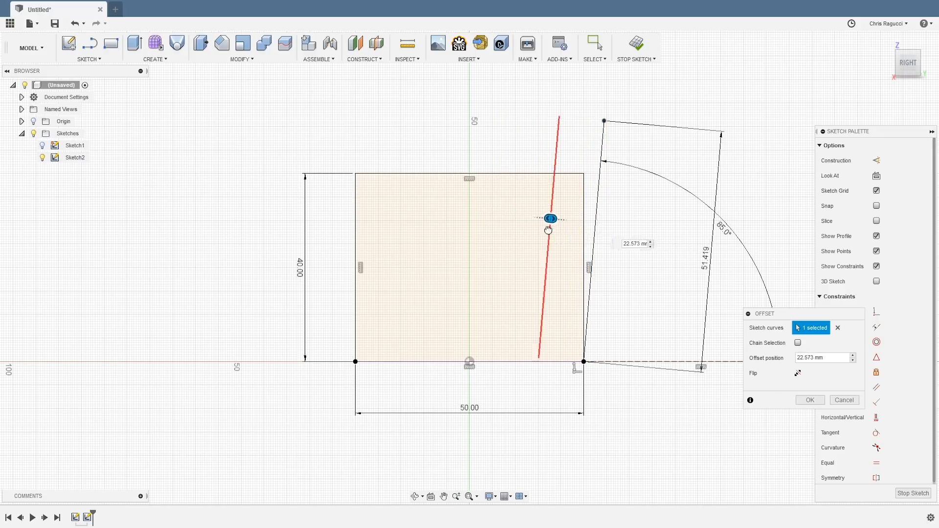
{"action": "left_click_drag", "start_coordinate": [549, 218], "coordinate": [578, 221]}
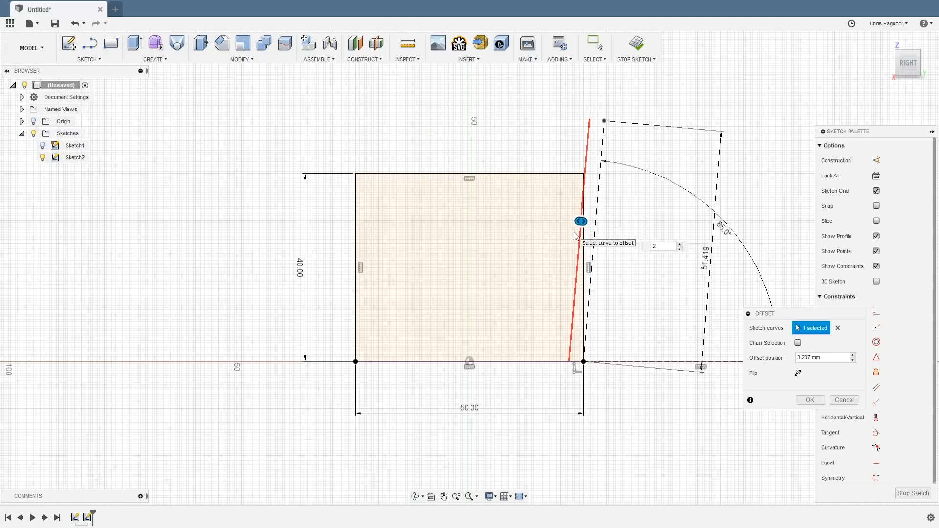
{"action": "type", "text": "2"}
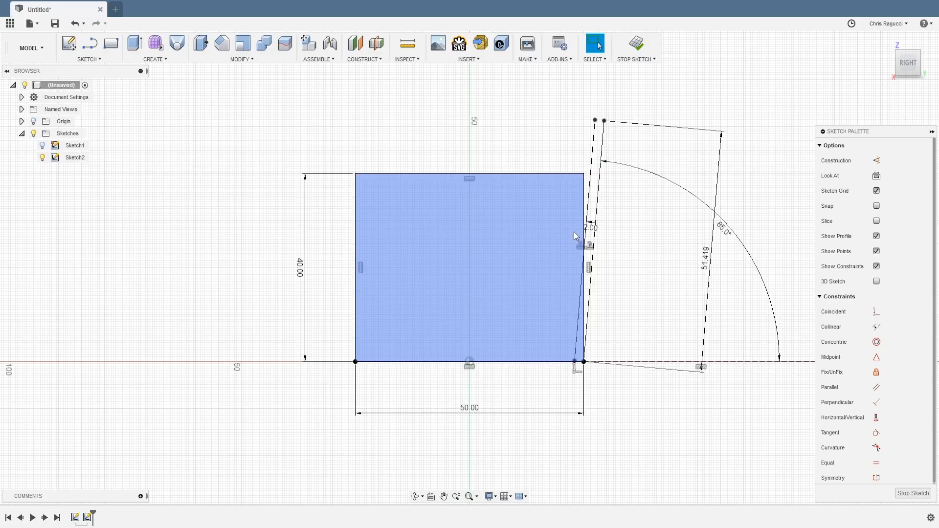
{"action": "mouse_move", "coordinate": [541, 196]}
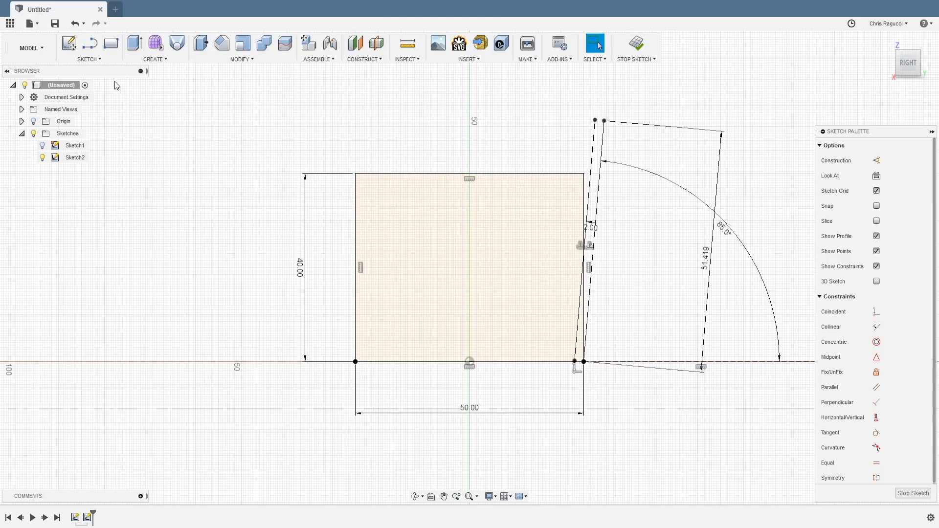
- Extend the base rectangle's top edge to meet the offset line
{"action": "left_click", "coordinate": [88, 59]}
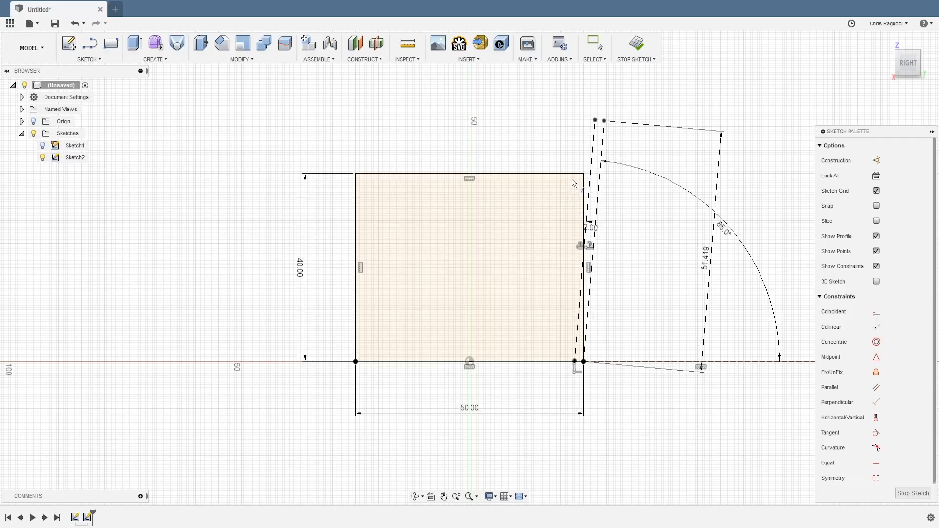
{"action": "mouse_move", "coordinate": [575, 177]}
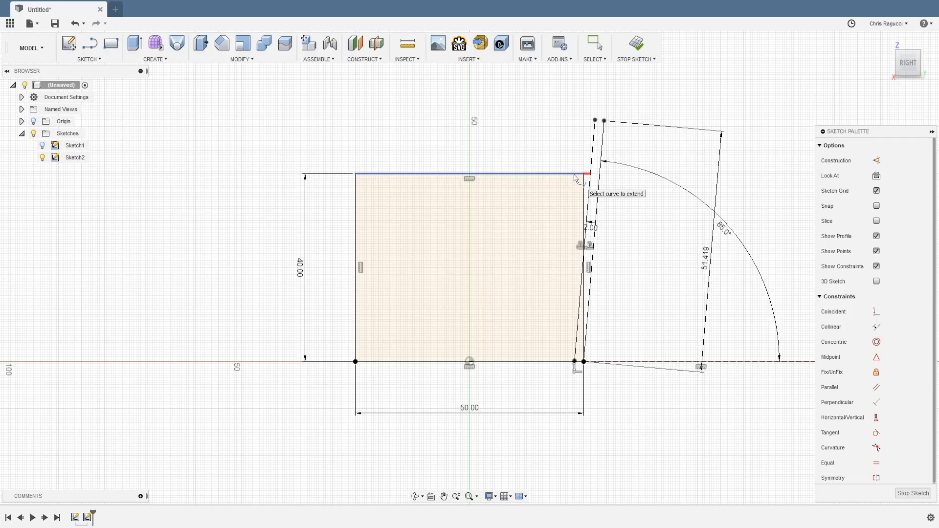
{"action": "mouse_move", "coordinate": [579, 179]}
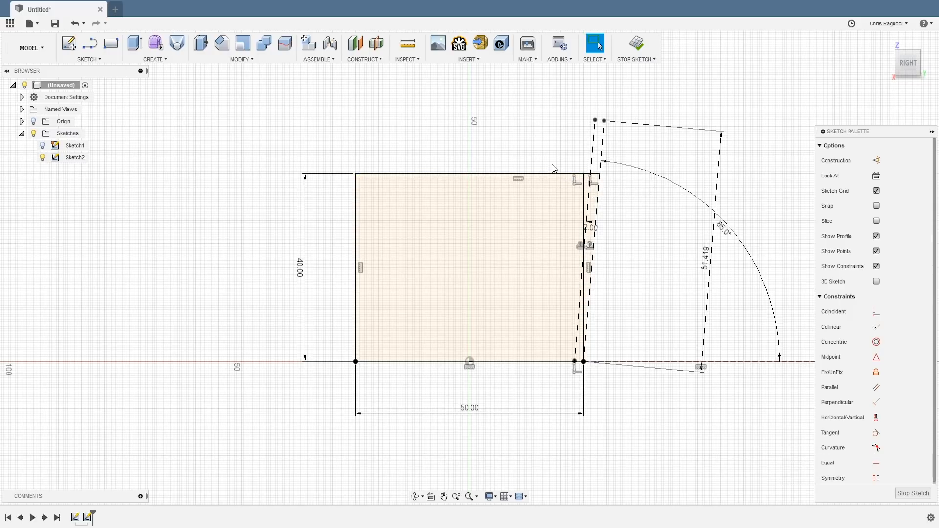
{"action": "left_click", "coordinate": [468, 266]}
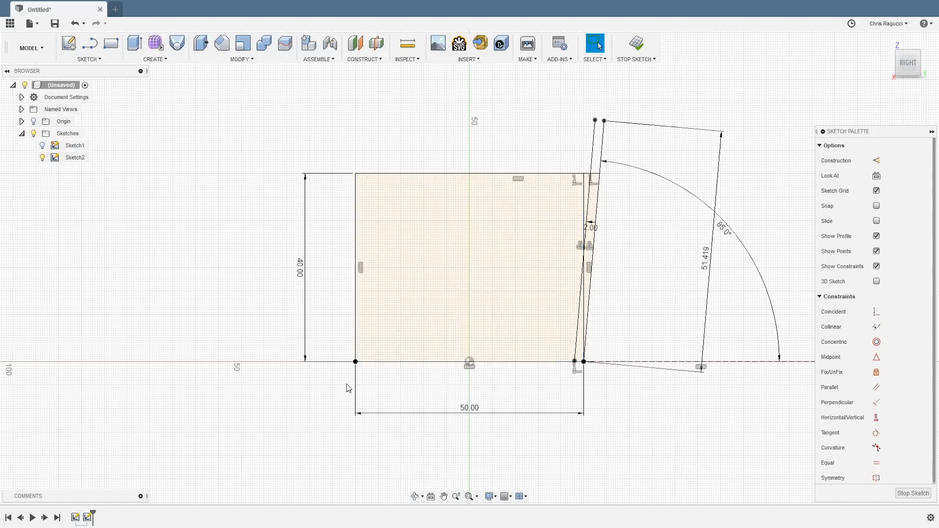
{"action": "left_click", "coordinate": [390, 346]}
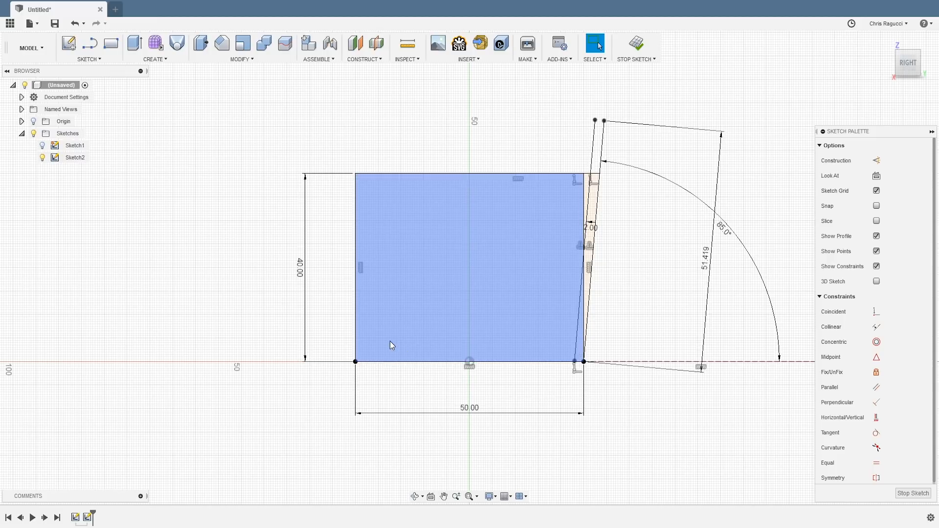
- Draw a 16 mm line rising from the base rectangle's bottom-left corner
{"action": "left_click", "coordinate": [89, 43]}
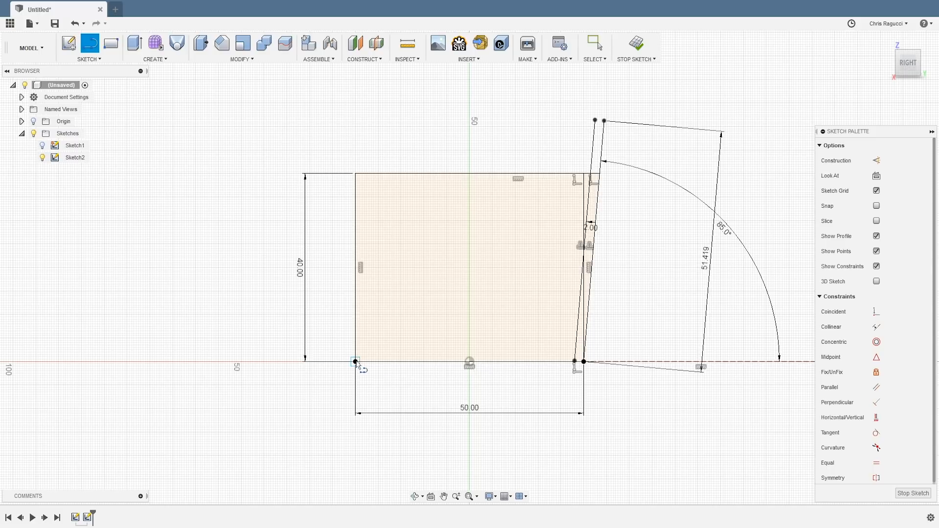
{"action": "mouse_move", "coordinate": [356, 362]}
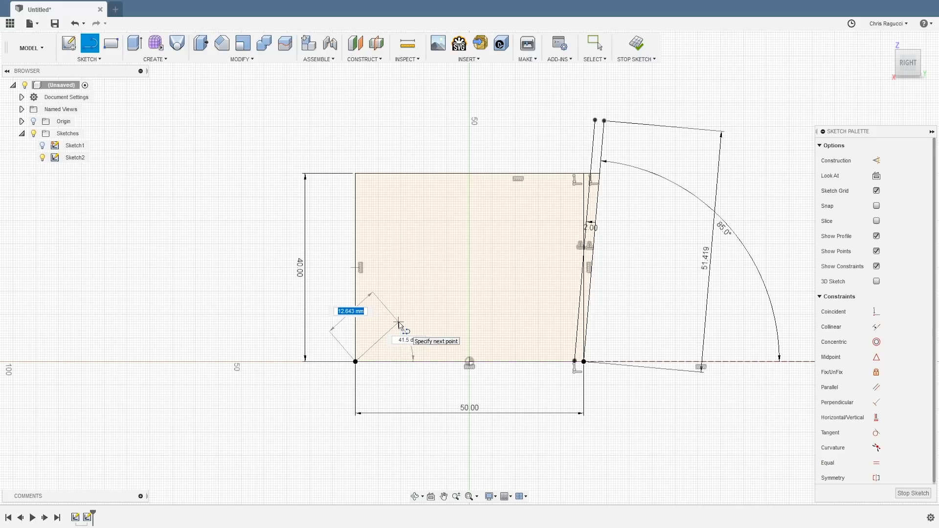
{"action": "type", "text": "16"}
{"action": "left_click", "coordinate": [405, 340]}
{"action": "type", "text": "30"}
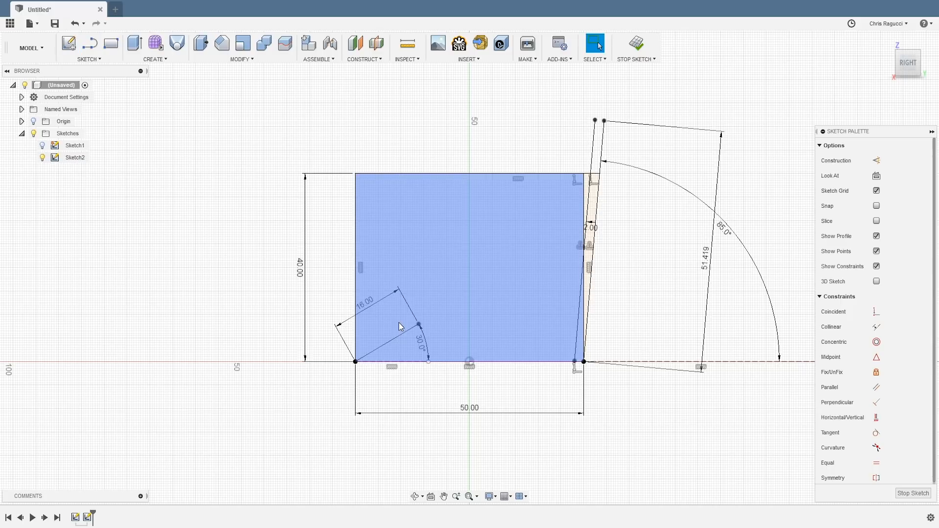
{"action": "mouse_move", "coordinate": [536, 301]}
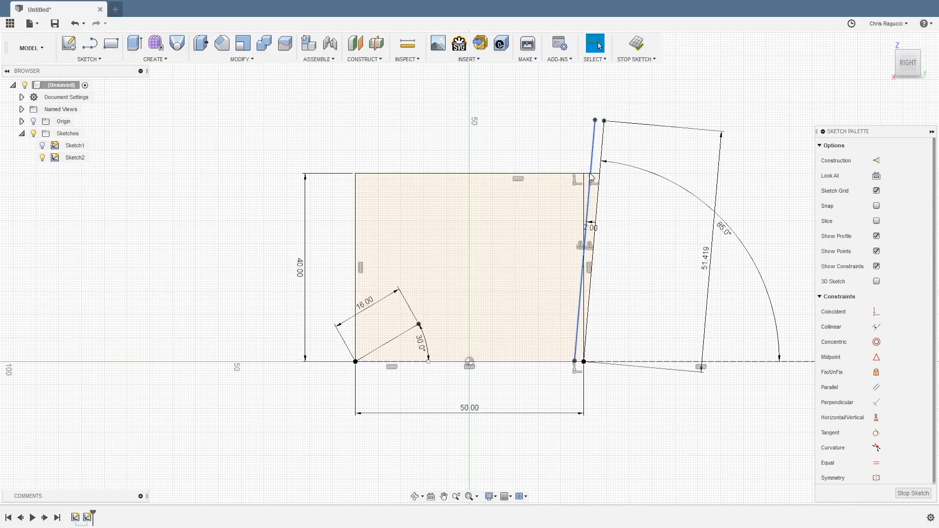
{"action": "mouse_move", "coordinate": [591, 183]}
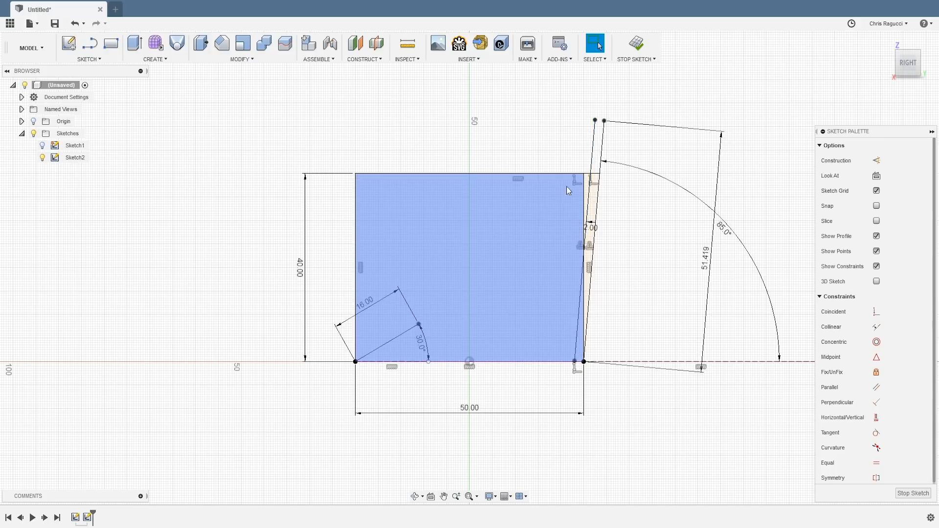
{"action": "mouse_move", "coordinate": [512, 249]}
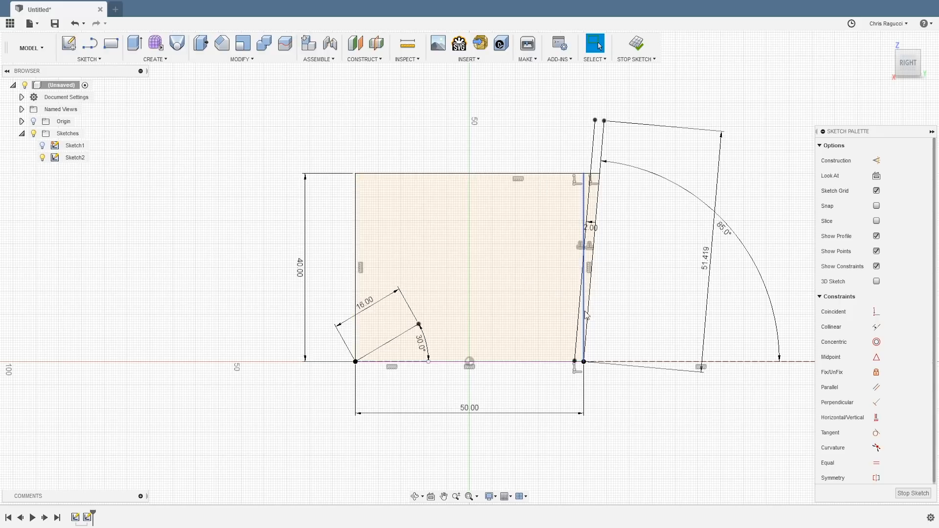
- Extend the base profile to the offset line and begin a 3-point arc from the 16 mm line
{"action": "left_click", "coordinate": [585, 270]}
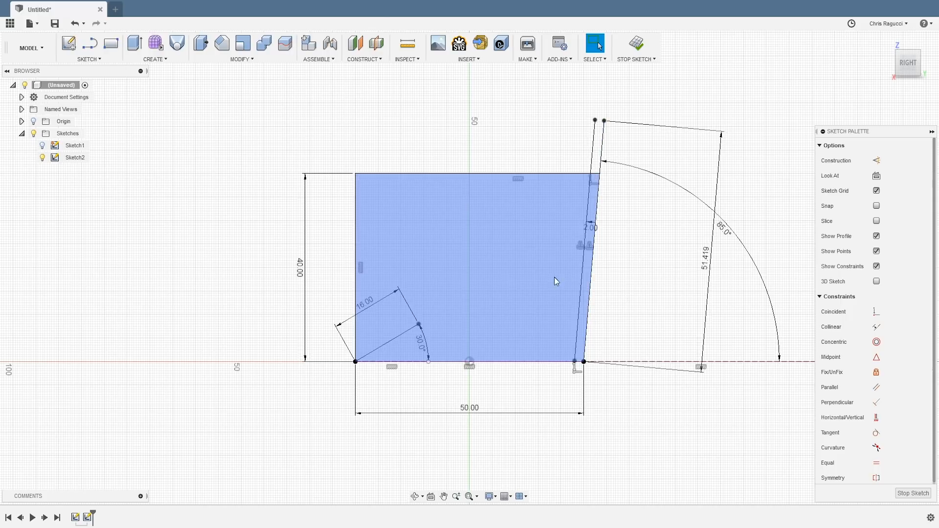
{"action": "mouse_move", "coordinate": [581, 197]}
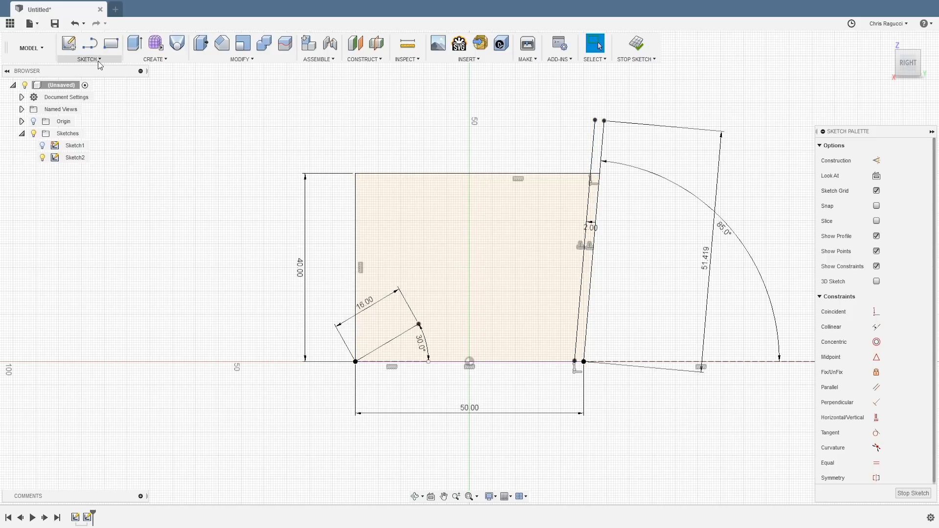
{"action": "left_click", "coordinate": [88, 48]}
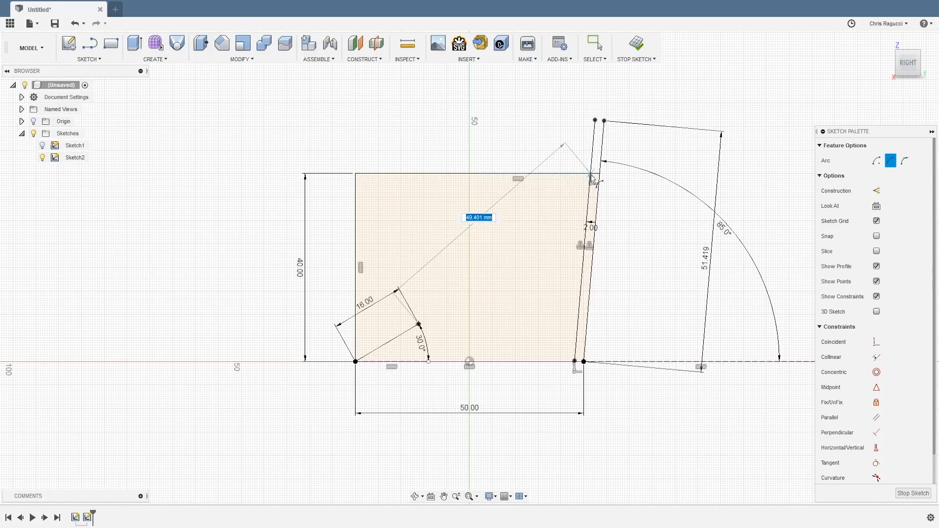
{"action": "mouse_move", "coordinate": [593, 180]}
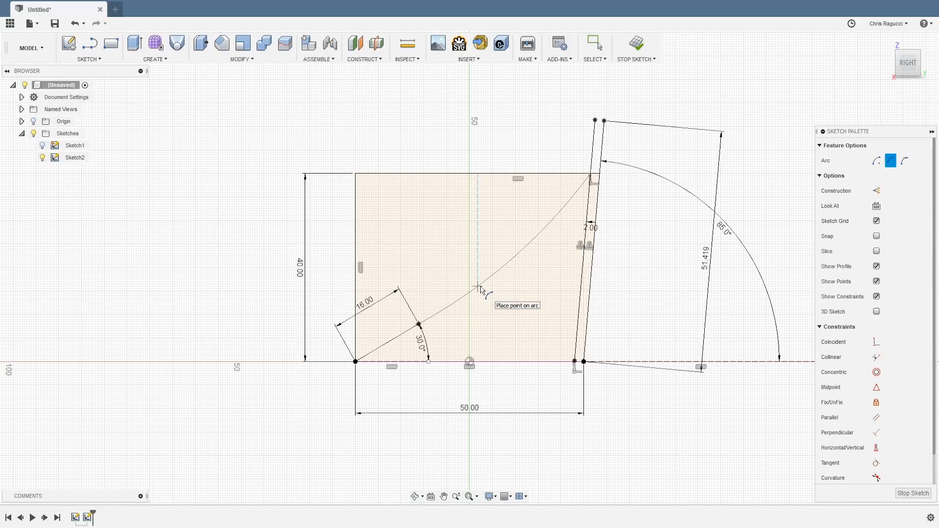
{"action": "mouse_move", "coordinate": [485, 297]}
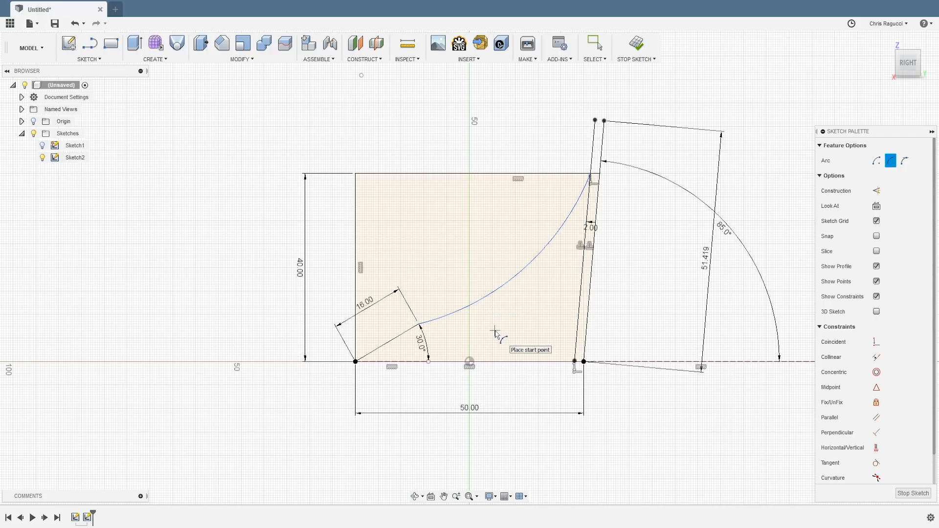
{"action": "mouse_move", "coordinate": [600, 306]}
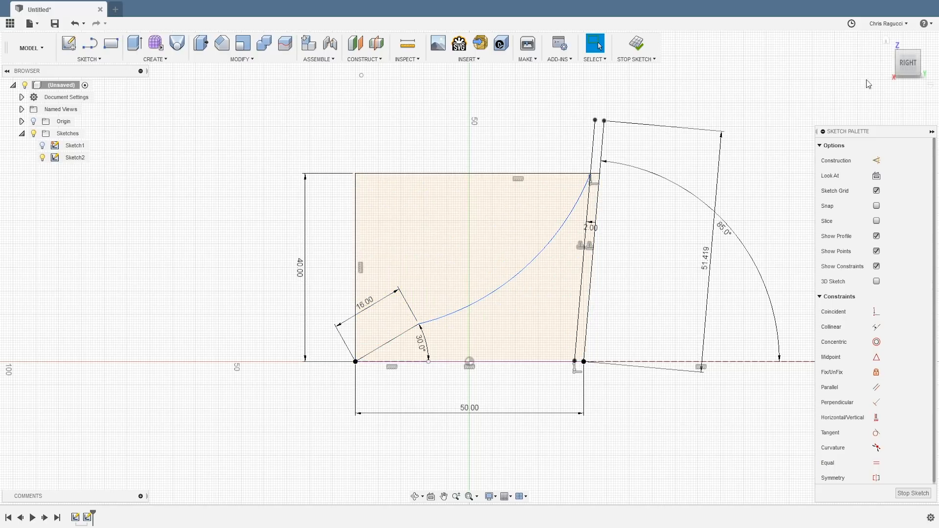
- Finish Sketch2 with the curve joining the angled line to the back wall's top
{"action": "left_click", "coordinate": [913, 493]}
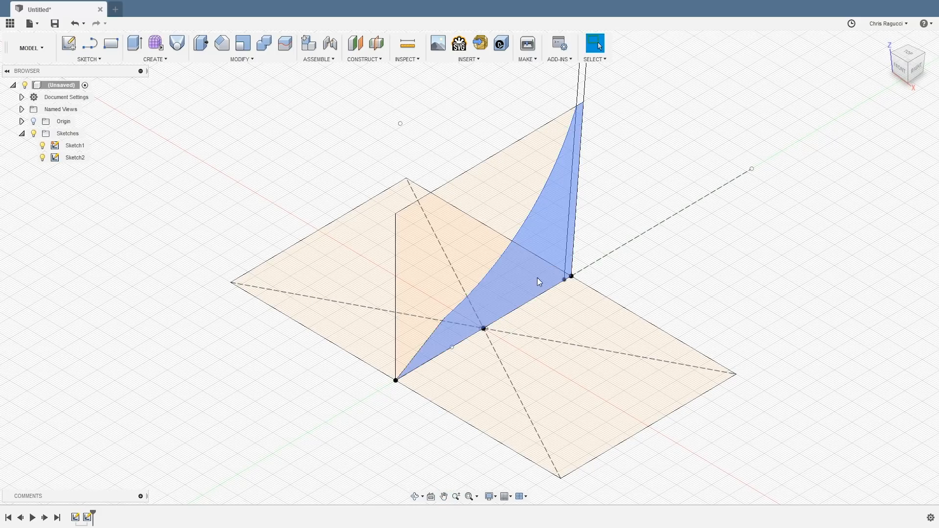
{"action": "mouse_move", "coordinate": [522, 284]}
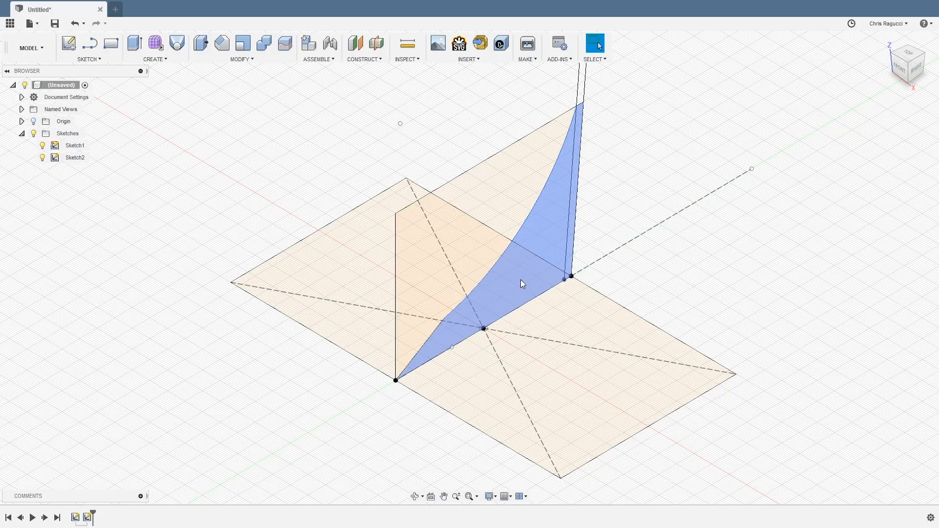
- Extrude the curved card holder profile outward to a 47 mm depth
{"action": "left_click", "coordinate": [134, 43]}
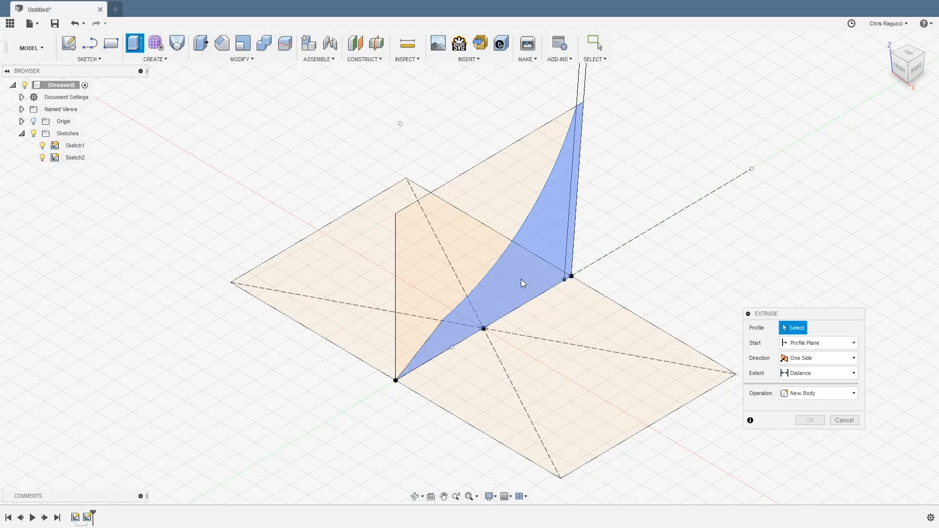
{"action": "left_click", "coordinate": [521, 282]}
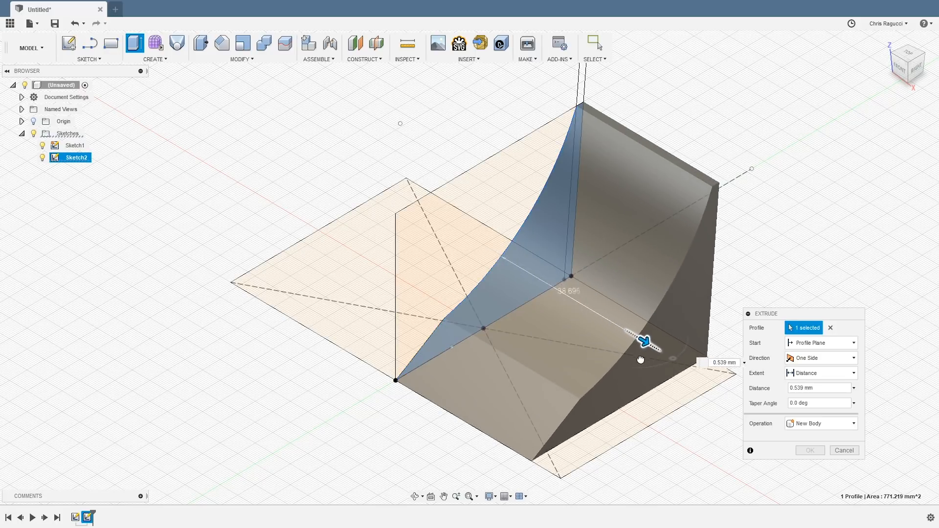
{"action": "left_click_drag", "start_coordinate": [644, 342], "coordinate": [677, 359]}
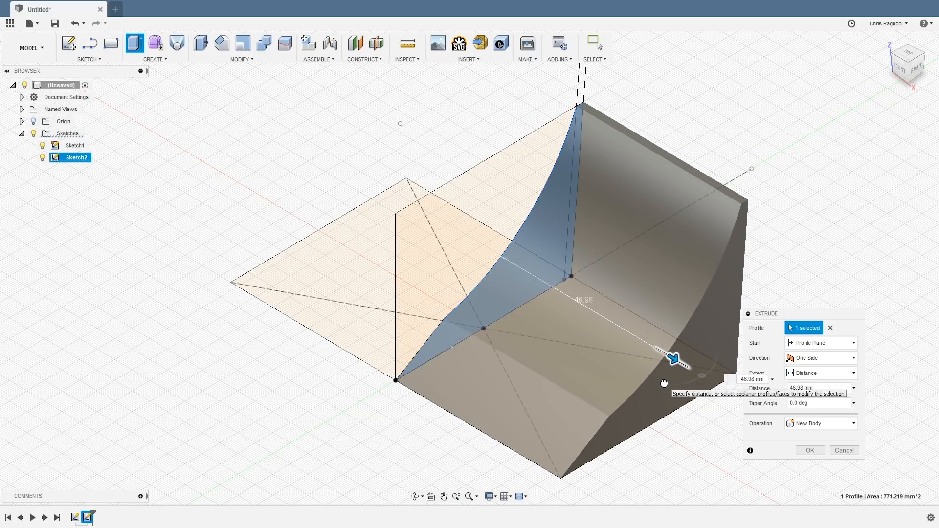
{"action": "left_click_drag", "start_coordinate": [677, 359], "coordinate": [669, 361]}
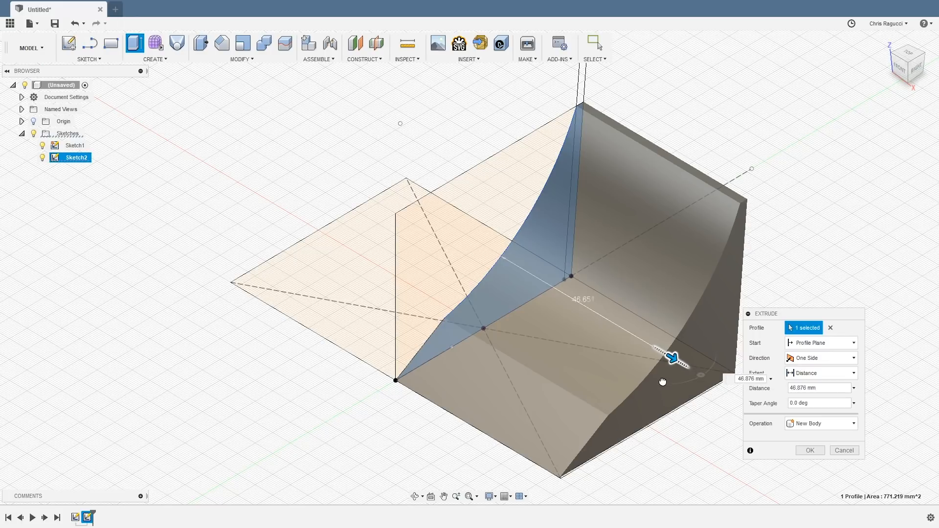
{"action": "left_click_drag", "start_coordinate": [674, 359], "coordinate": [677, 358]}
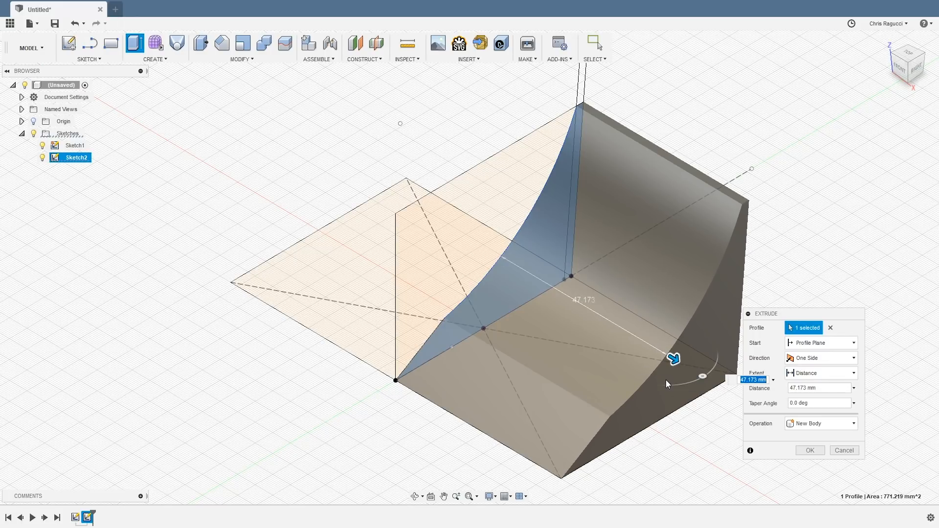
{"action": "mouse_move", "coordinate": [697, 422]}
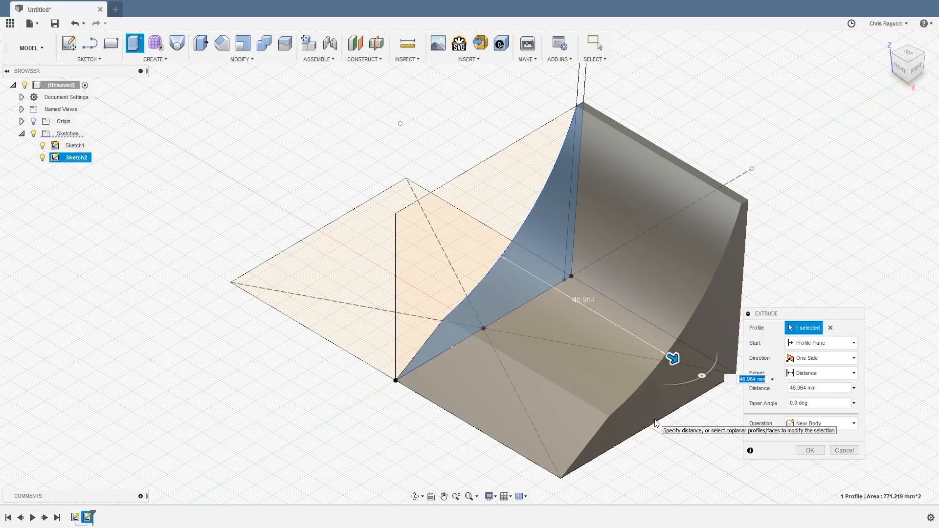
{"action": "type", "text": "47"}
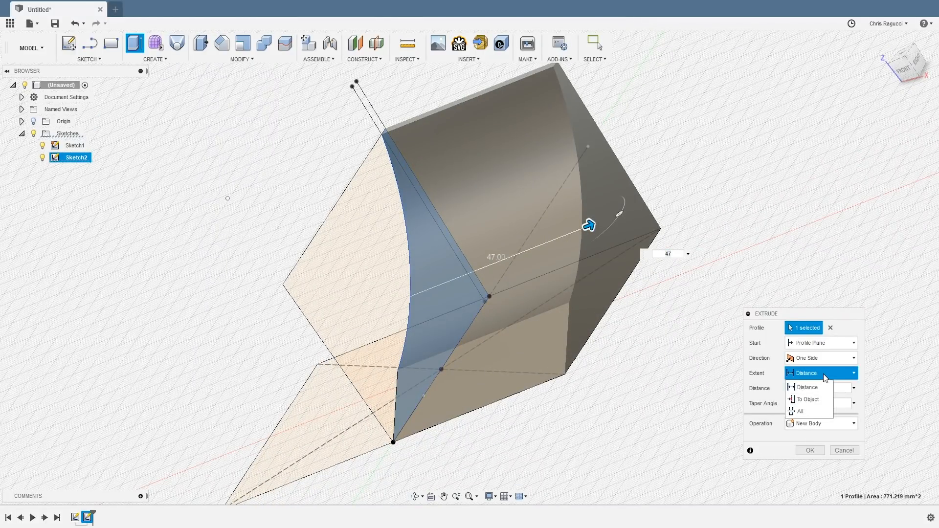
- Make the extrusion symmetric about the sketch with a 94 mm total distance
{"action": "left_click", "coordinate": [821, 358]}
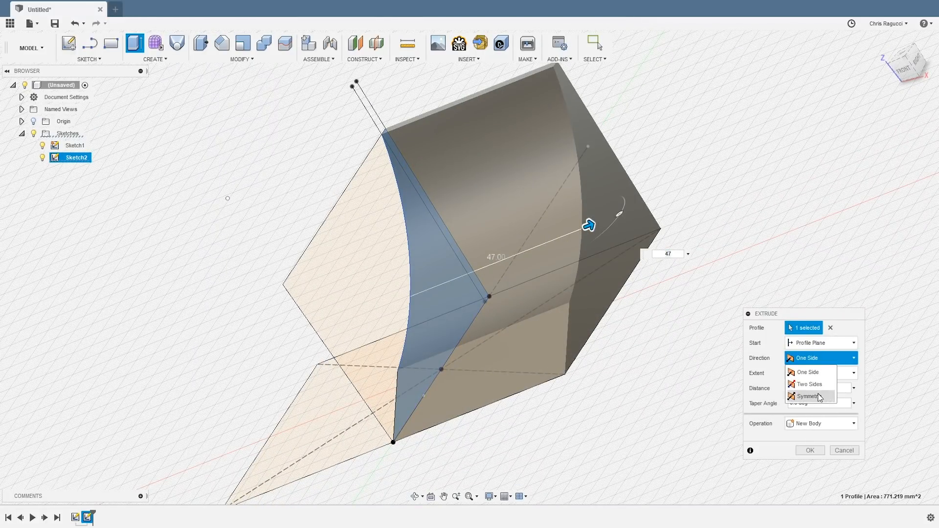
{"action": "left_click", "coordinate": [808, 396]}
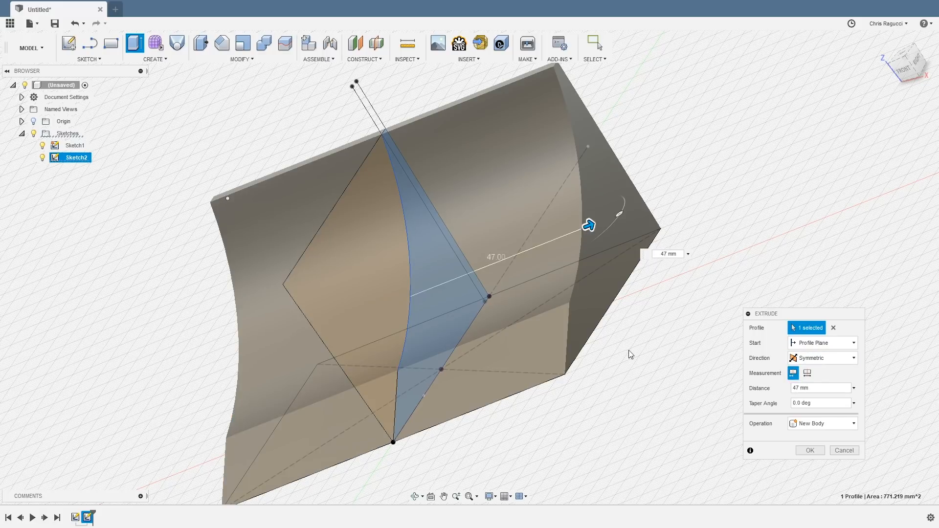
{"action": "mouse_move", "coordinate": [640, 262]}
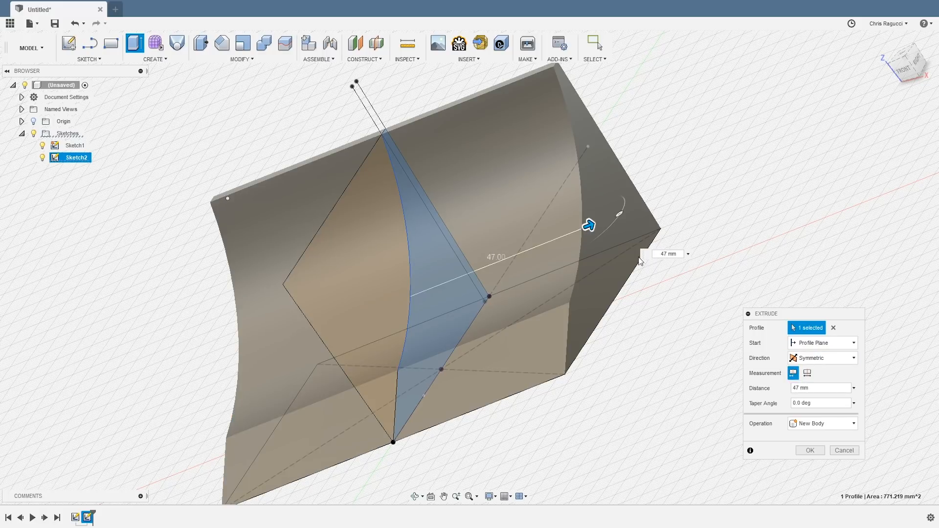
{"action": "left_click", "coordinate": [666, 254]}
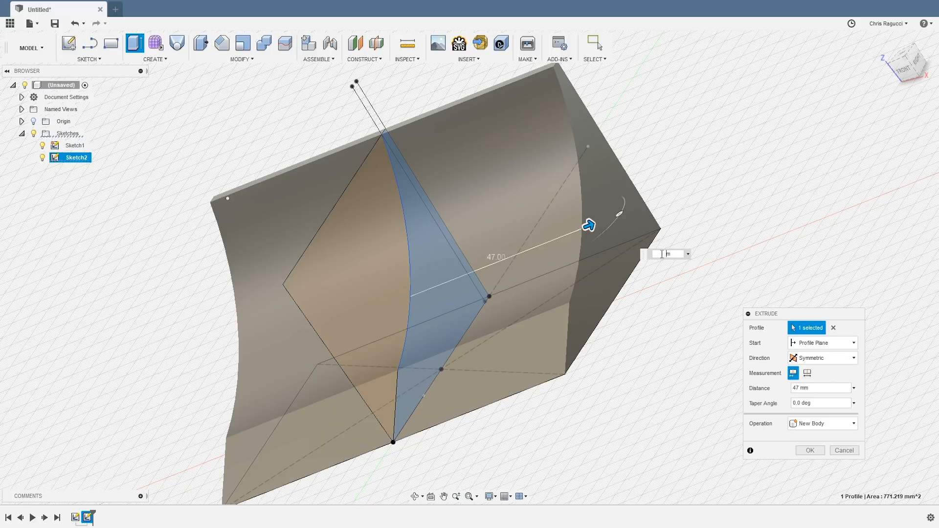
{"action": "type", "text": "94"}
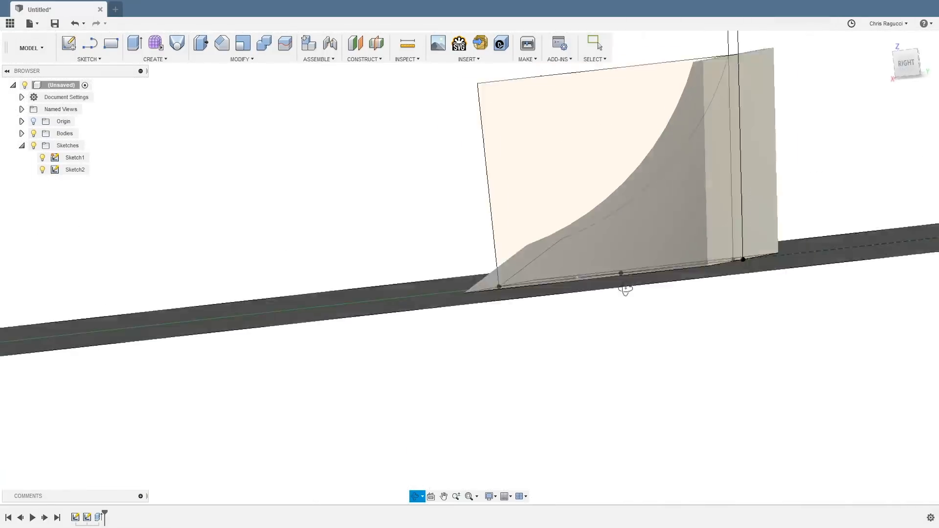
{"action": "left_click_drag", "start_coordinate": [624, 290], "coordinate": [643, 289]}
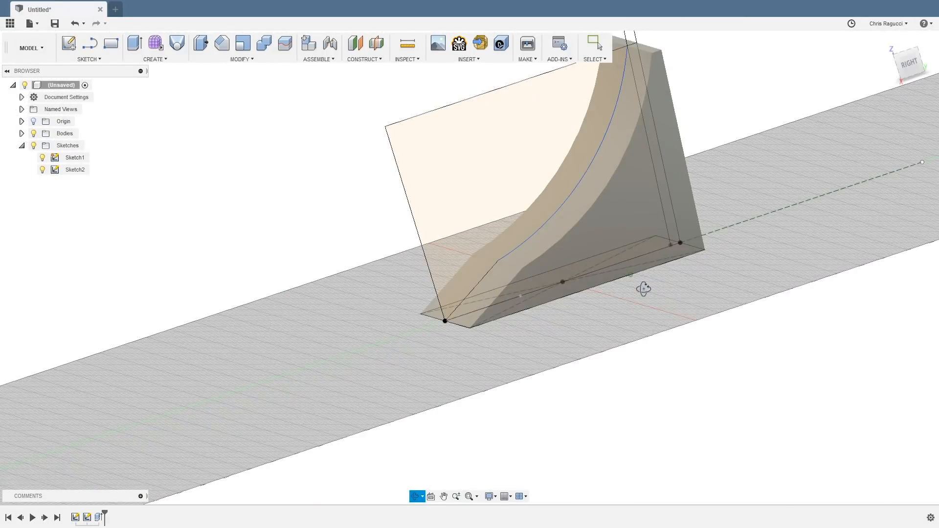
{"action": "left_click", "coordinate": [542, 258]}
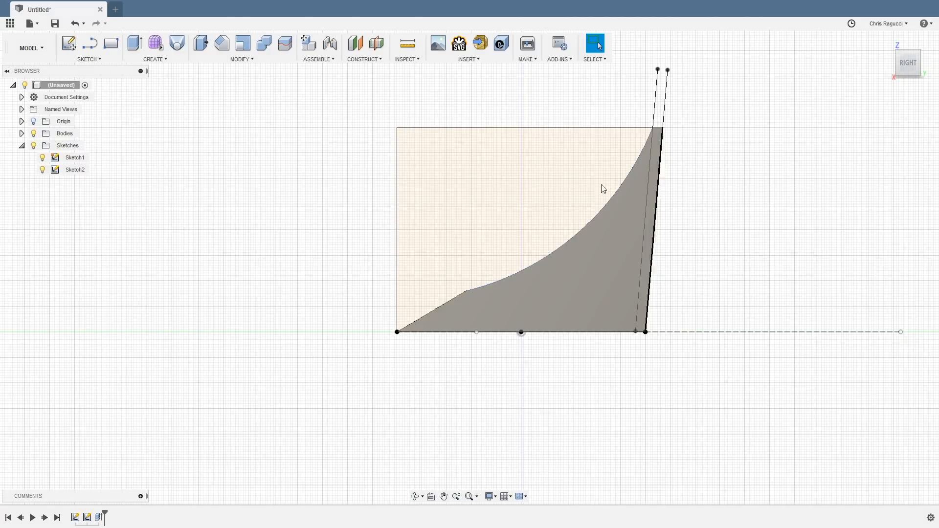
{"action": "left_click", "coordinate": [74, 169]}
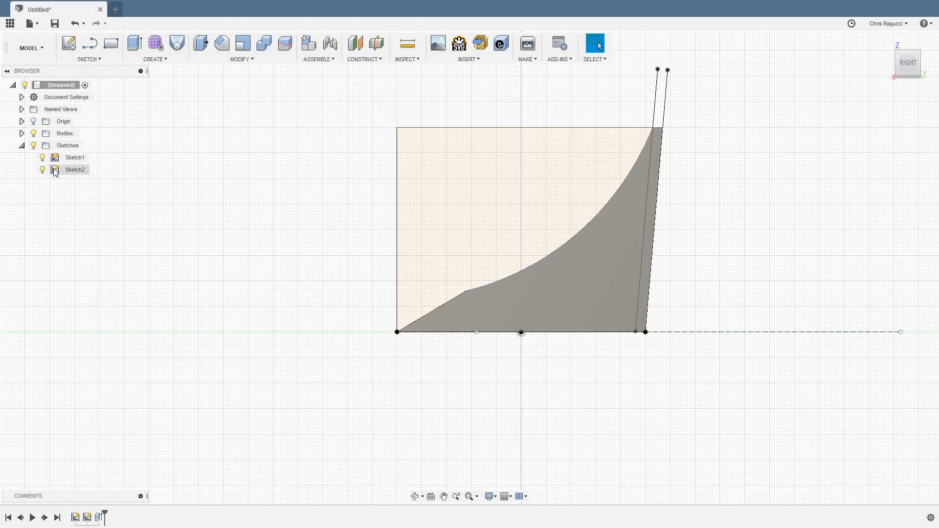
- Reopen Sketch2 and add a horizontal line dimensioned 2 mm above the base, splitting the profile
{"action": "double_click", "coordinate": [75, 169]}
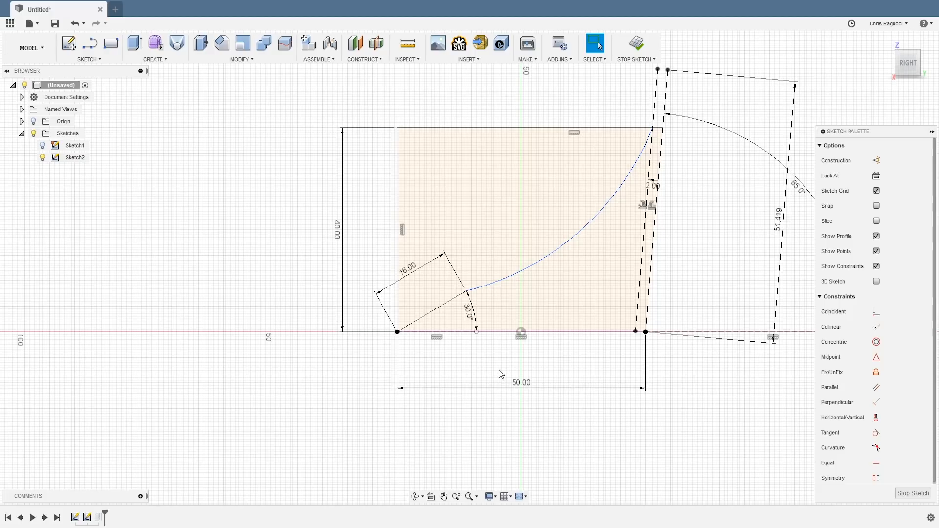
{"action": "left_click", "coordinate": [584, 319]}
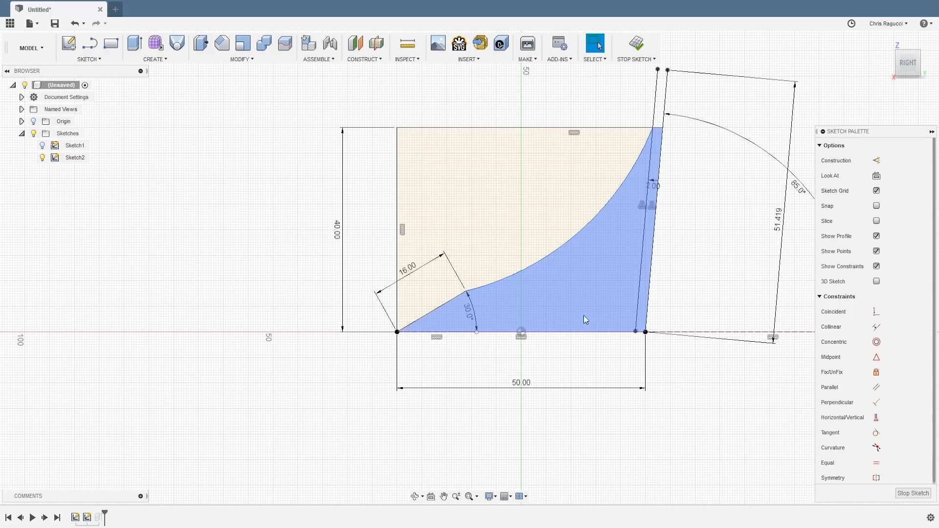
{"action": "mouse_move", "coordinate": [546, 327]}
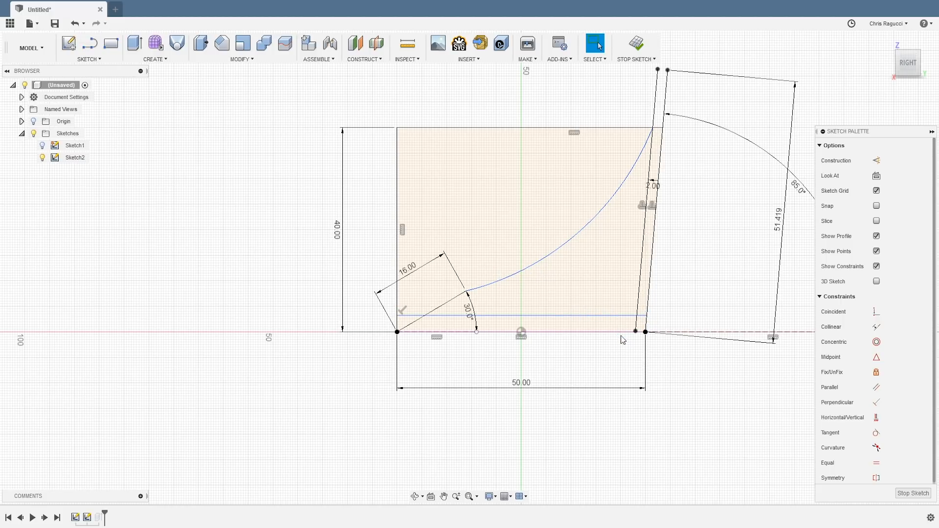
{"action": "left_click", "coordinate": [545, 325]}
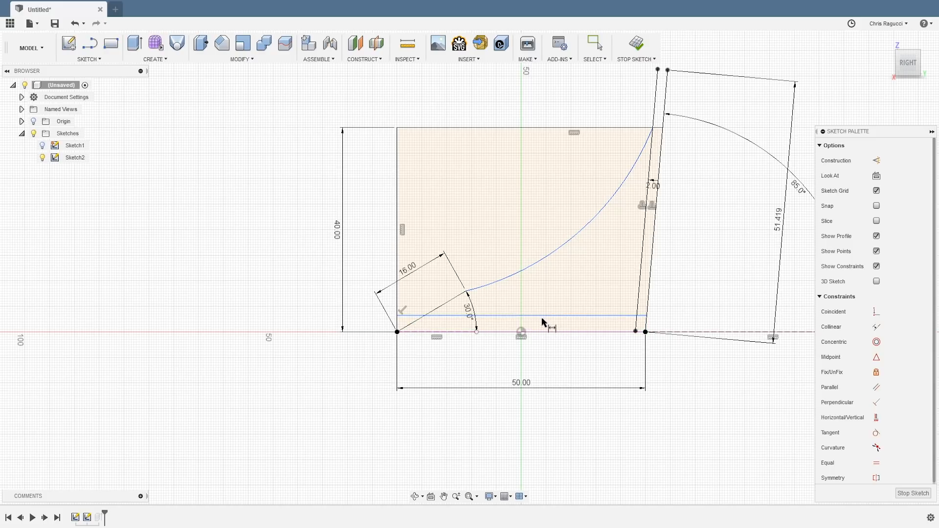
{"action": "left_click", "coordinate": [519, 316]}
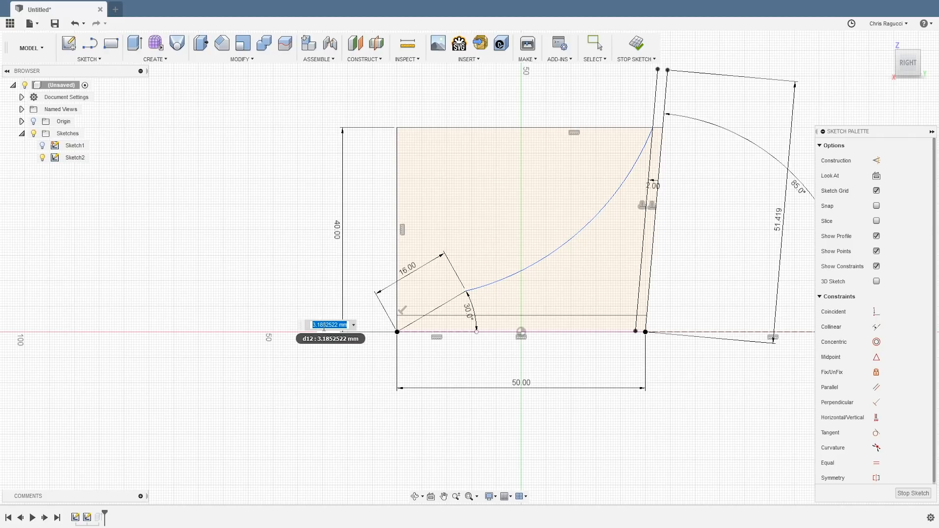
{"action": "type", "text": "2"}
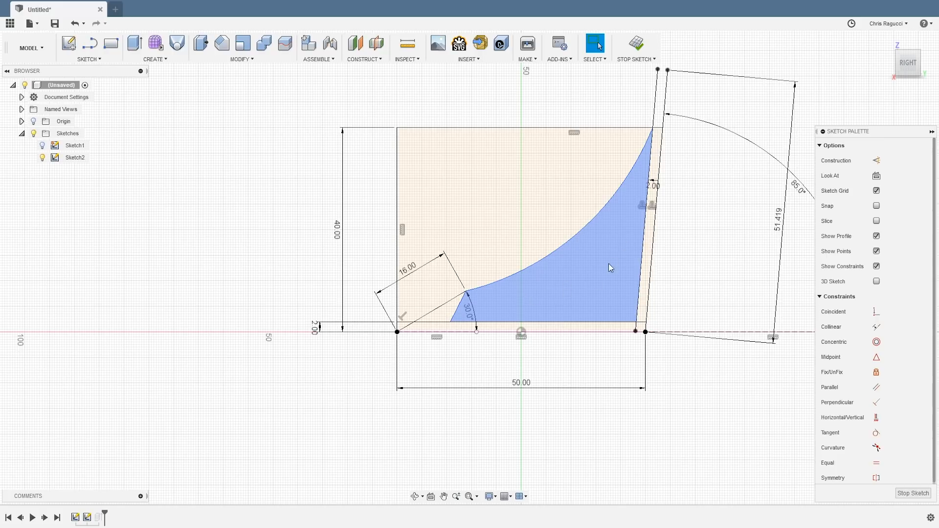
{"action": "mouse_move", "coordinate": [588, 283]}
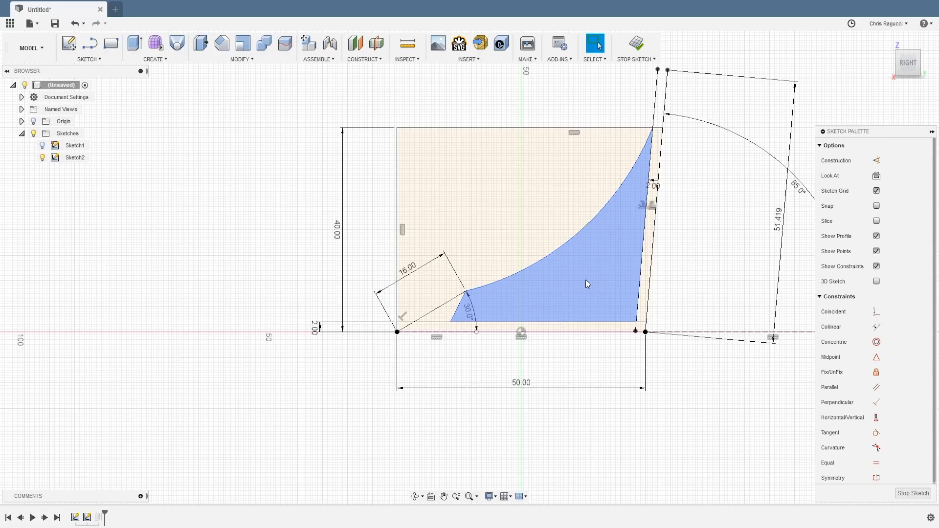
- Finish the sketch and start a symmetric extrusion of the split curved profile
{"action": "left_click", "coordinate": [912, 493]}
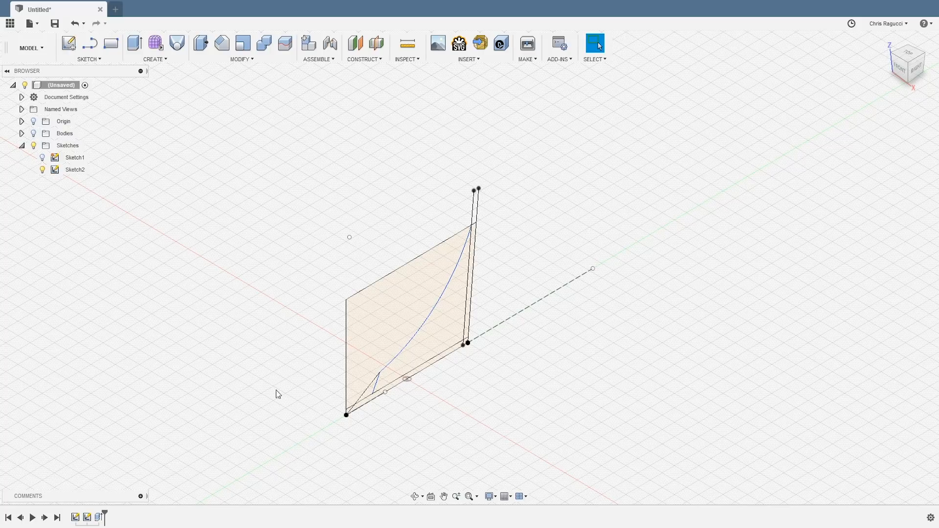
{"action": "left_click", "coordinate": [437, 342]}
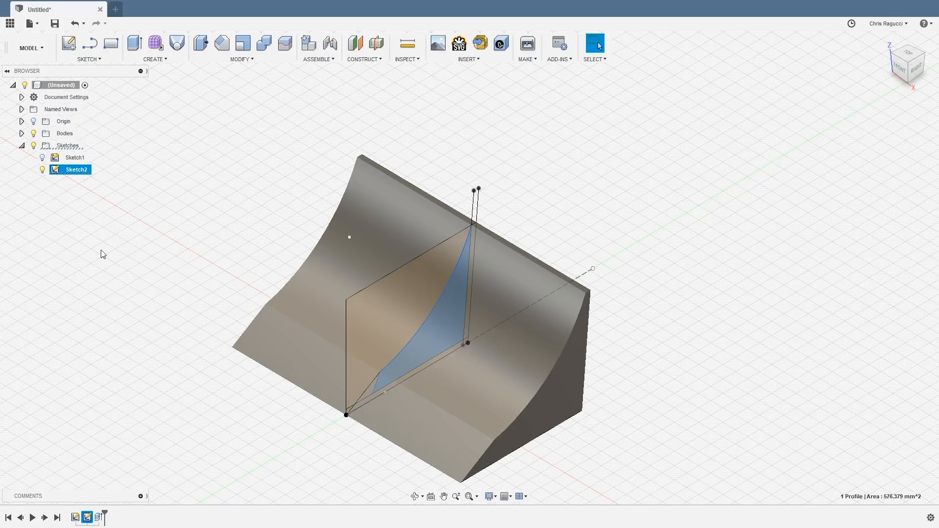
{"action": "left_click", "coordinate": [133, 42]}
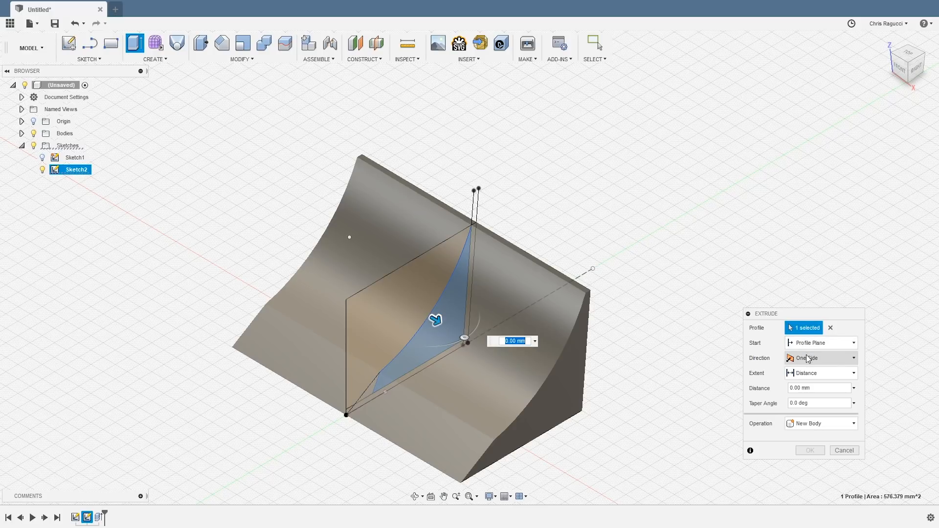
{"action": "left_click", "coordinate": [820, 358]}
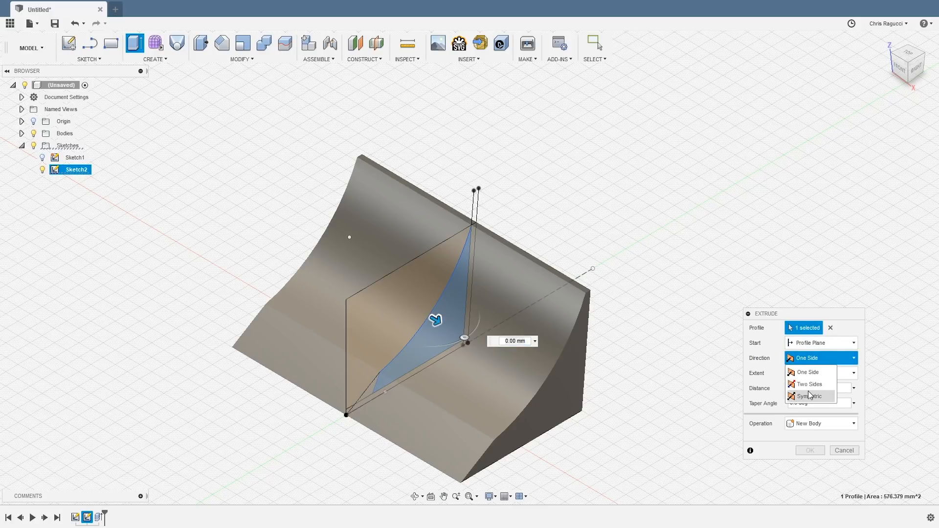
{"action": "left_click", "coordinate": [810, 396]}
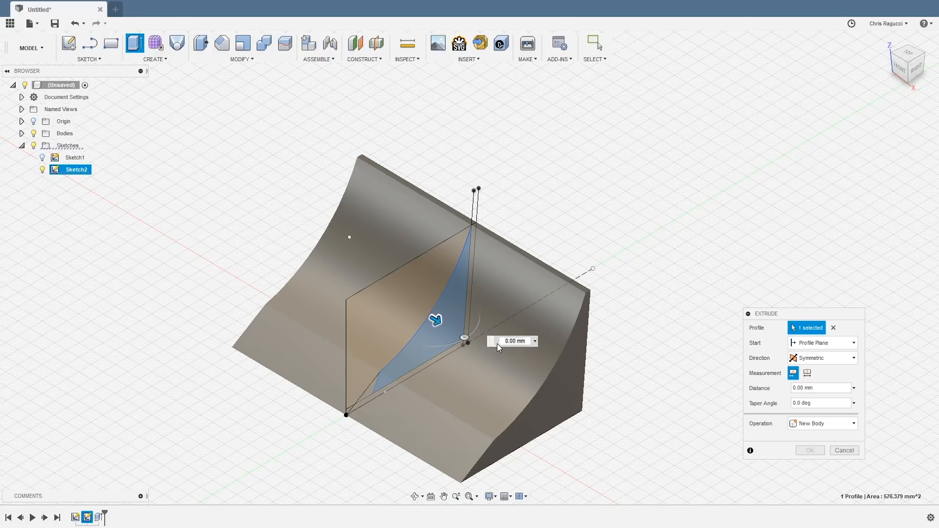
- Cut the profile 45 mm each side through the body to hollow the card pocket
{"action": "left_click", "coordinate": [512, 341]}
{"action": "type", "text": "90/2"}
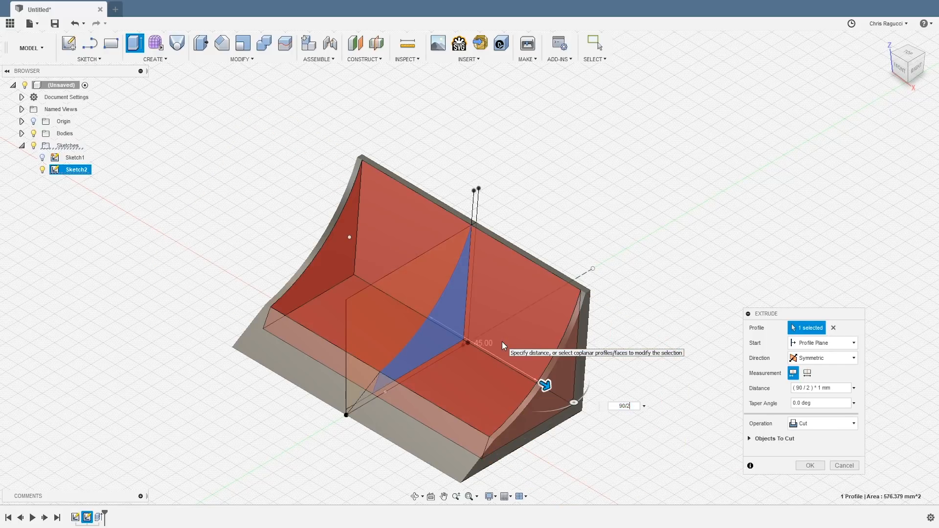
{"action": "mouse_move", "coordinate": [773, 439]}
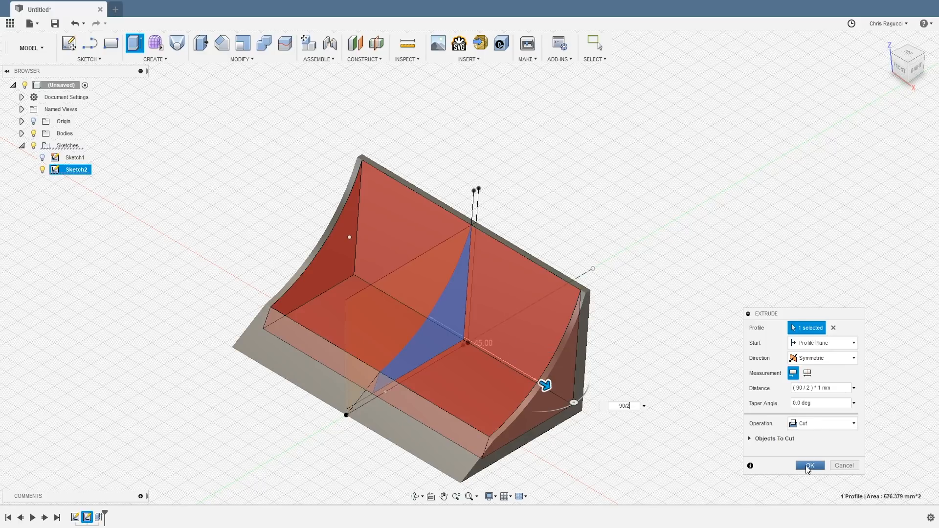
{"action": "left_click", "coordinate": [809, 466]}
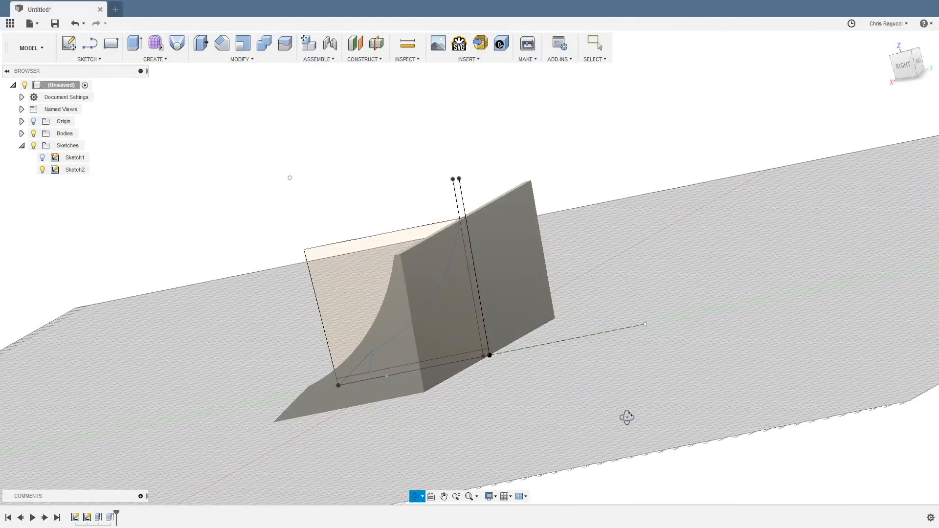
{"action": "left_click", "coordinate": [593, 43]}
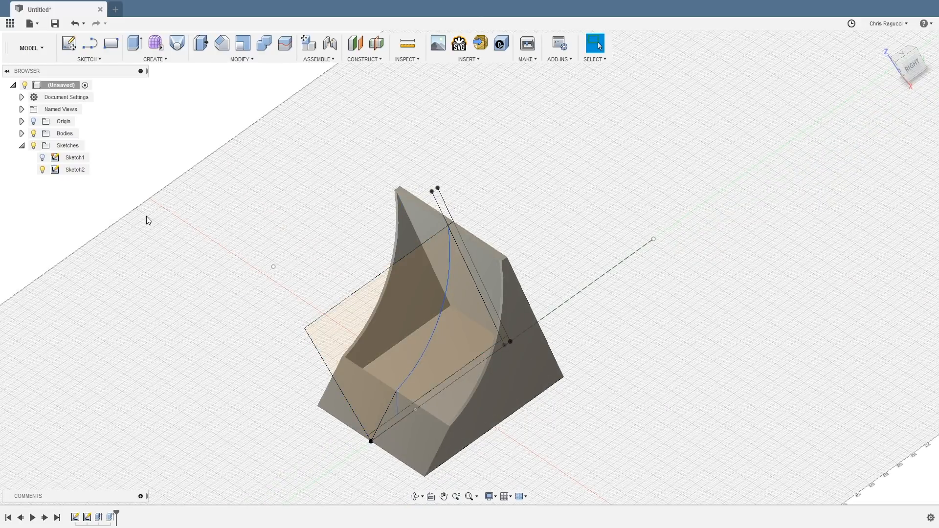
- Review Sketch2 briefly and hide its sketch lines, leaving only the hollowed body
{"action": "double_click", "coordinate": [74, 169]}
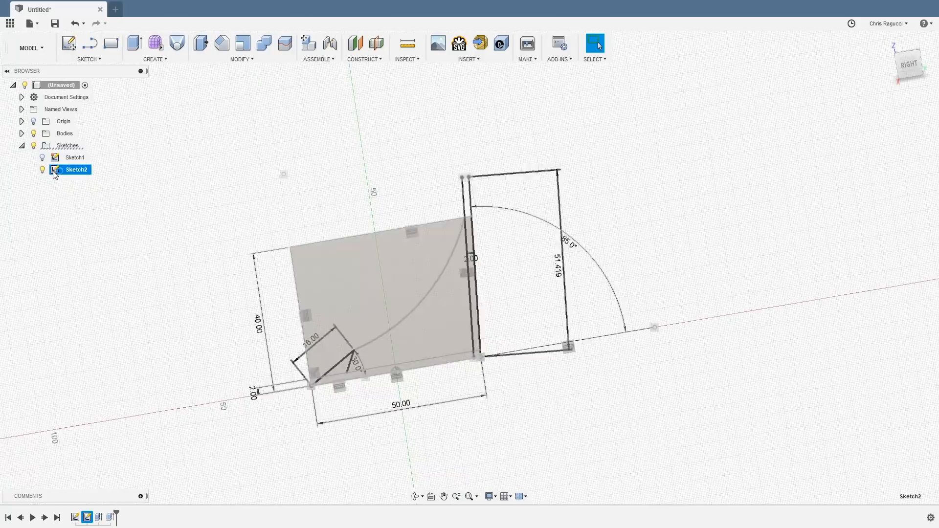
{"action": "double_click", "coordinate": [76, 170]}
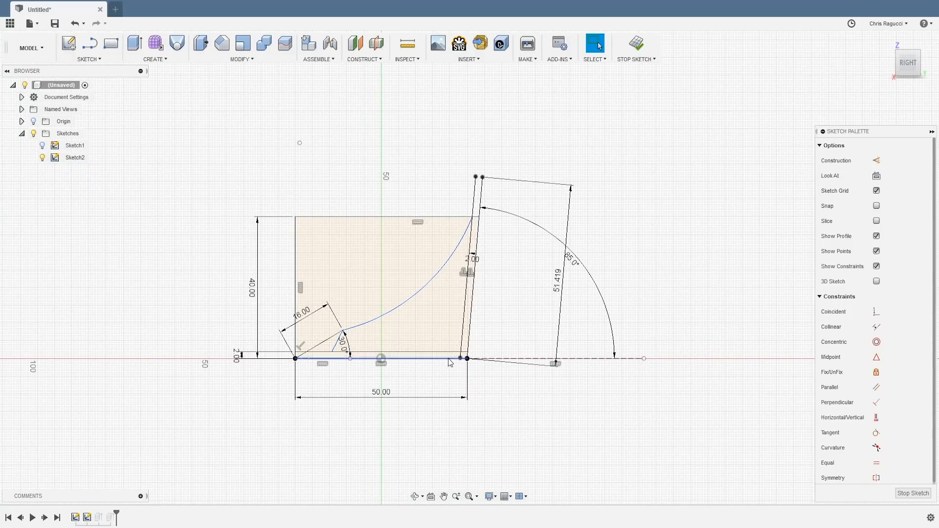
{"action": "left_click", "coordinate": [419, 351]}
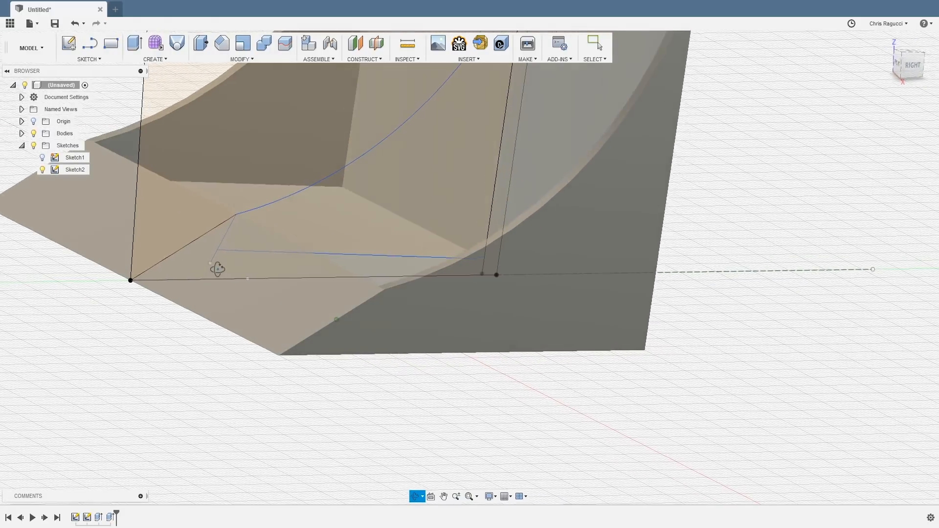
{"action": "left_click", "coordinate": [289, 238]}
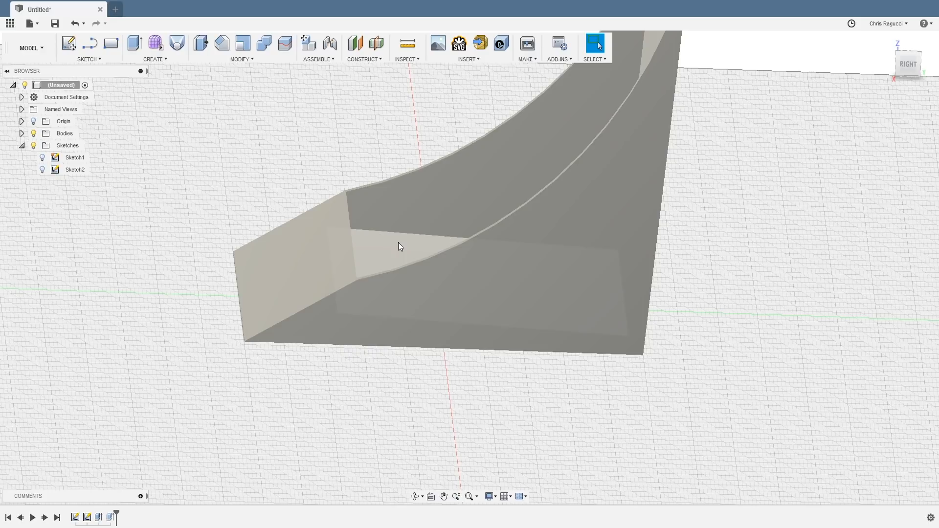
{"action": "mouse_move", "coordinate": [723, 277]}
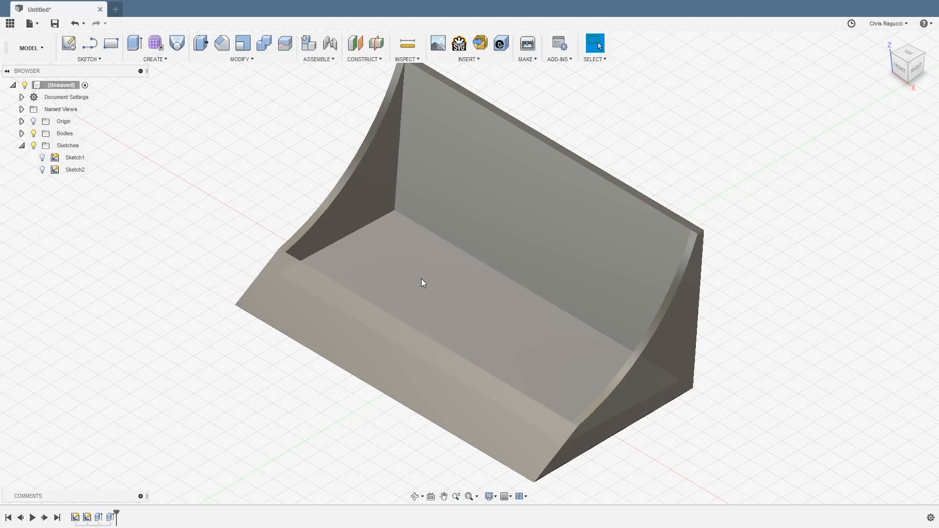
{"action": "mouse_move", "coordinate": [420, 283]}
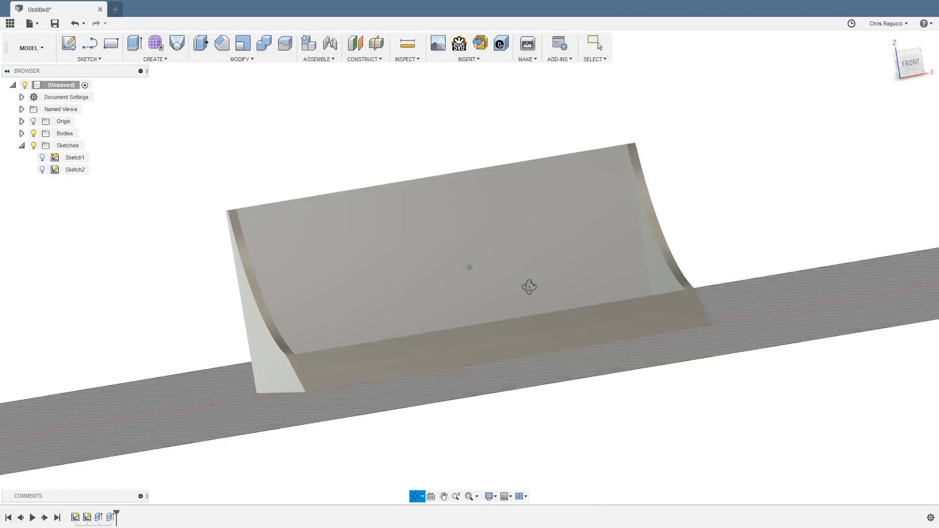
- Orbit the holder to another side and begin a fillet on its edges
{"action": "left_click_drag", "start_coordinate": [530, 286], "coordinate": [587, 287]}
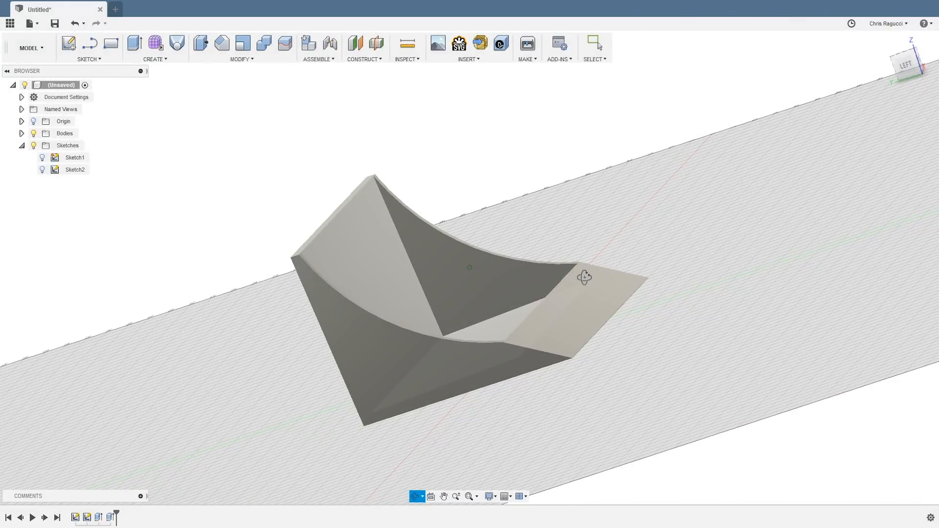
{"action": "left_click", "coordinate": [595, 42]}
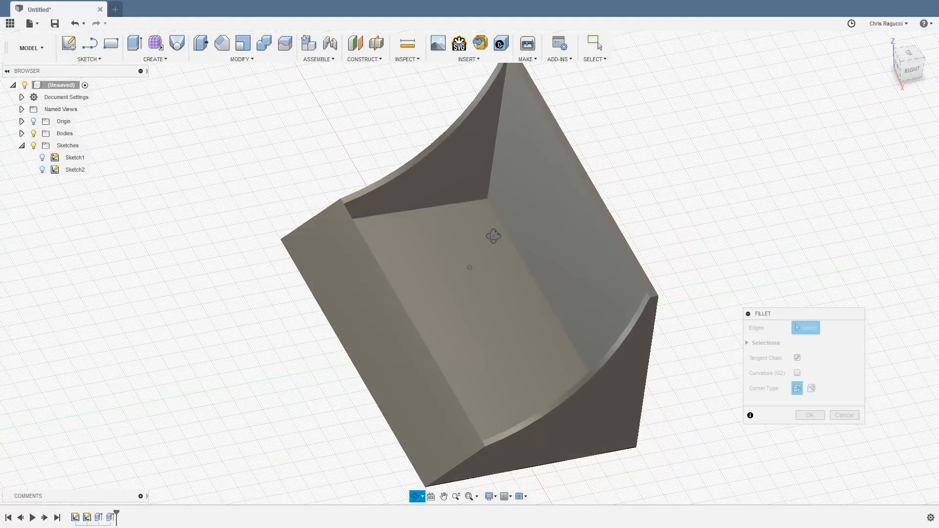
{"action": "mouse_move", "coordinate": [644, 313]}
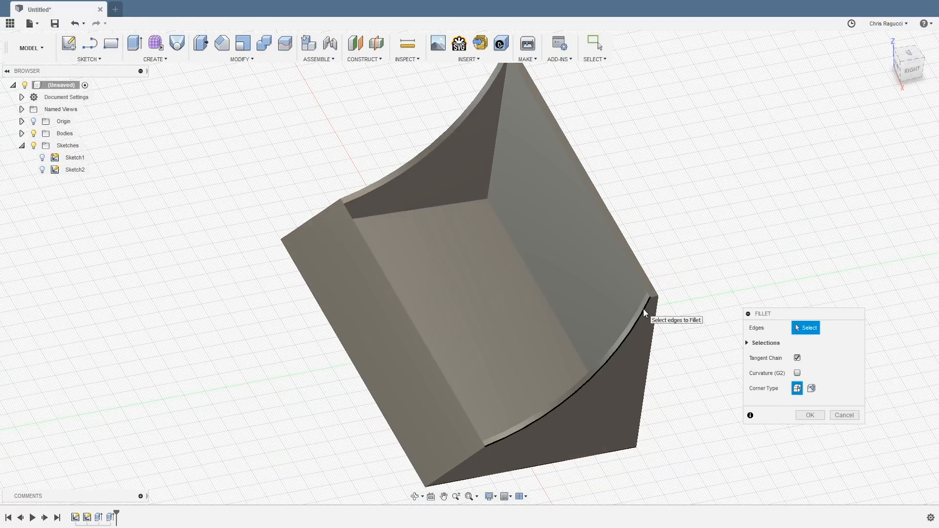
- Select 14 wall, pocket, bottom and top edges and round them with a 1 mm fillet
{"action": "left_click", "coordinate": [637, 311]}
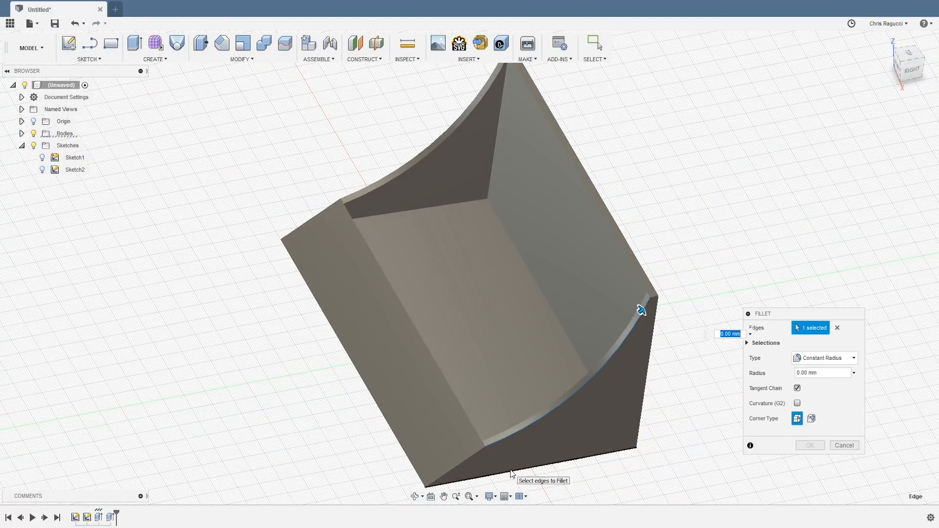
{"action": "left_click", "coordinate": [646, 407]}
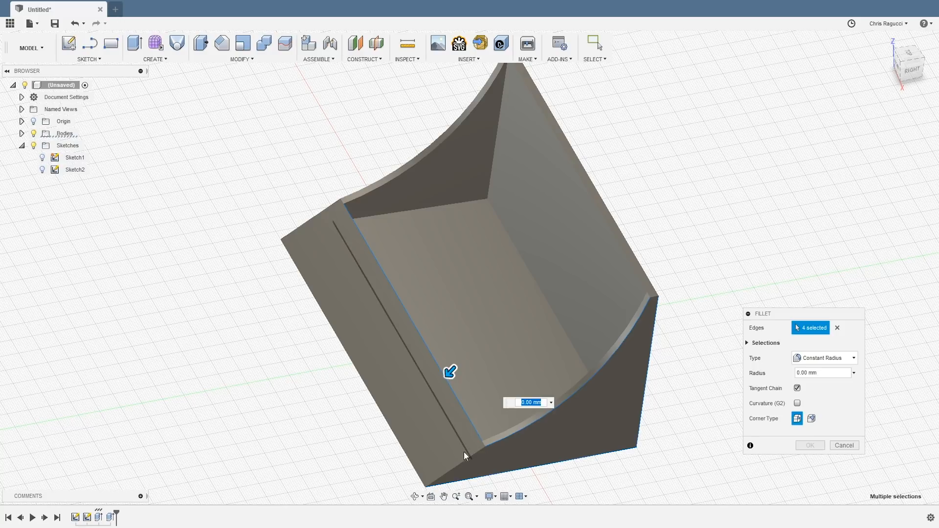
{"action": "left_click", "coordinate": [486, 431]}
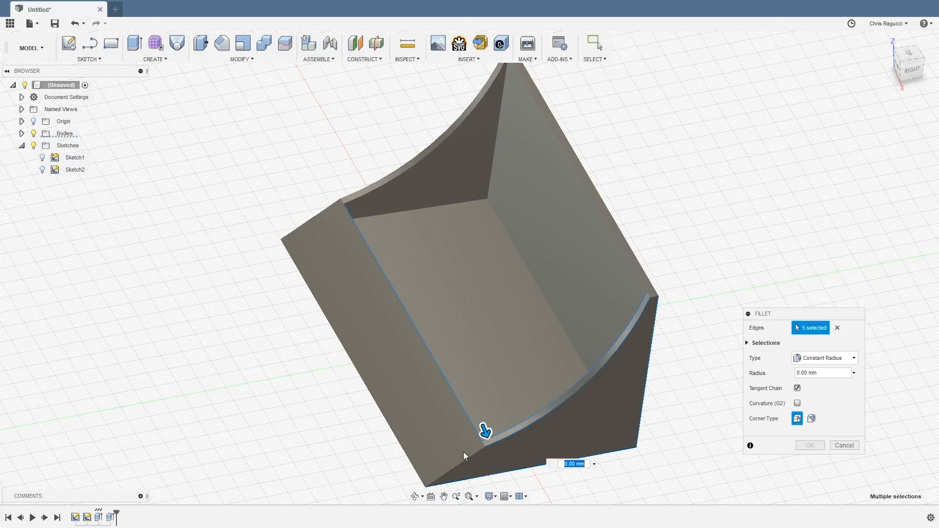
{"action": "left_click", "coordinate": [413, 467]}
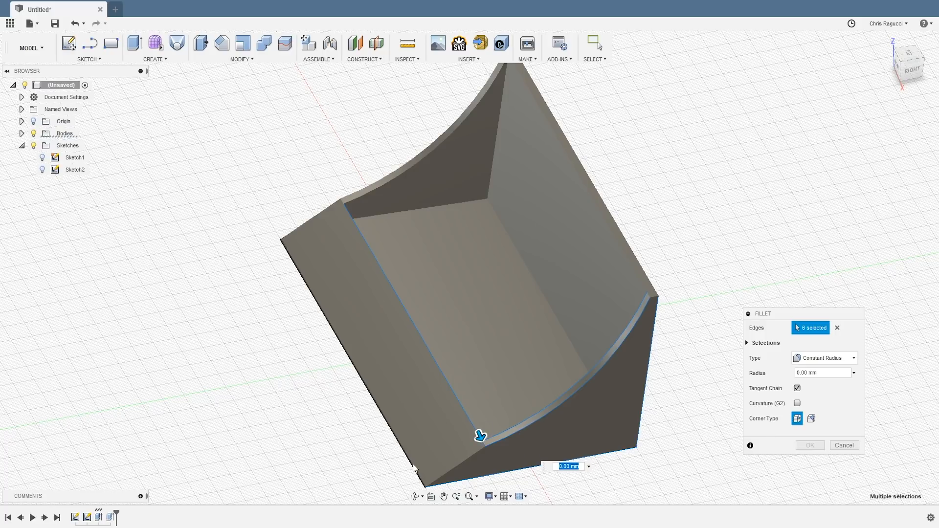
{"action": "left_click", "coordinate": [308, 209]}
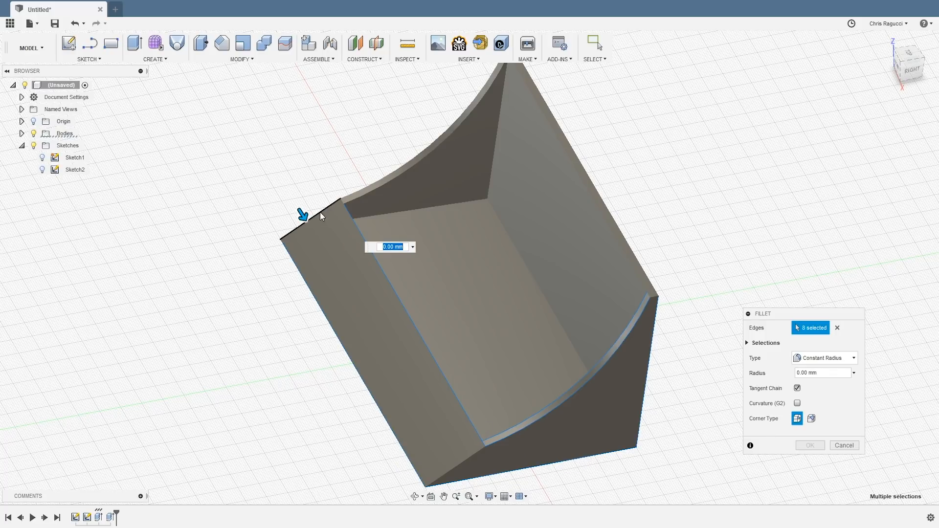
{"action": "left_click", "coordinate": [341, 196]}
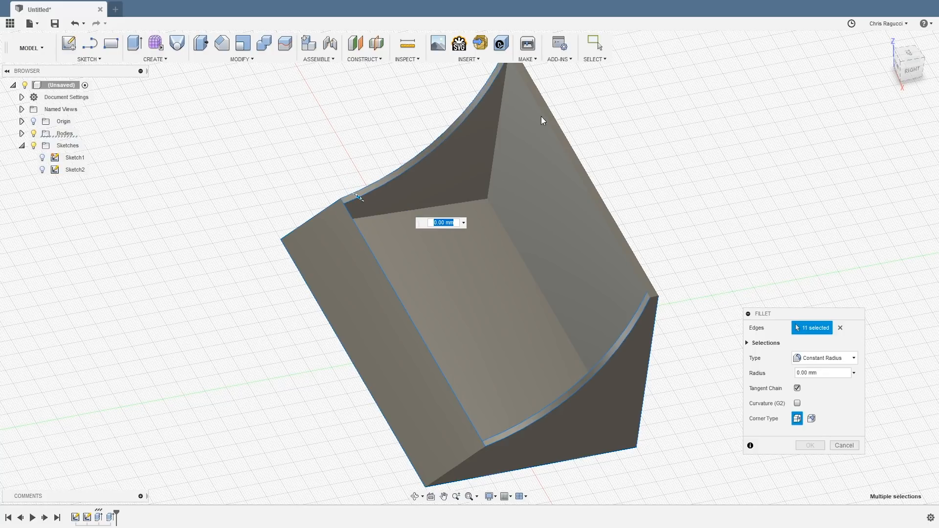
{"action": "left_click", "coordinate": [548, 116]}
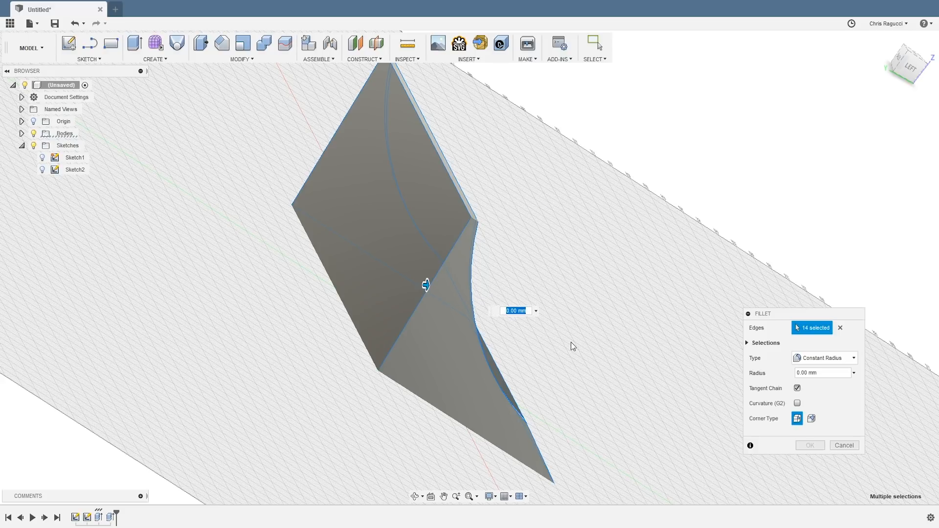
{"action": "left_click_drag", "start_coordinate": [425, 284], "coordinate": [533, 314]}
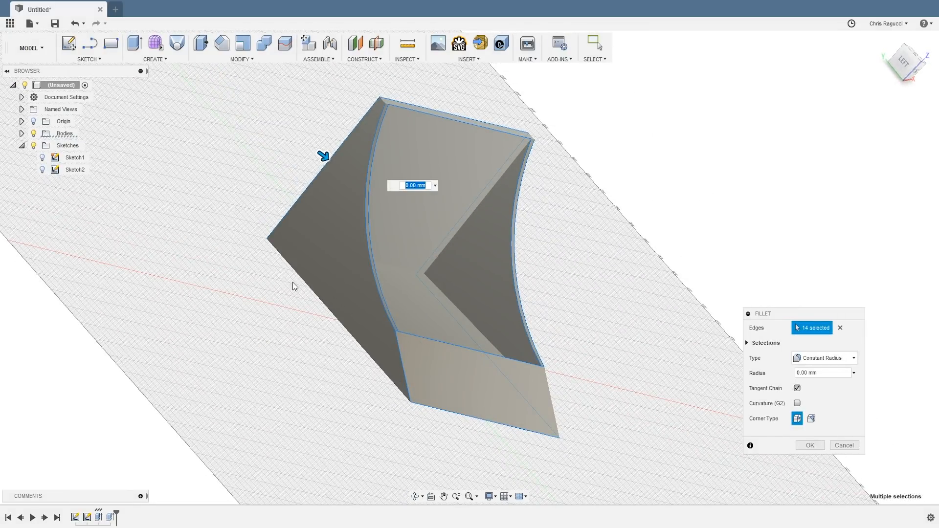
{"action": "mouse_move", "coordinate": [676, 363]}
{"action": "type", "text": "1"}
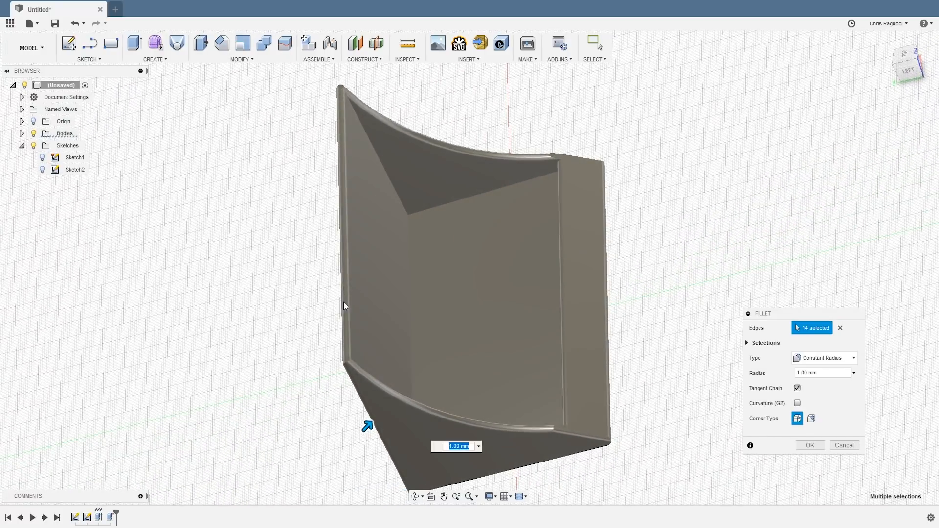
{"action": "mouse_move", "coordinate": [443, 314]}
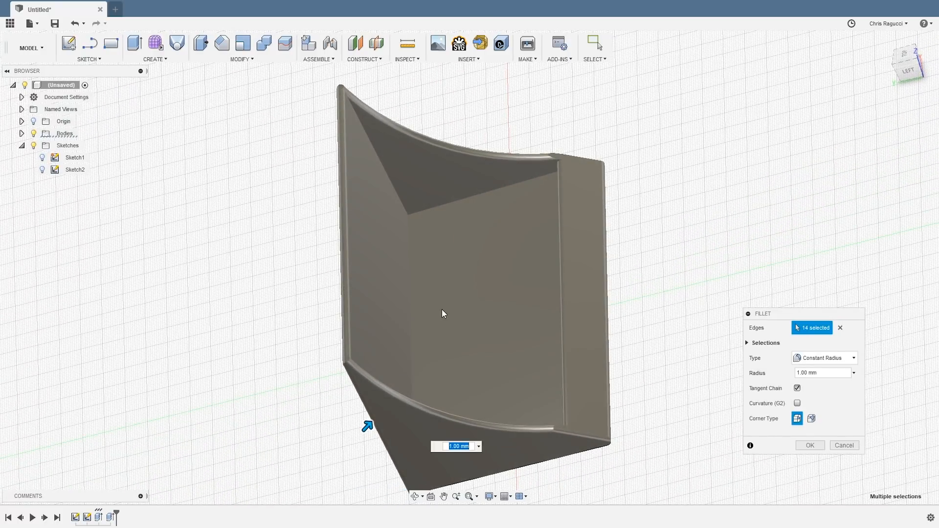
{"action": "left_click_drag", "start_coordinate": [444, 314], "coordinate": [431, 313]}
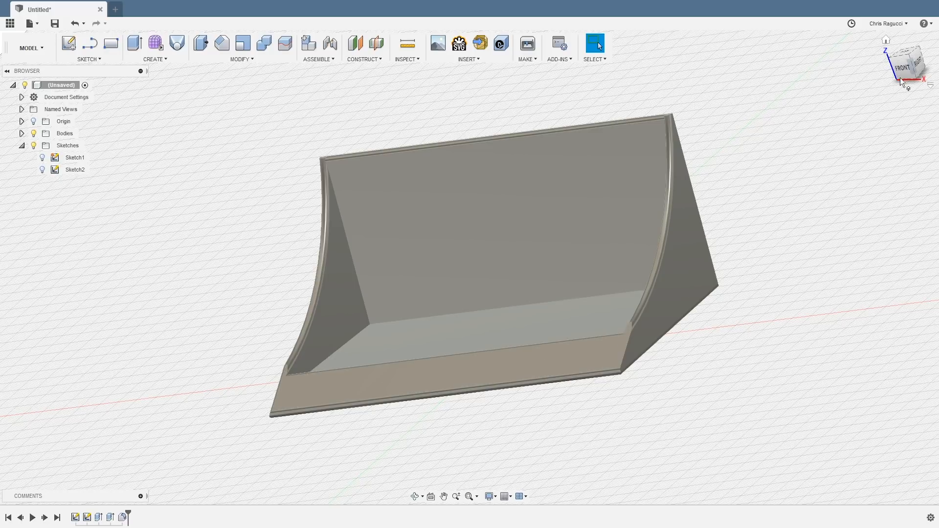
- Face the holder's front and start Sketch3 on its front face
{"action": "left_click", "coordinate": [902, 68]}
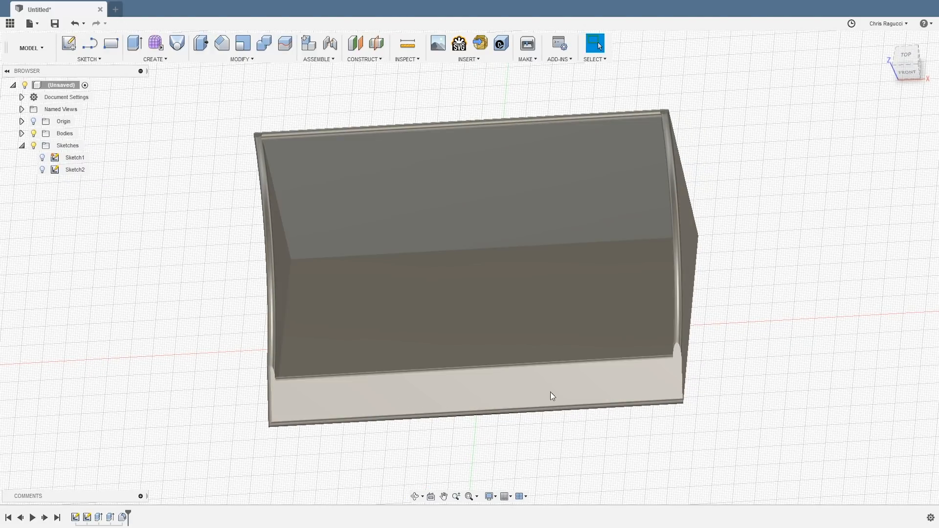
{"action": "mouse_move", "coordinate": [154, 59]}
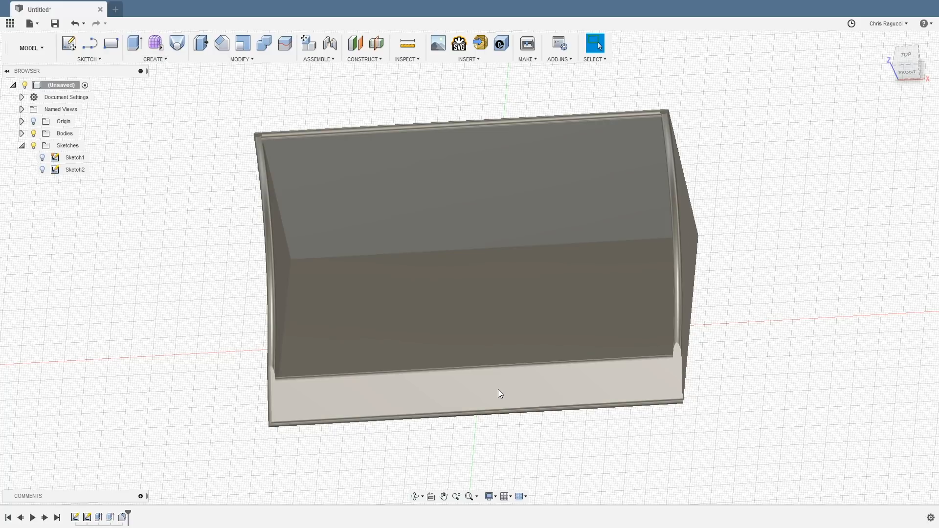
{"action": "left_click", "coordinate": [500, 393]}
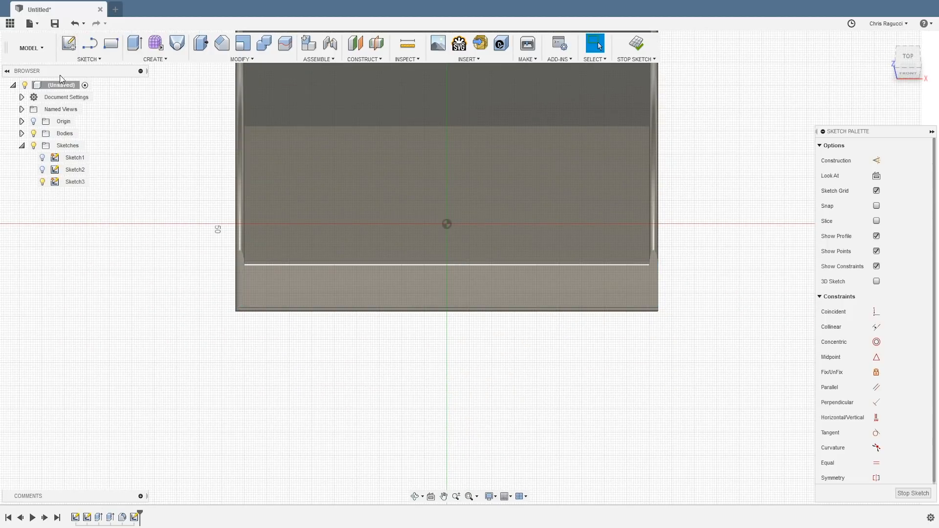
- Place sketch text reading Chris' Card Holder near the holder's front
{"action": "left_click", "coordinate": [89, 59]}
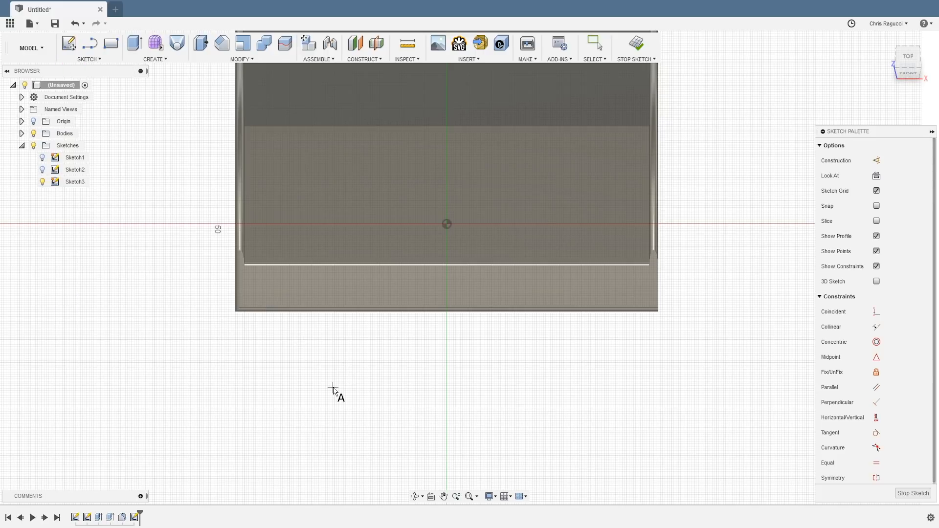
{"action": "left_click", "coordinate": [333, 386]}
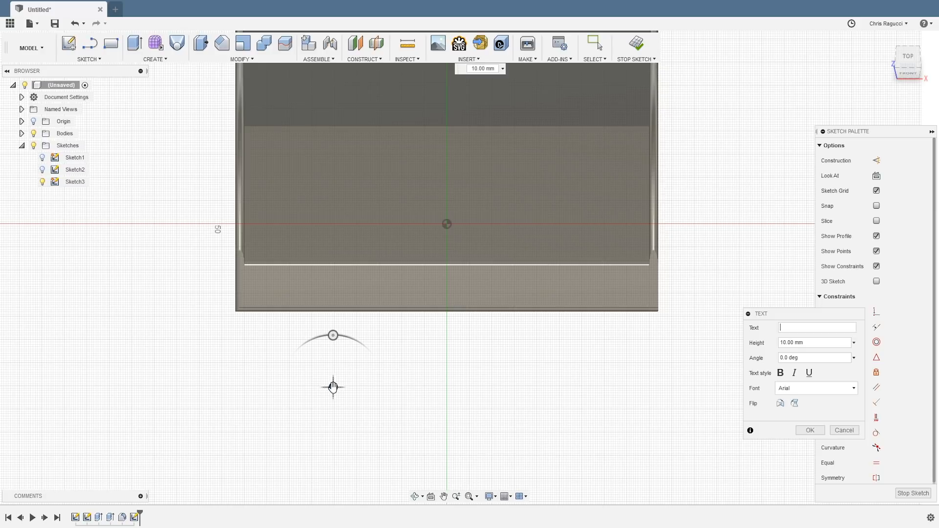
{"action": "type", "text": "Chr"}
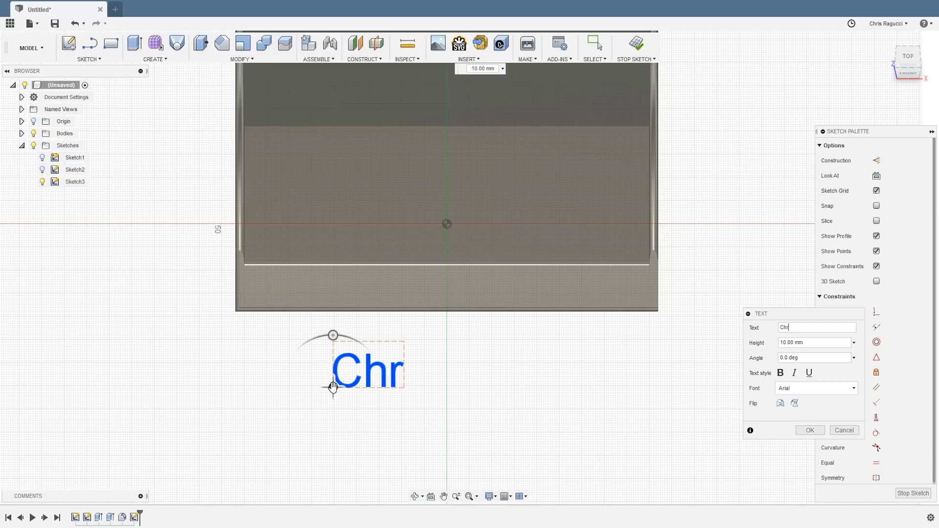
{"action": "type", "text": "is' Ca"}
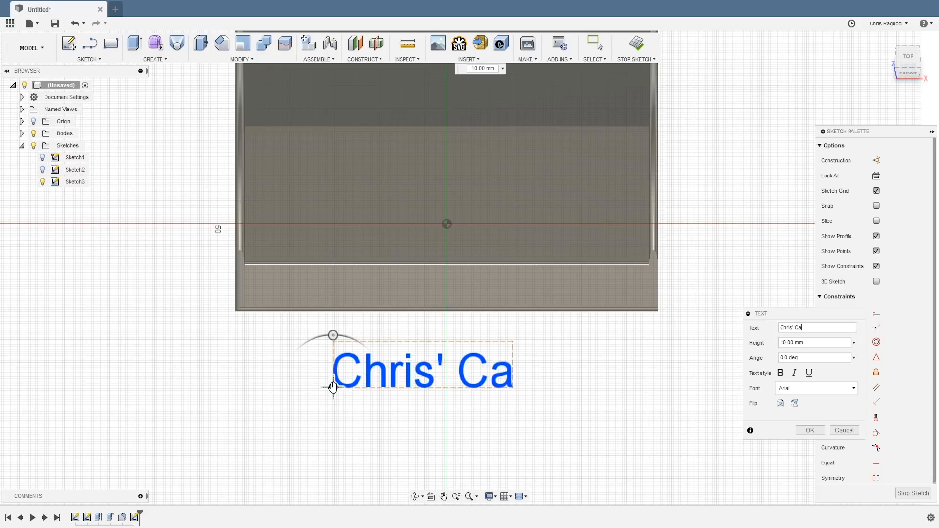
{"action": "type", "text": "rd Holder"}
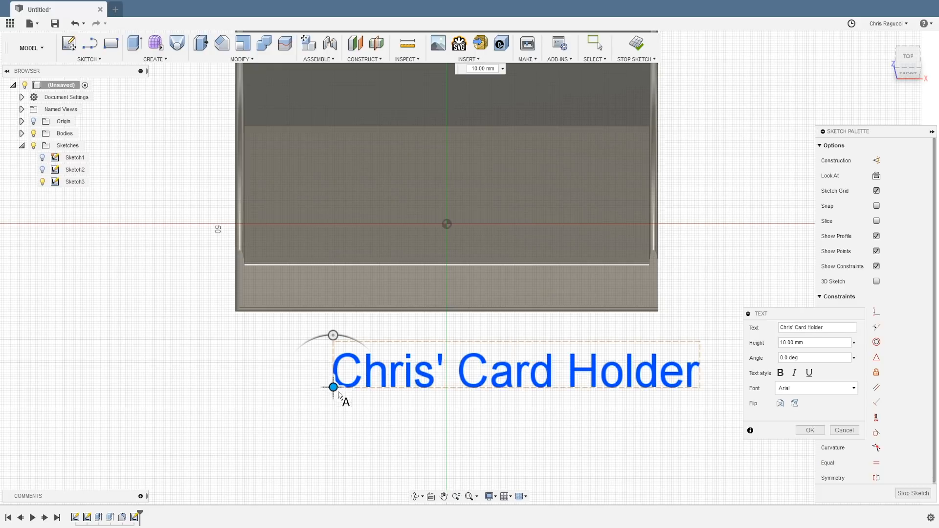
{"action": "mouse_move", "coordinate": [330, 386]}
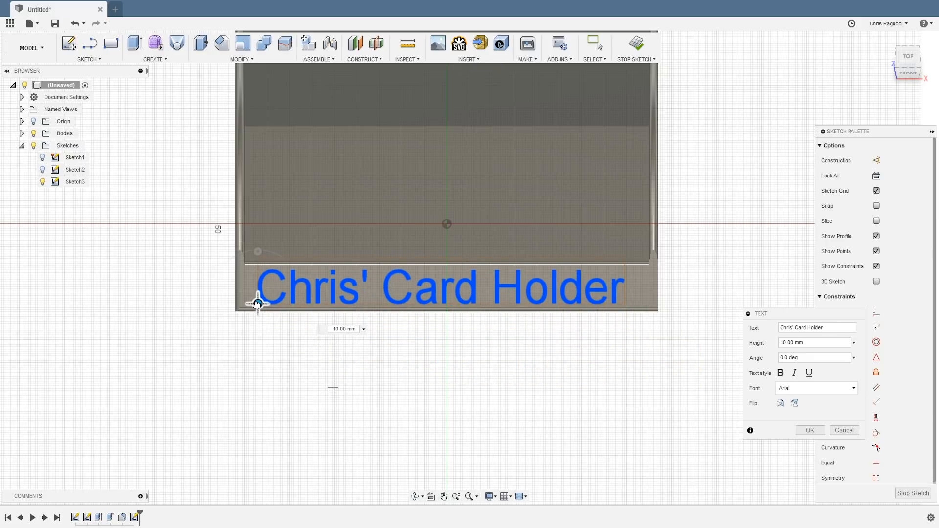
{"action": "left_click_drag", "start_coordinate": [256, 303], "coordinate": [257, 361]}
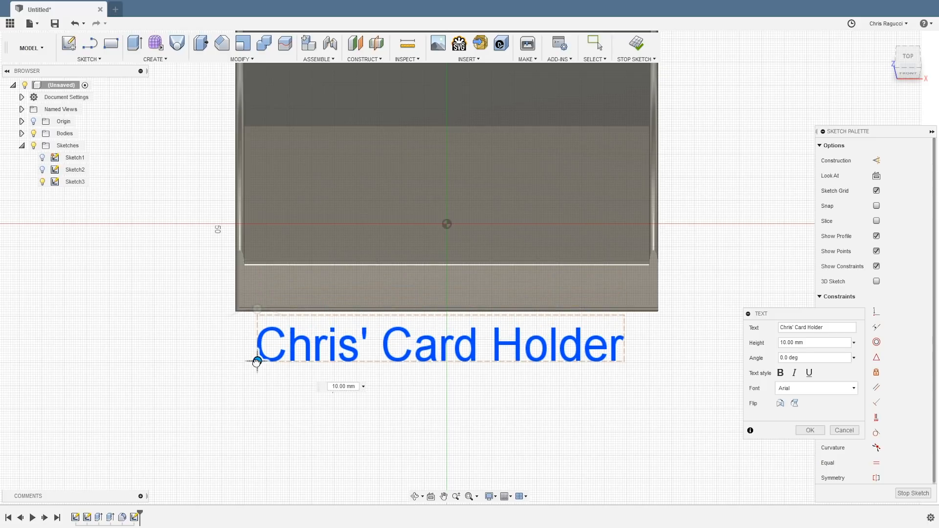
{"action": "mouse_move", "coordinate": [780, 373]}
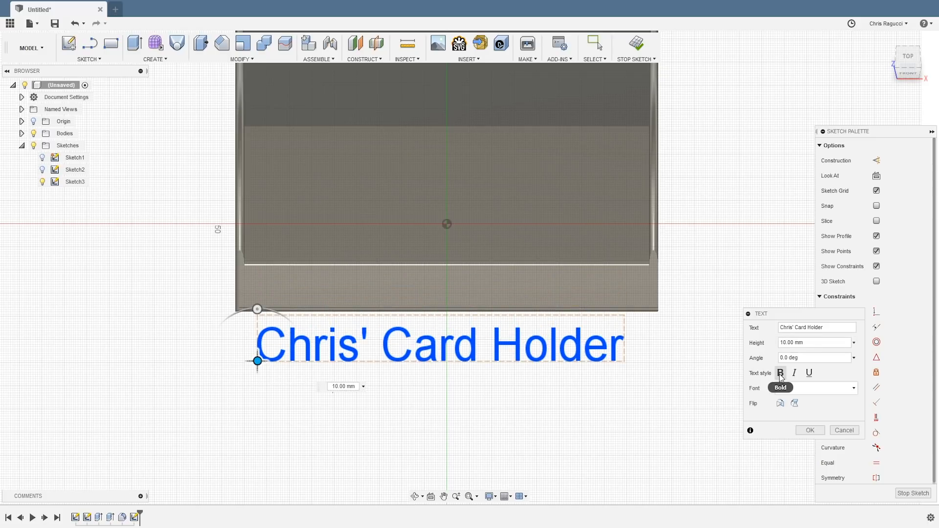
- Make the text bold 8 mm, move it onto the front strip and finish the sketch
{"action": "left_click", "coordinate": [780, 372]}
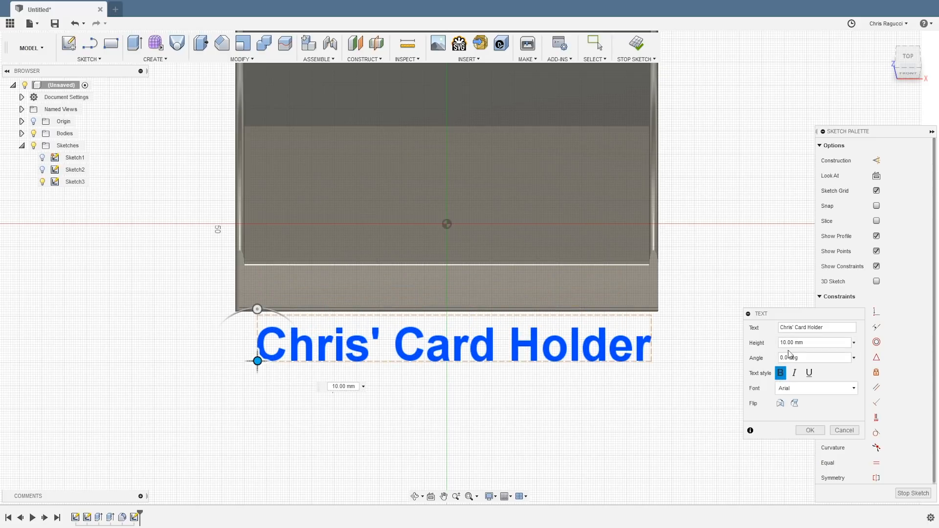
{"action": "left_click", "coordinate": [812, 342]}
{"action": "type", "text": "8"}
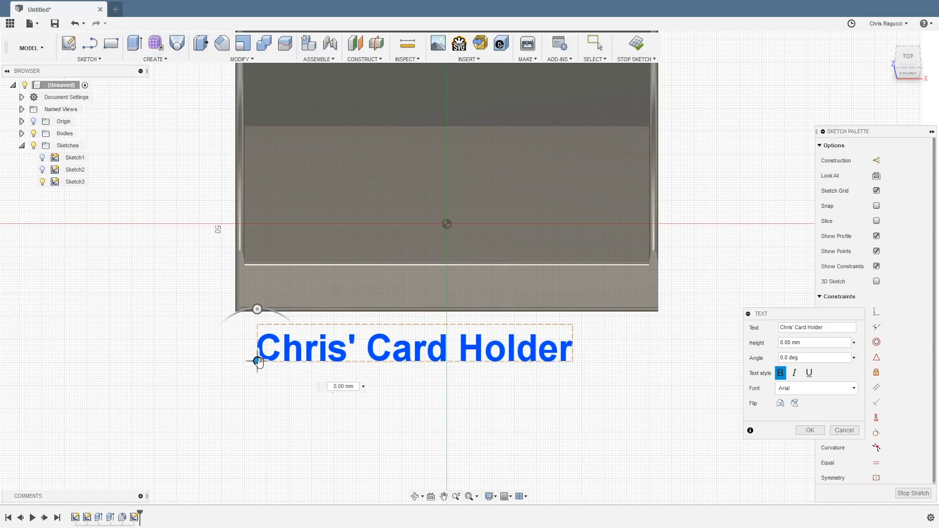
{"action": "left_click_drag", "start_coordinate": [257, 361], "coordinate": [296, 300]}
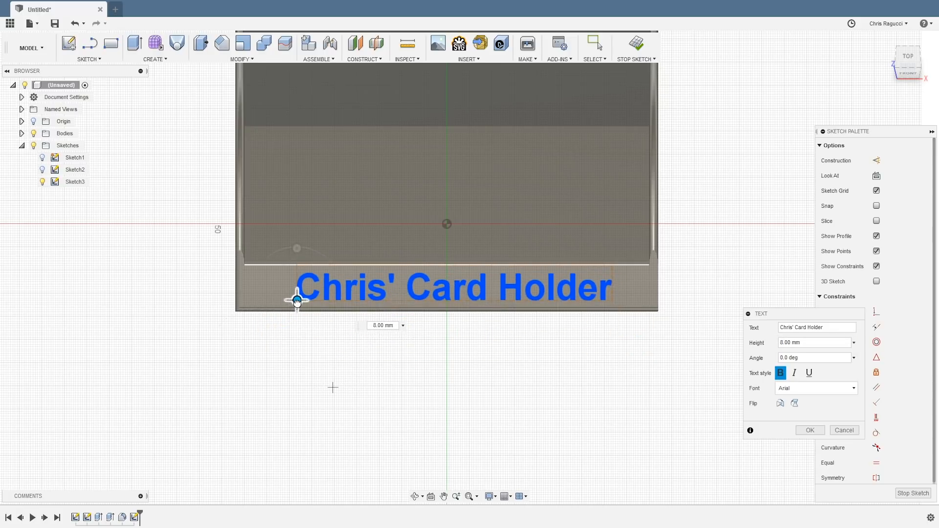
{"action": "mouse_move", "coordinate": [296, 301]}
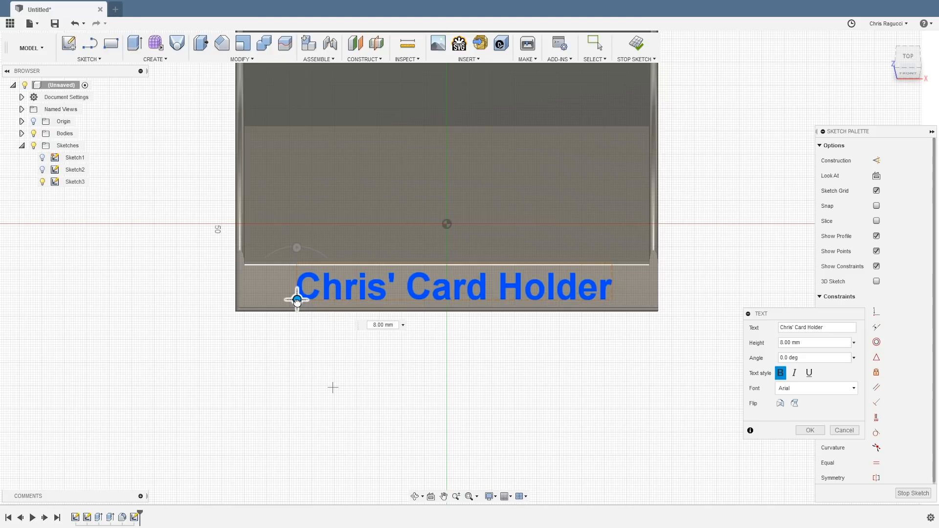
{"action": "mouse_move", "coordinate": [297, 300]}
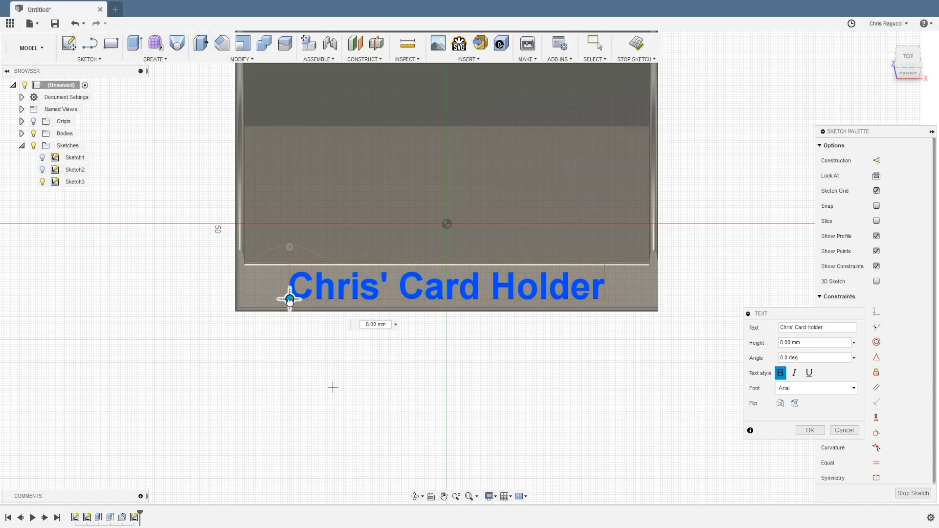
{"action": "mouse_move", "coordinate": [290, 299]}
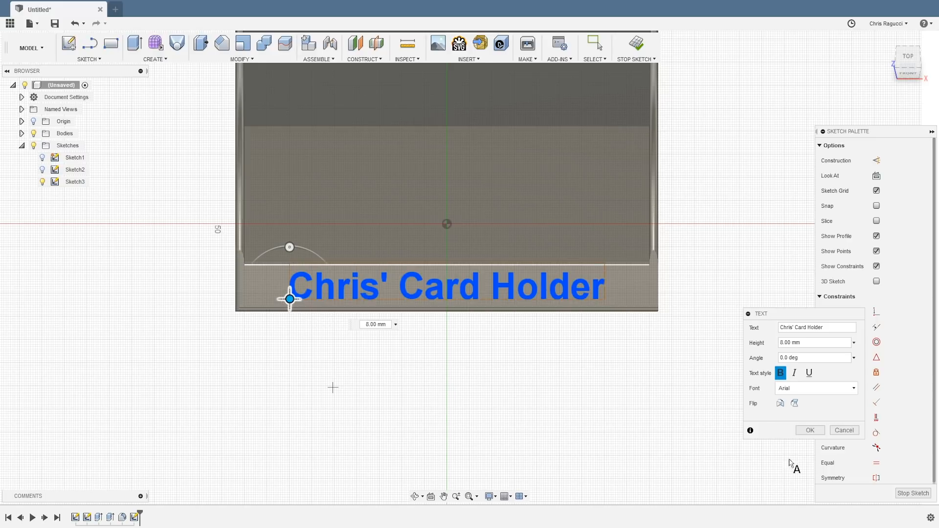
{"action": "left_click", "coordinate": [809, 430]}
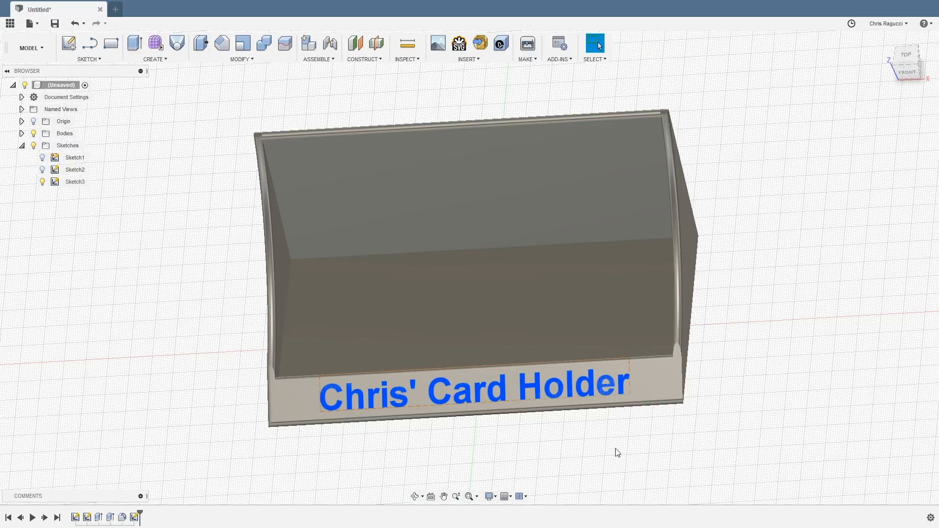
- Extrude the text profile as a -1 mm cut into the front, then hide its sketch
{"action": "left_click_drag", "start_coordinate": [617, 452], "coordinate": [635, 438]}
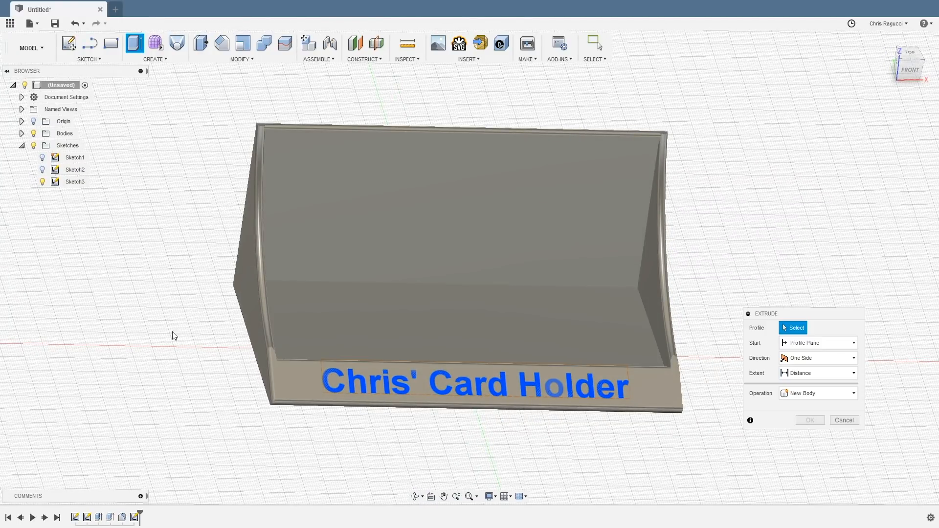
{"action": "left_click", "coordinate": [473, 385]}
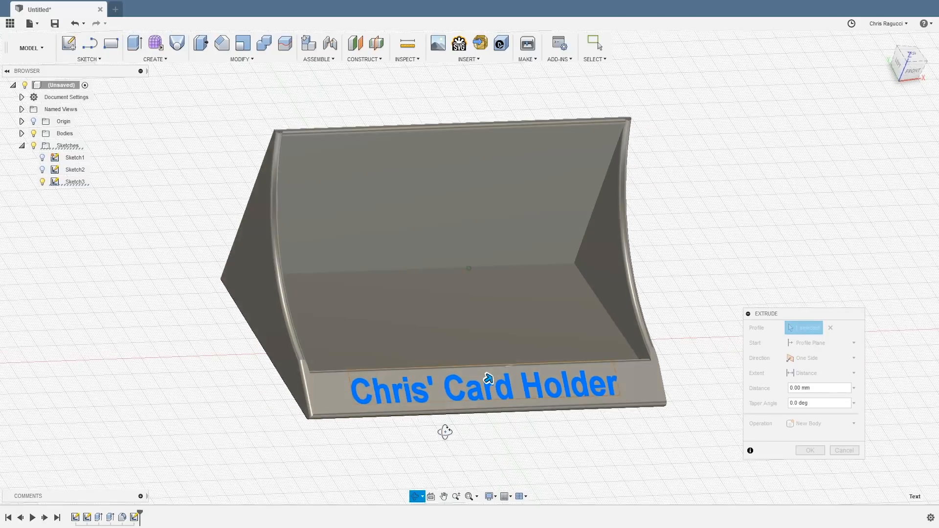
{"action": "left_click_drag", "start_coordinate": [488, 378], "coordinate": [494, 378]}
{"action": "type", "text": "-1"}
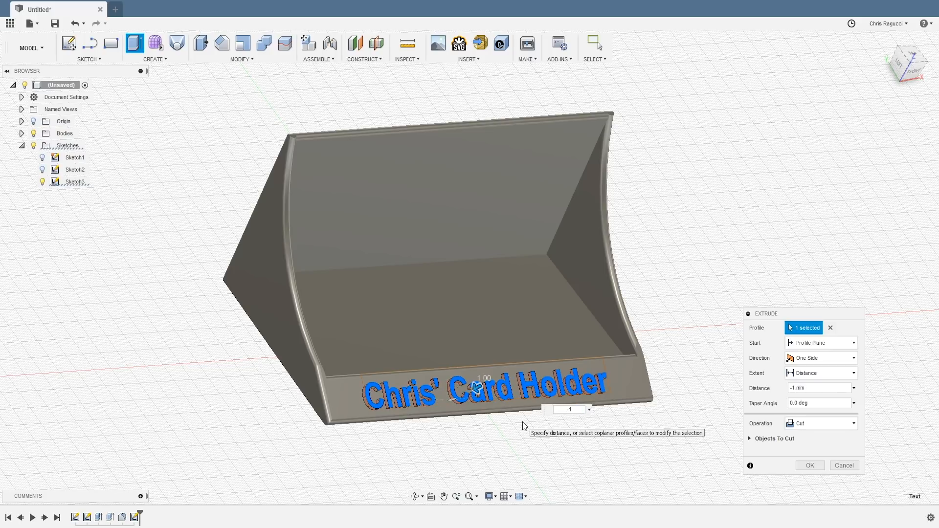
{"action": "left_click", "coordinate": [810, 466]}
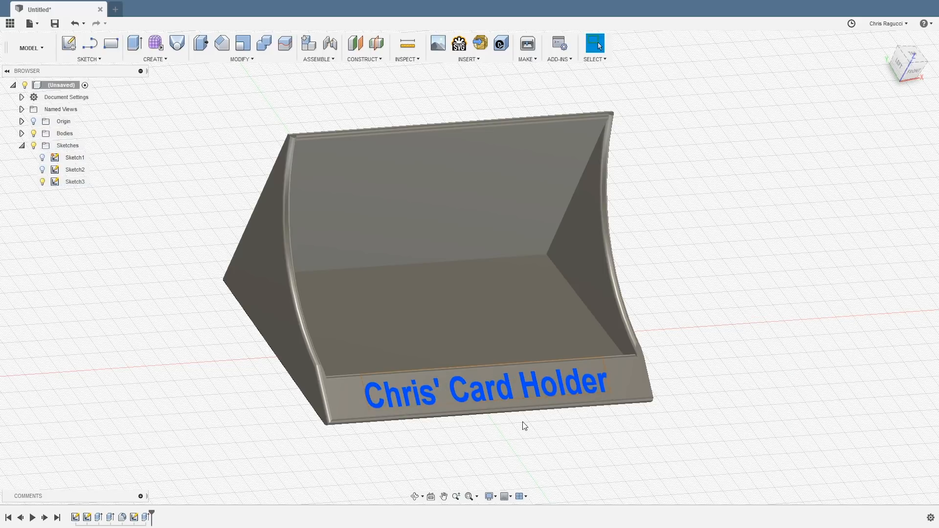
{"action": "left_click", "coordinate": [41, 182]}
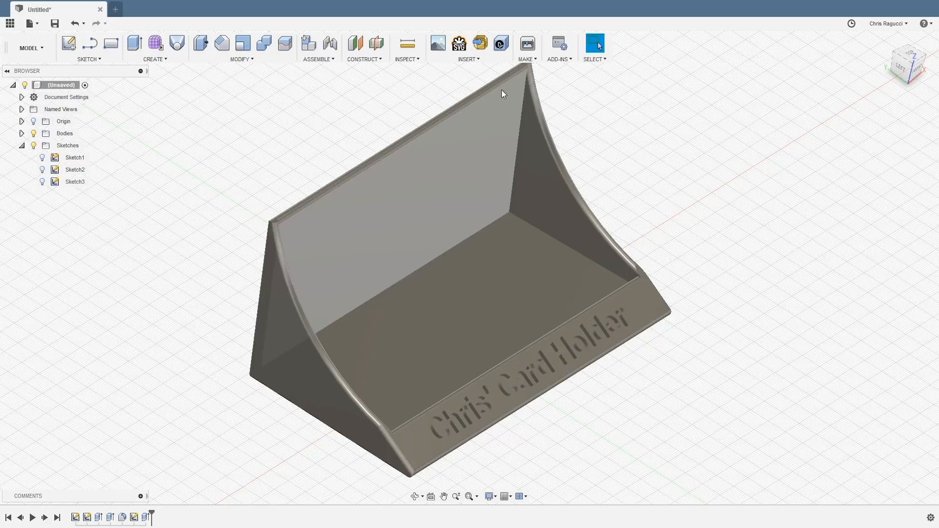
- Bring the engraved card holder over into the 3D-printing preparation program as a mesh
{"action": "left_click", "coordinate": [526, 43]}
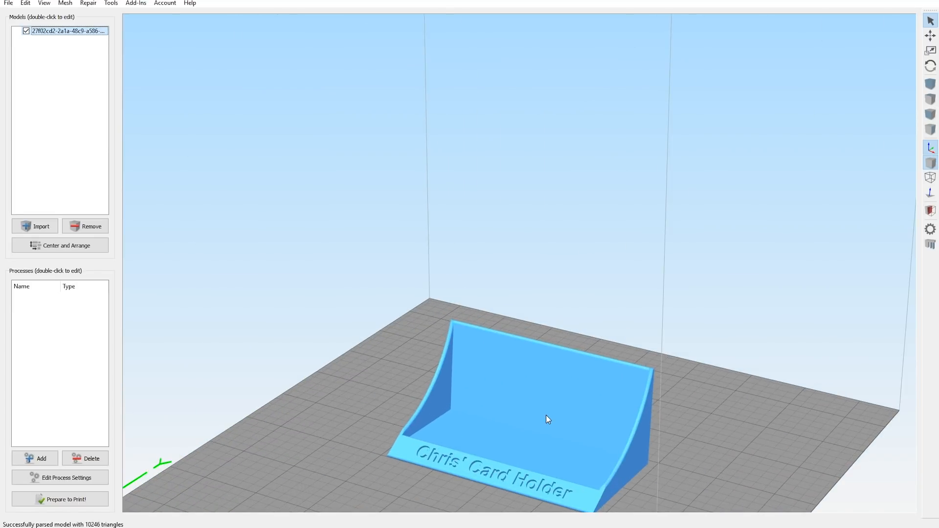
- Inspect the card holder mesh and add Process1 with the Jazz profile, PLA and Medium quality
{"action": "left_click_drag", "start_coordinate": [545, 420], "coordinate": [508, 190]}
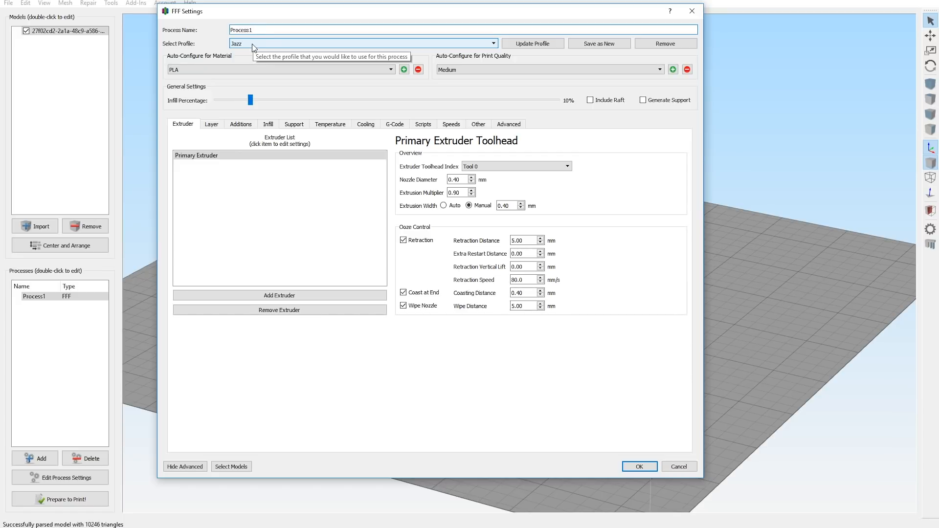
{"action": "left_click", "coordinate": [245, 30]}
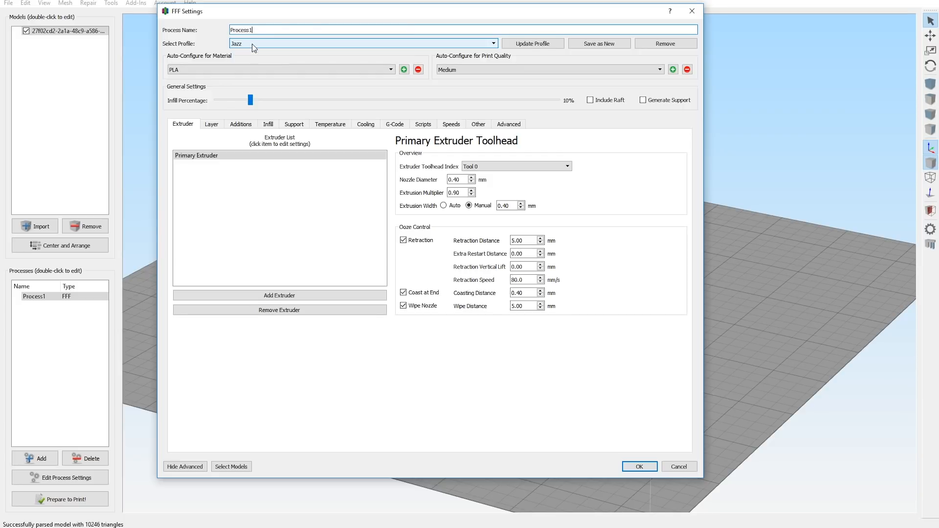
{"action": "mouse_move", "coordinate": [251, 48]}
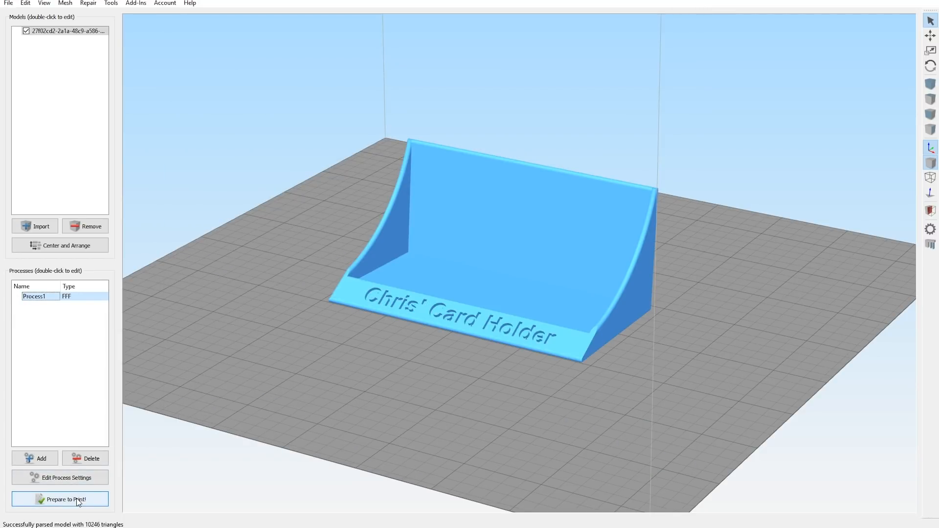
{"action": "left_click", "coordinate": [60, 499]}
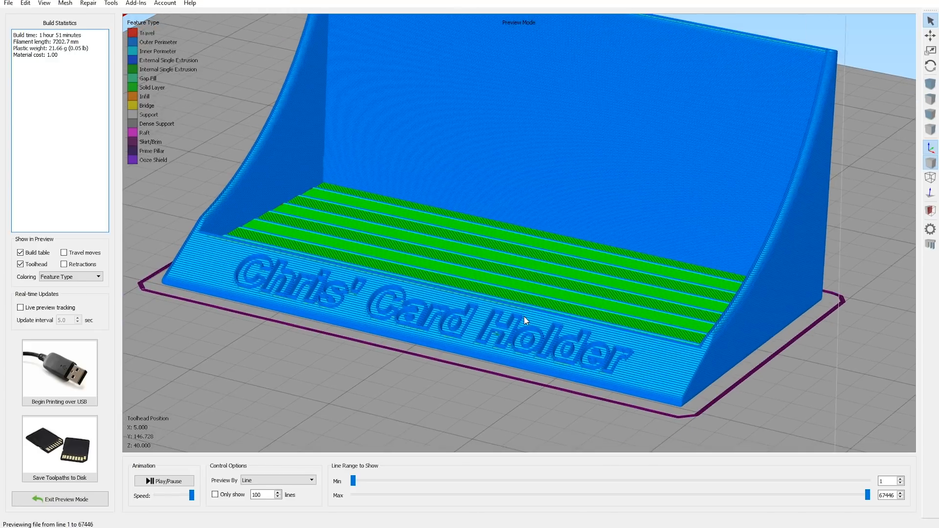
{"action": "left_click_drag", "start_coordinate": [525, 321], "coordinate": [596, 305]}
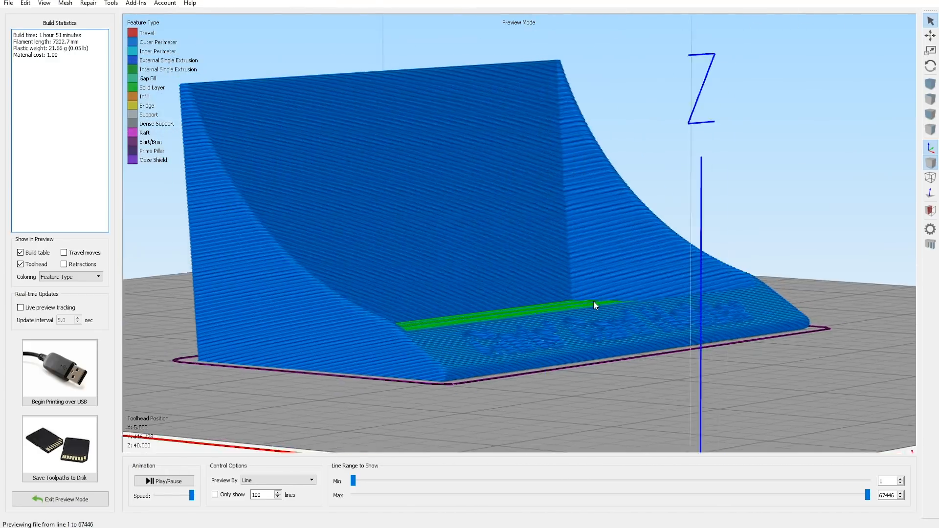
{"action": "left_click_drag", "start_coordinate": [594, 306], "coordinate": [625, 339]}
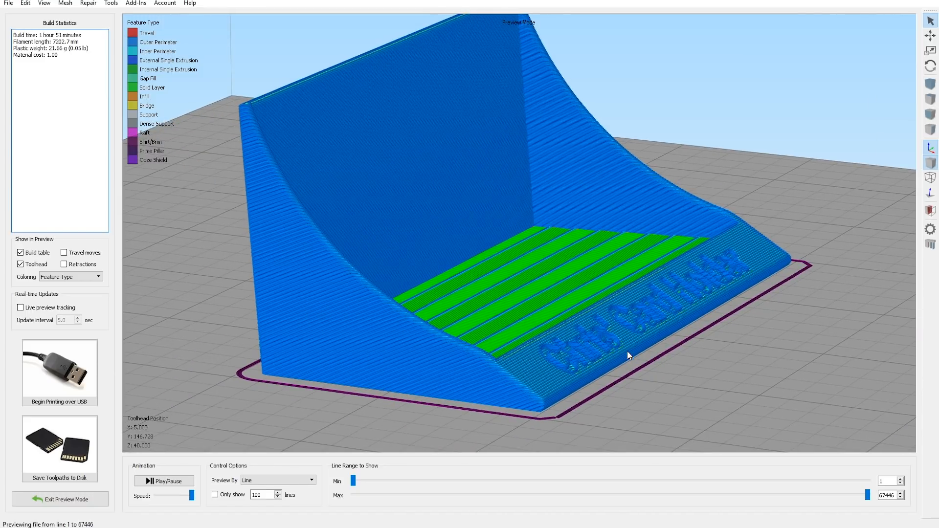
{"action": "left_click_drag", "start_coordinate": [629, 355], "coordinate": [354, 360]}
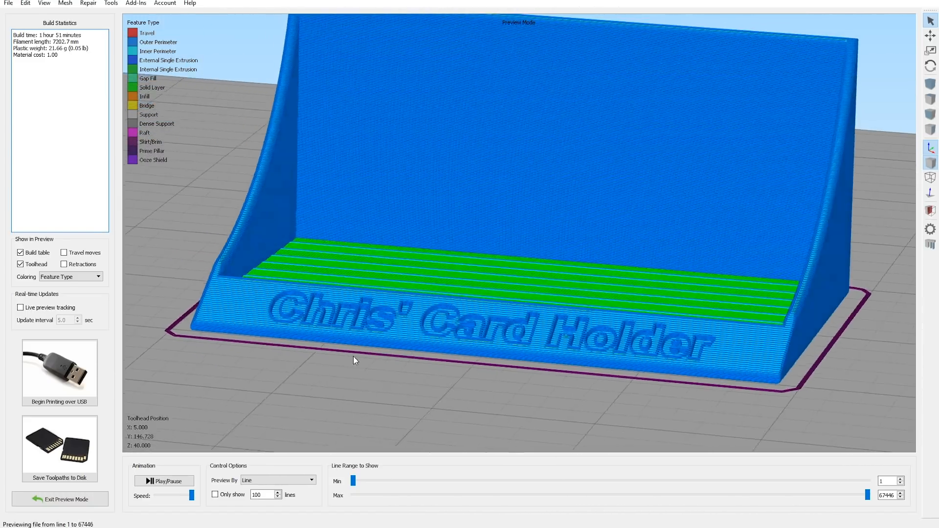
{"action": "left_click_drag", "start_coordinate": [353, 359], "coordinate": [468, 380]}
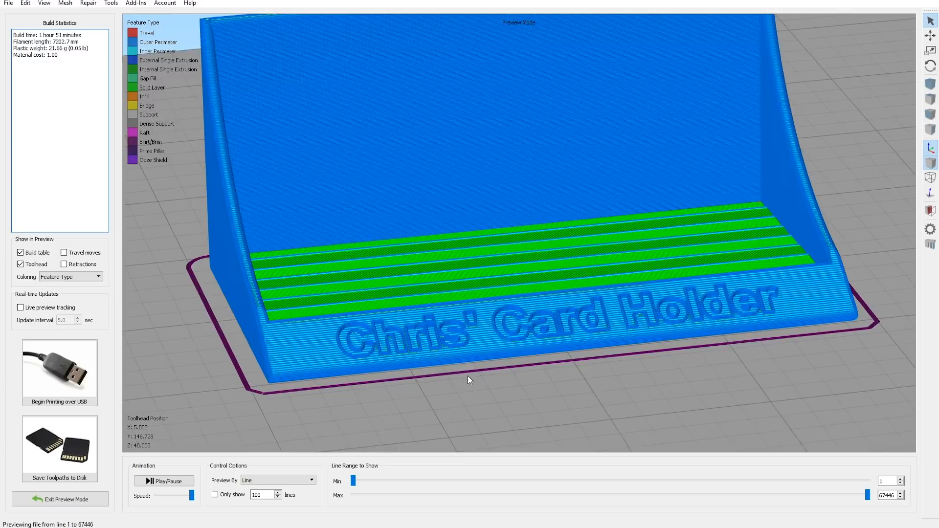
{"action": "left_click_drag", "start_coordinate": [470, 380], "coordinate": [542, 375]}
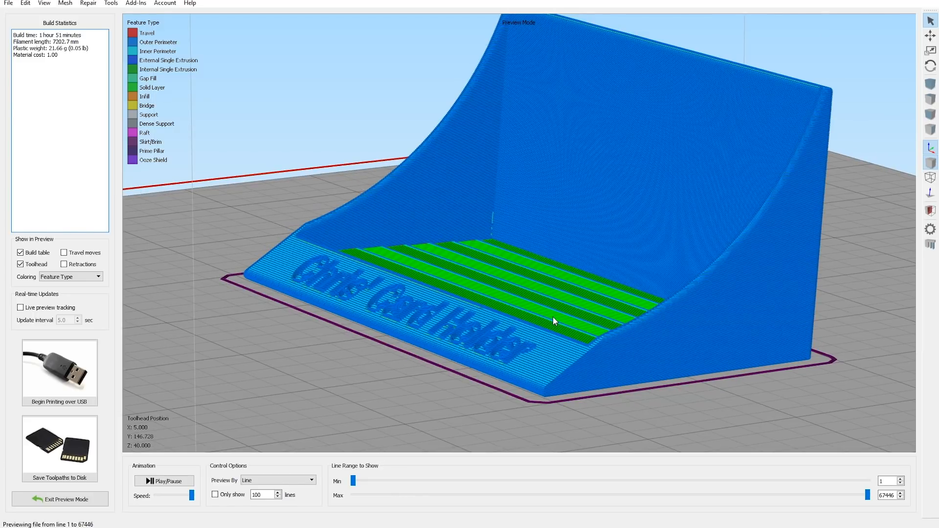
{"action": "left_click", "coordinate": [59, 499]}
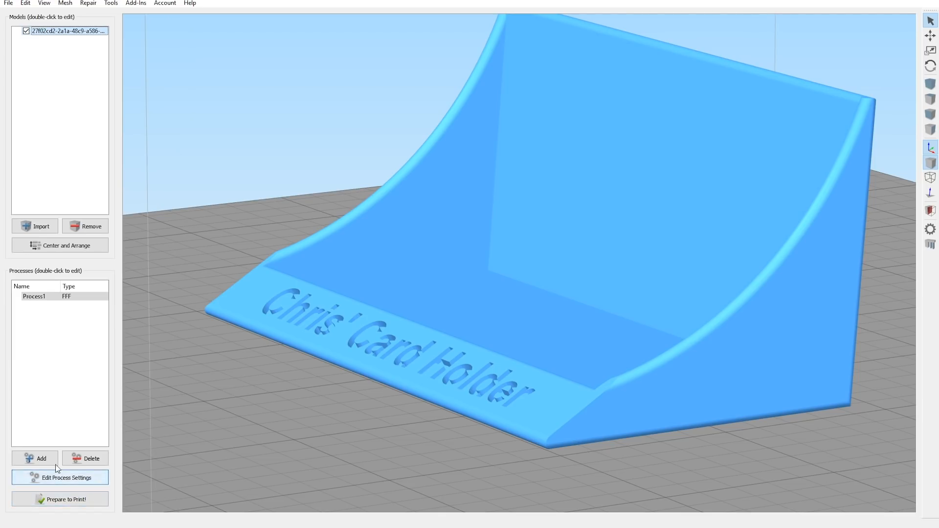
- Set Process1's Layer settings to 0.12 mm height, 10 top and 8 bottom solid layers
{"action": "left_click", "coordinate": [60, 477]}
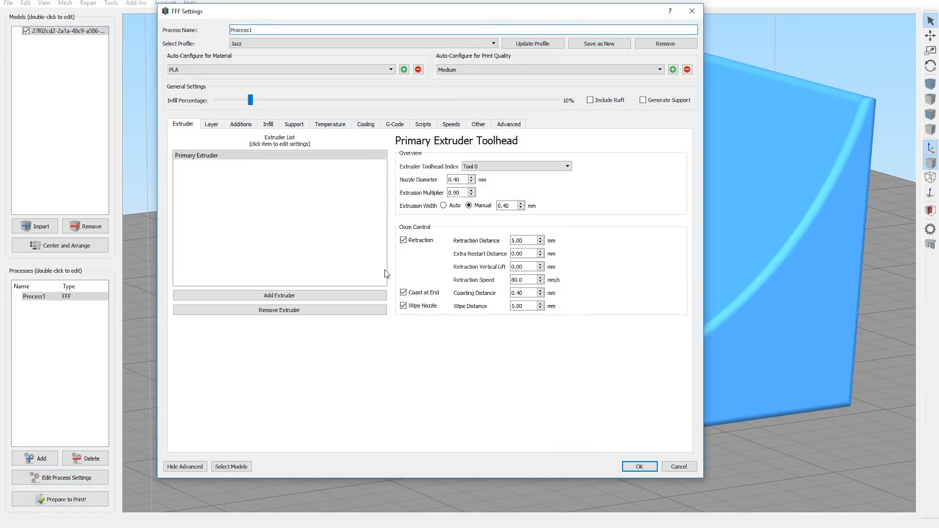
{"action": "left_click", "coordinate": [211, 124]}
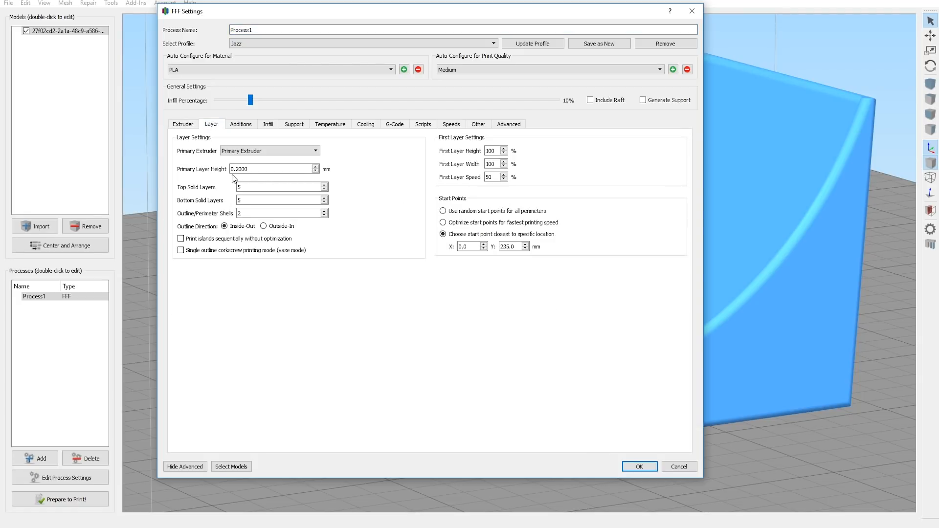
{"action": "left_click", "coordinate": [273, 168]}
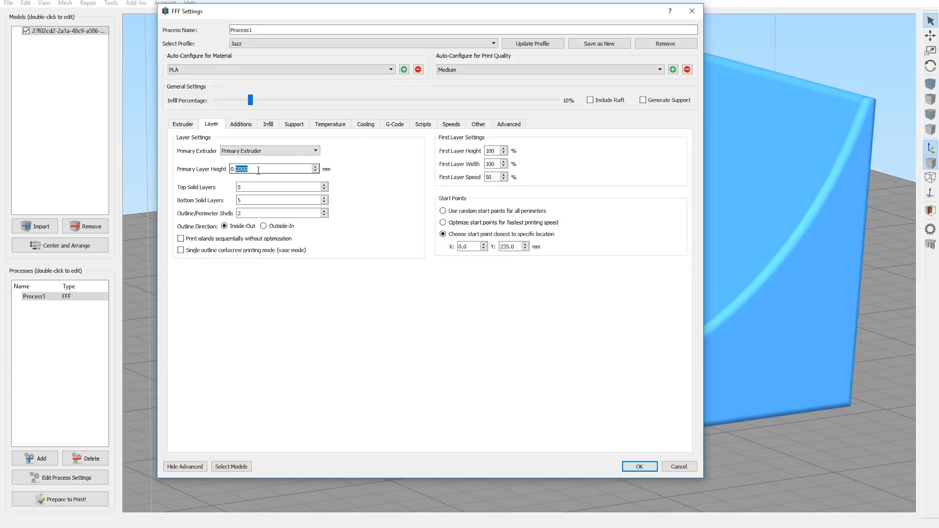
{"action": "type", "text": "0.12"}
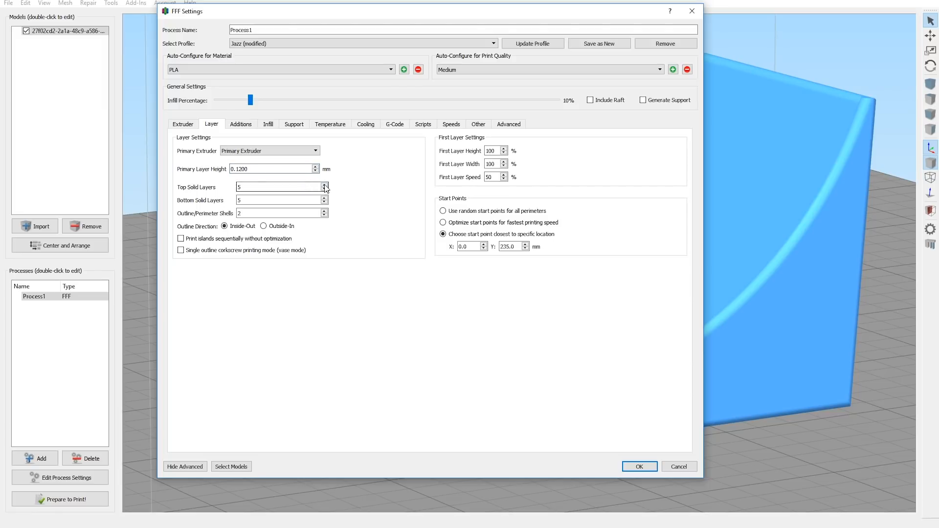
{"action": "type", "text": "10"}
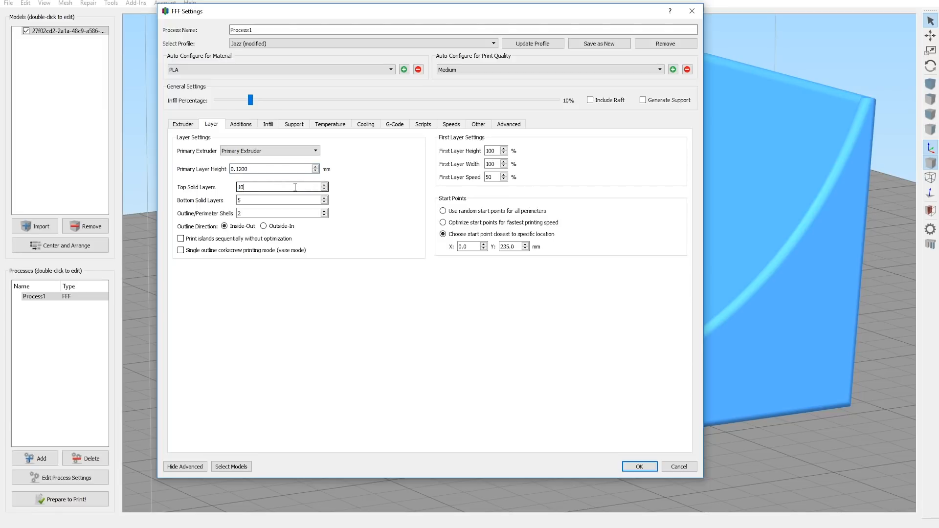
{"action": "left_click", "coordinate": [282, 200]}
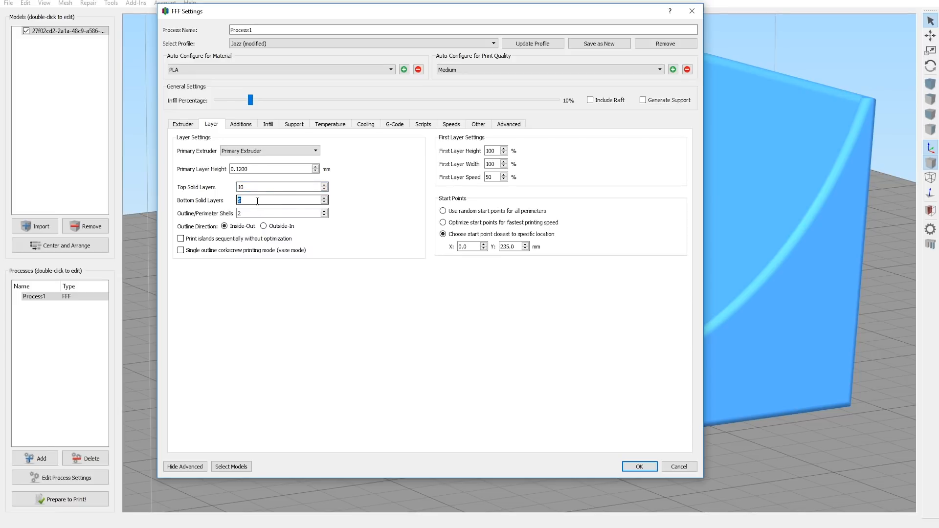
{"action": "type", "text": "8"}
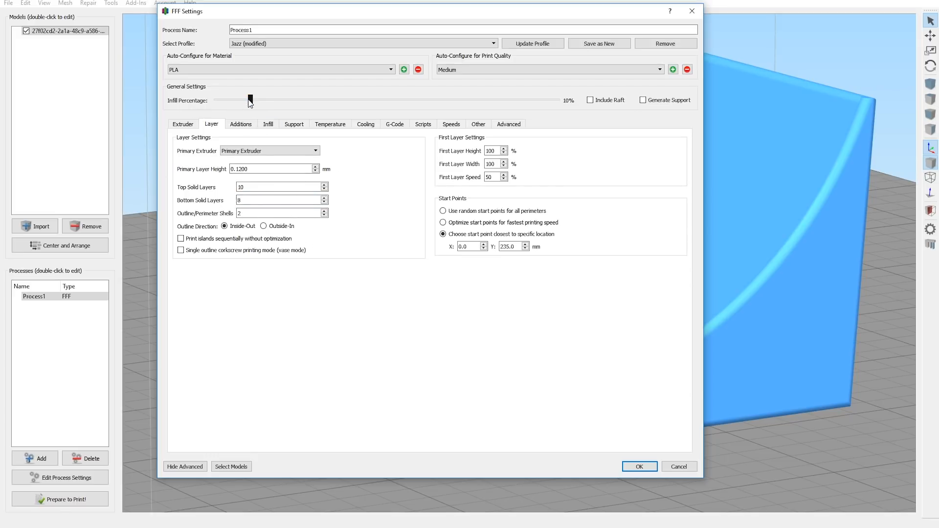
- Set the infill to 15% and confirm the revised process settings
{"action": "left_click", "coordinate": [249, 100]}
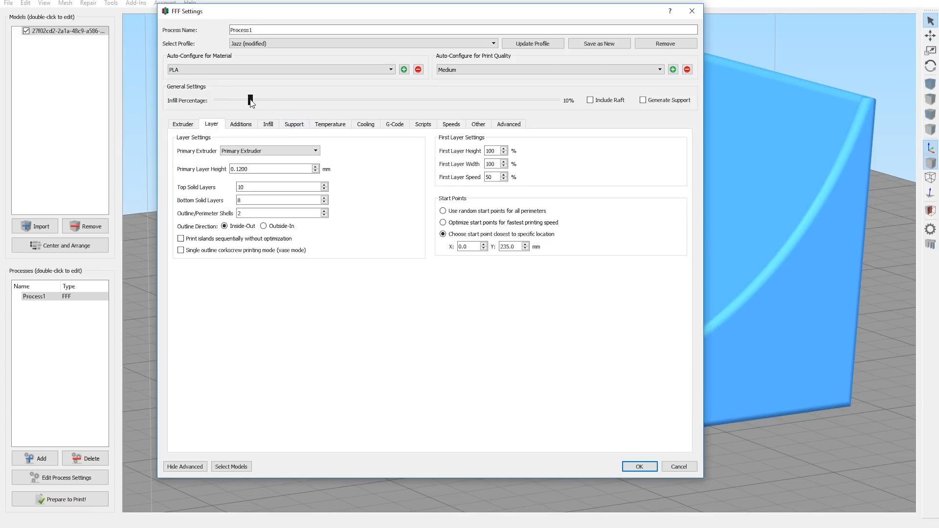
{"action": "left_click_drag", "start_coordinate": [250, 99], "coordinate": [274, 99]}
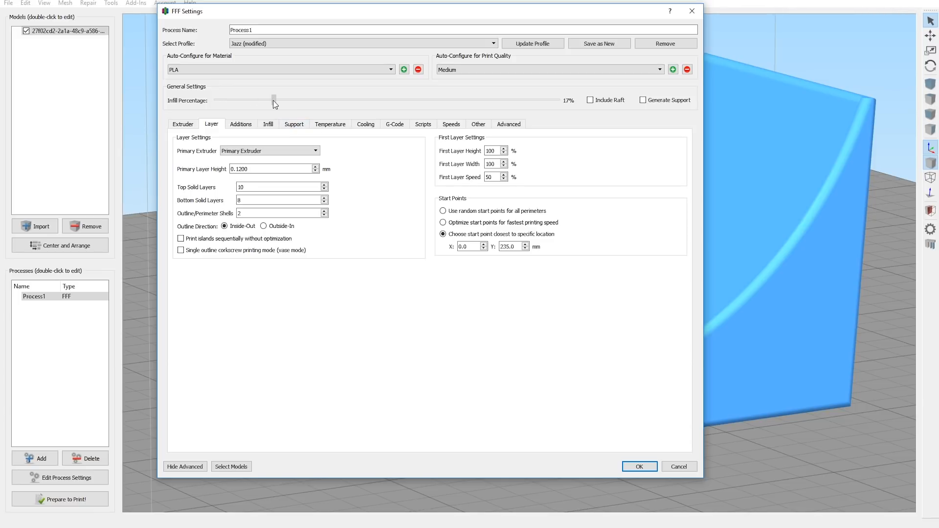
{"action": "left_click_drag", "start_coordinate": [274, 98], "coordinate": [268, 98]}
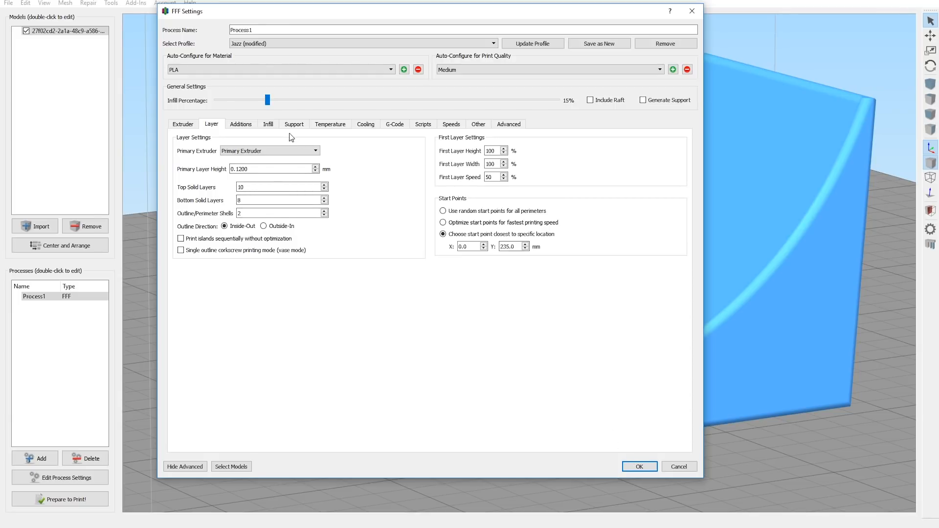
{"action": "left_click", "coordinate": [268, 124]}
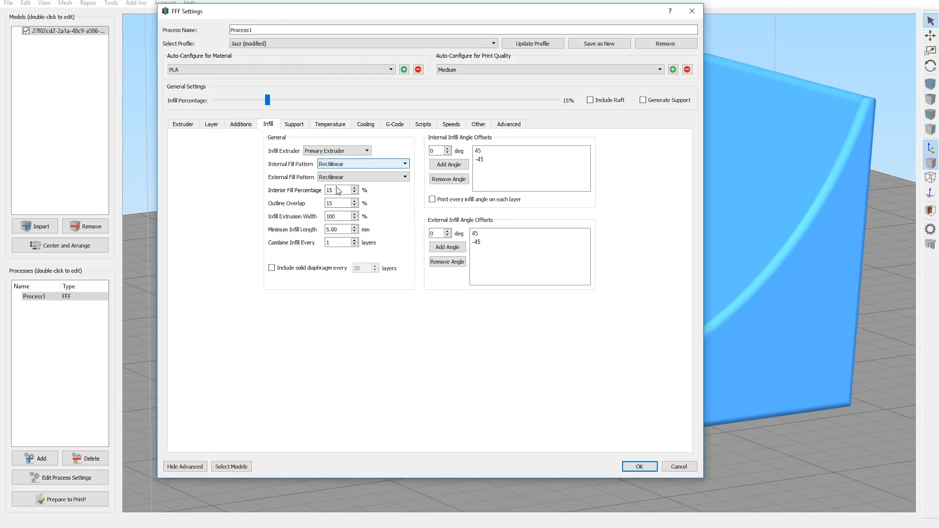
{"action": "left_click", "coordinate": [639, 467]}
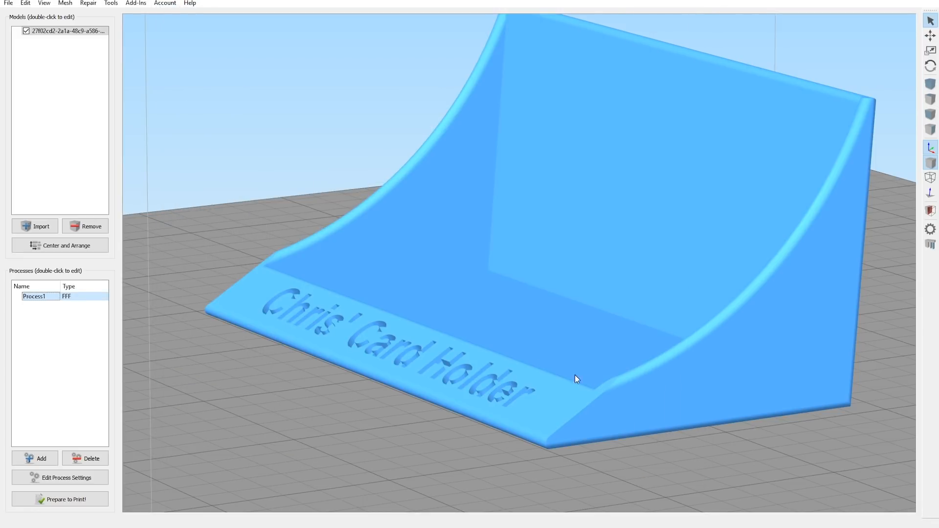
- Re-slice with Prepare to Print and inspect the engraved lettering in the 3 h 8 min toolpath preview
{"action": "left_click", "coordinate": [60, 499]}
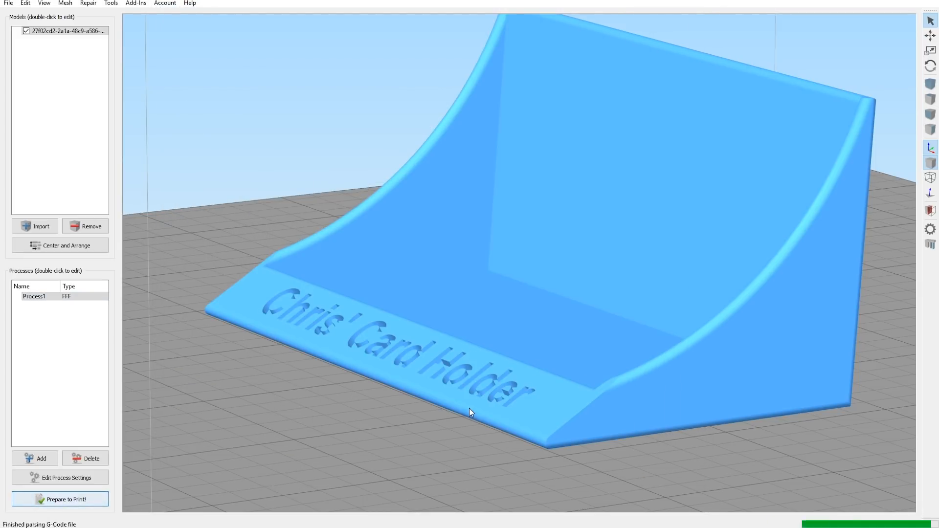
{"action": "left_click", "coordinate": [60, 499]}
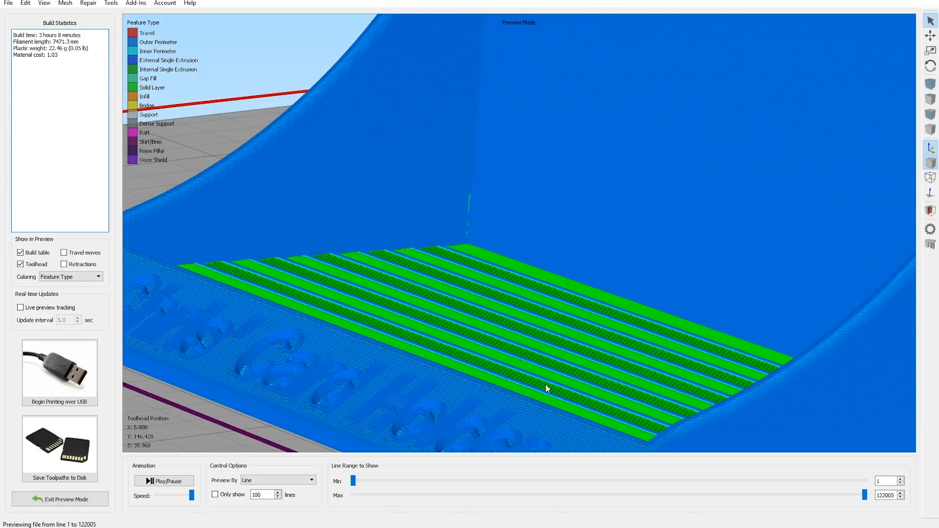
{"action": "left_click_drag", "start_coordinate": [545, 389], "coordinate": [608, 396]}
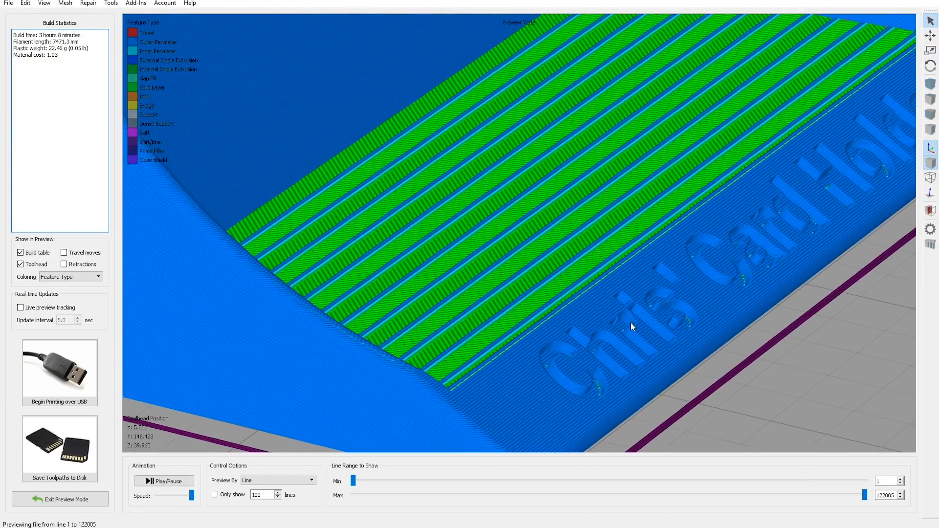
{"action": "left_click_drag", "start_coordinate": [631, 327], "coordinate": [585, 351]}
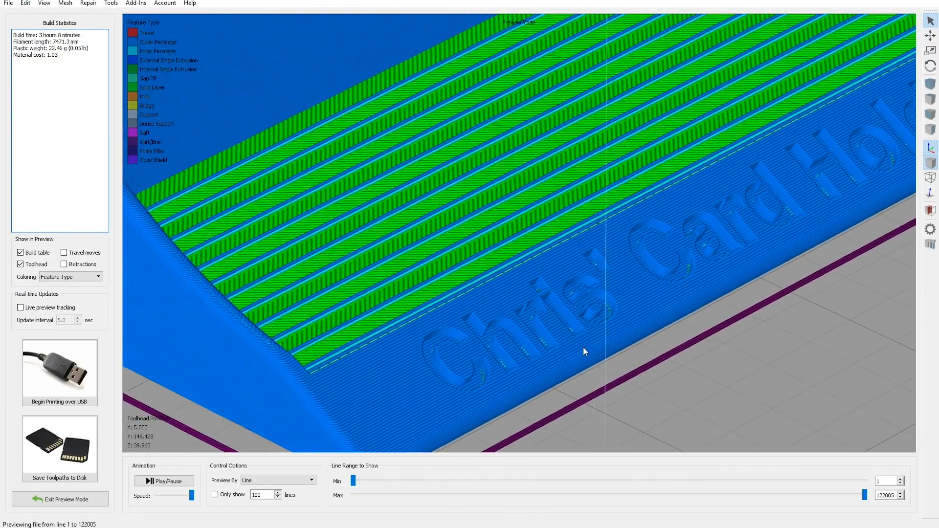